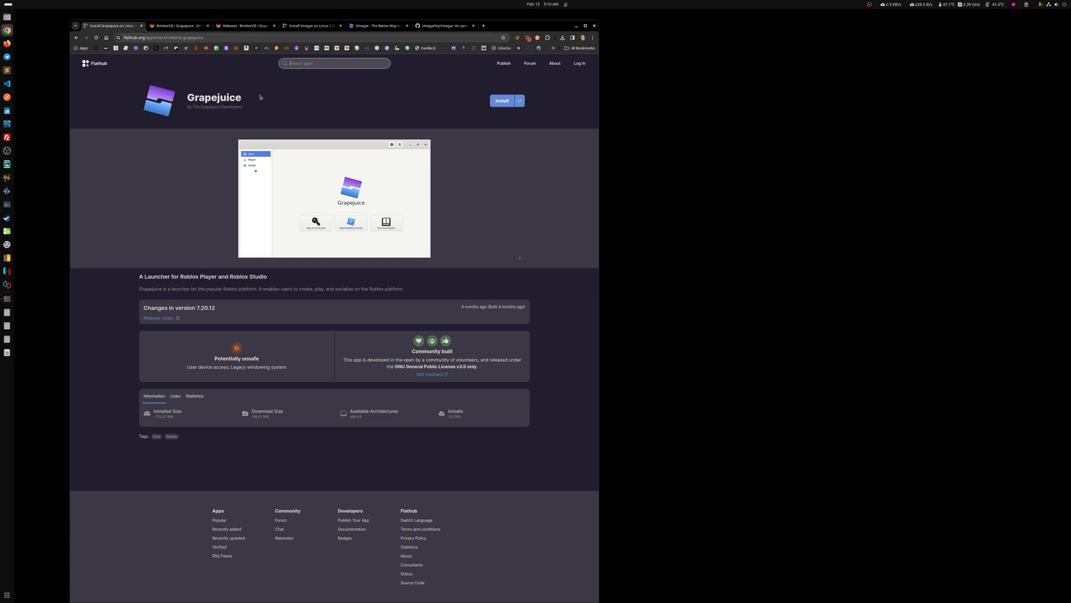
pyautogui.moveTo(508, 238)
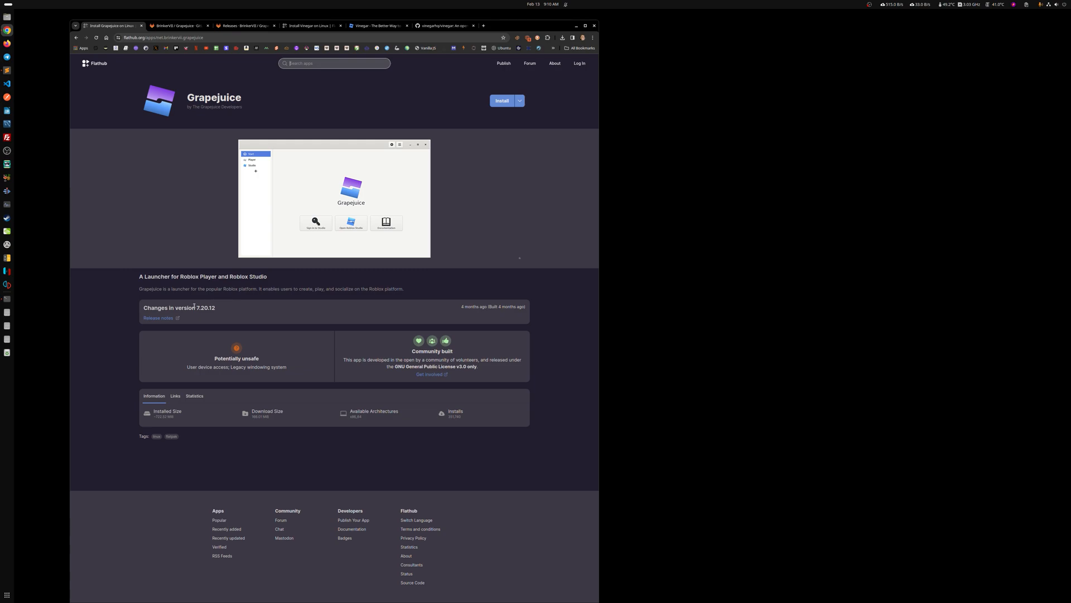
# Scroll Grapejuice's GitLab README, then view the Releases list topped by v7.20.12.
pyautogui.click(176, 25)
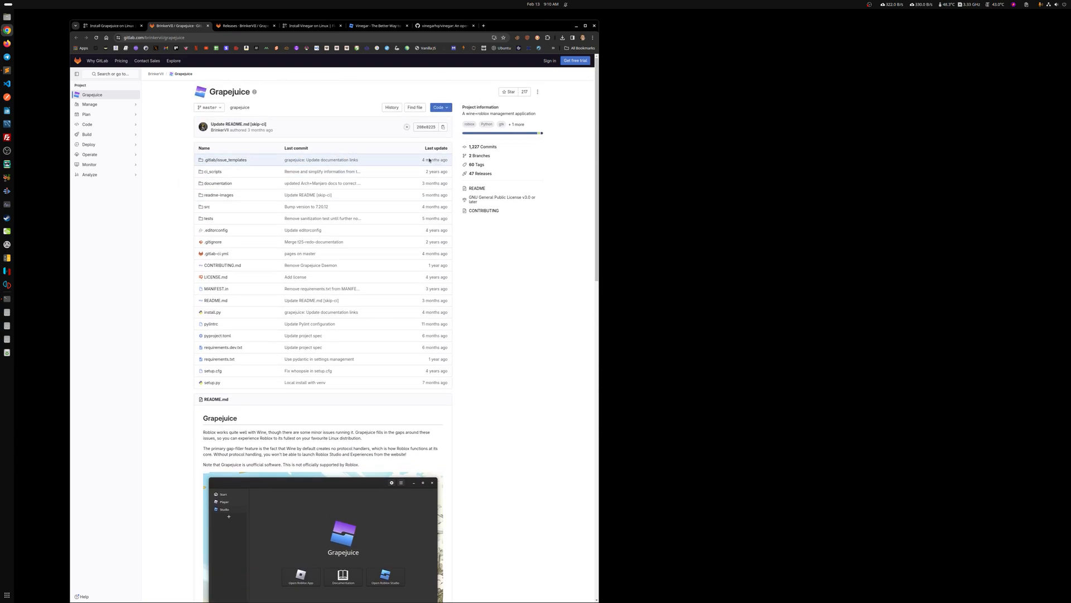
pyautogui.moveTo(259, 130)
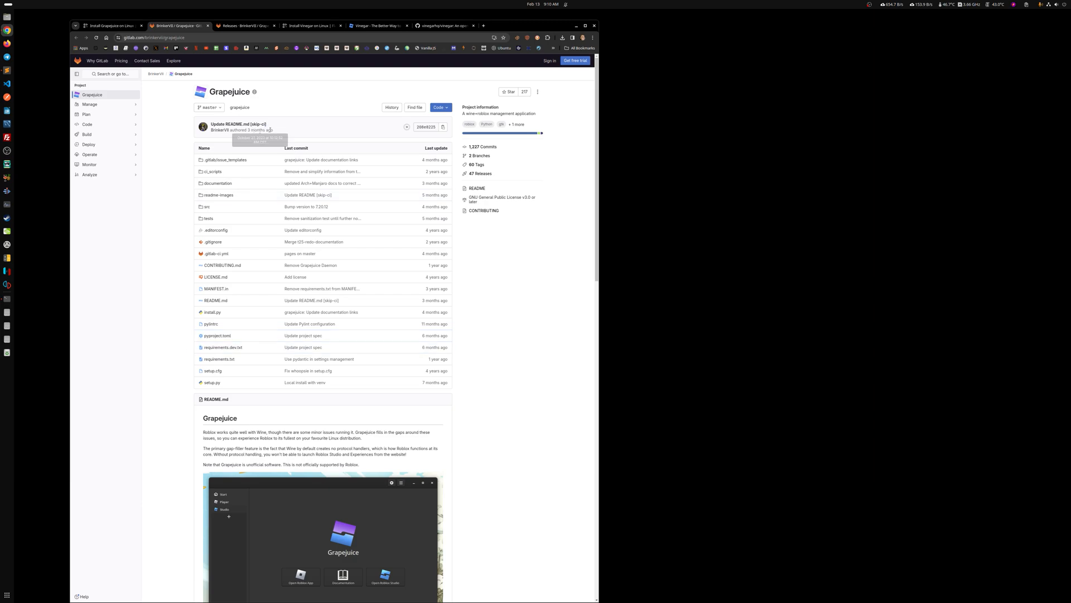
pyautogui.scroll(-3)
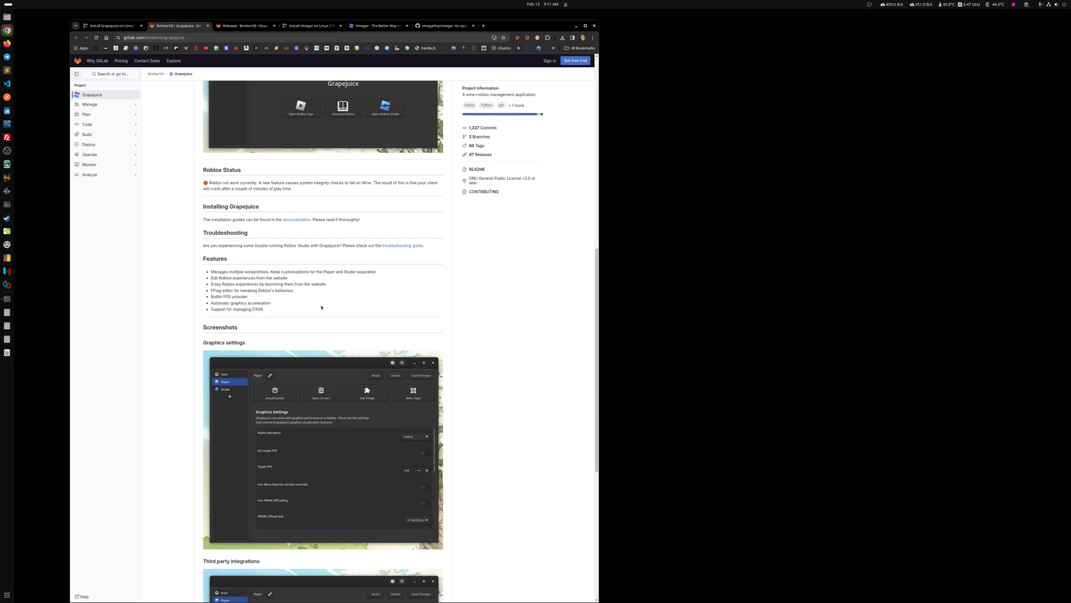
pyautogui.scroll(-3)
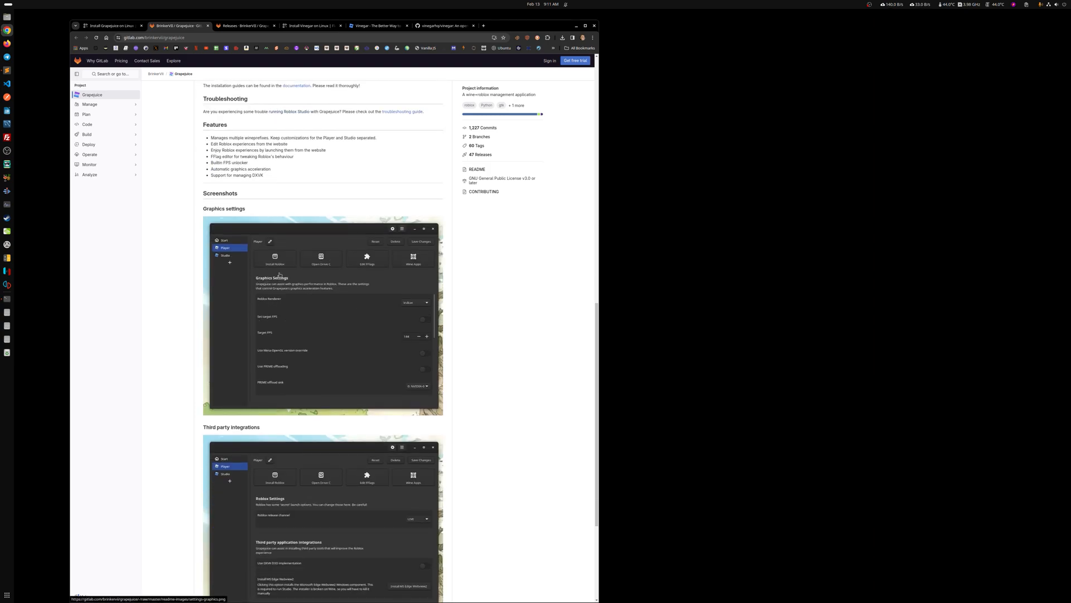
pyautogui.moveTo(297, 329)
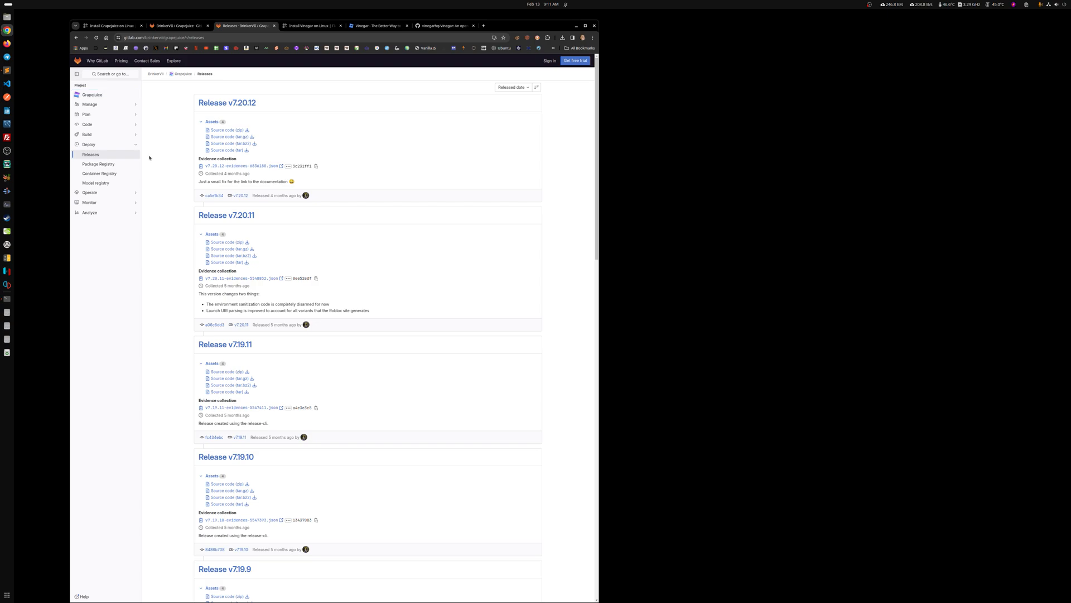
pyautogui.moveTo(231, 112)
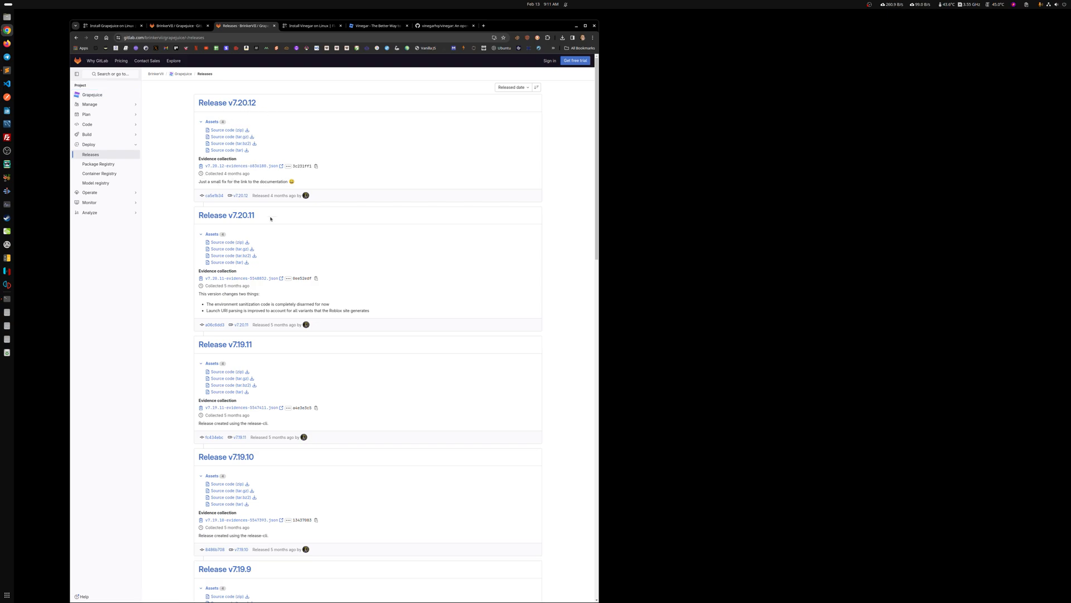
pyautogui.moveTo(212, 181); pyautogui.dragTo(281, 180)
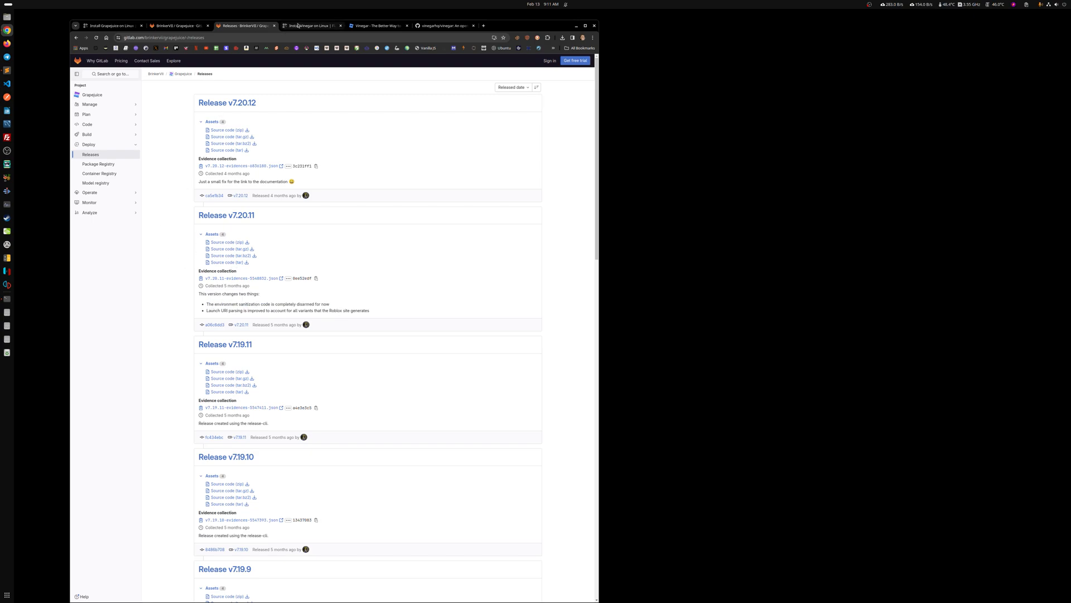
# View Vinegar's Flathub listing, then switch to its Roblox DevForum post.
pyautogui.click(311, 25)
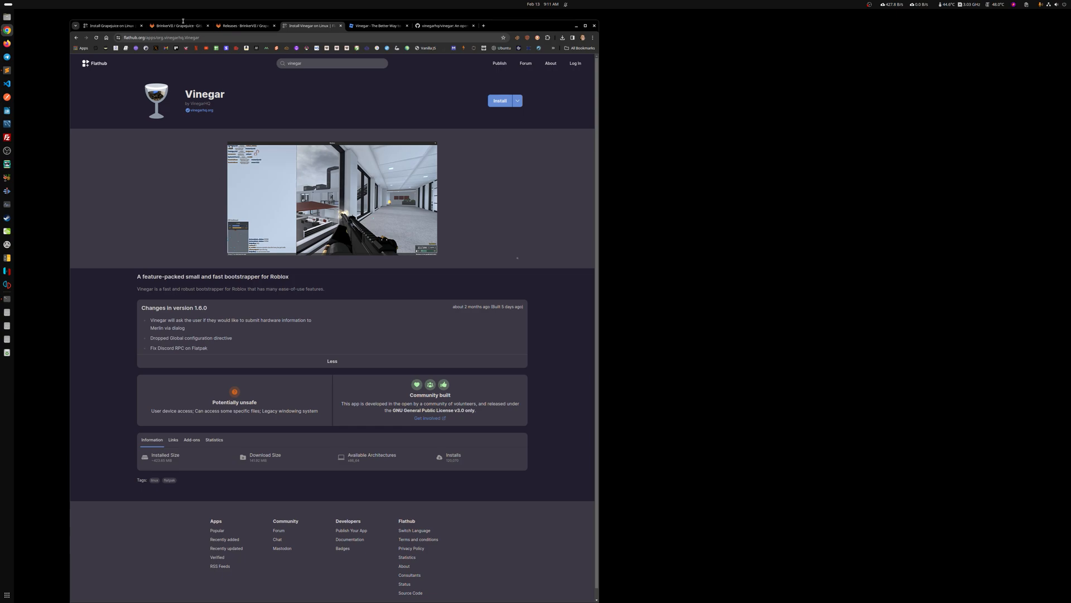
pyautogui.click(378, 25)
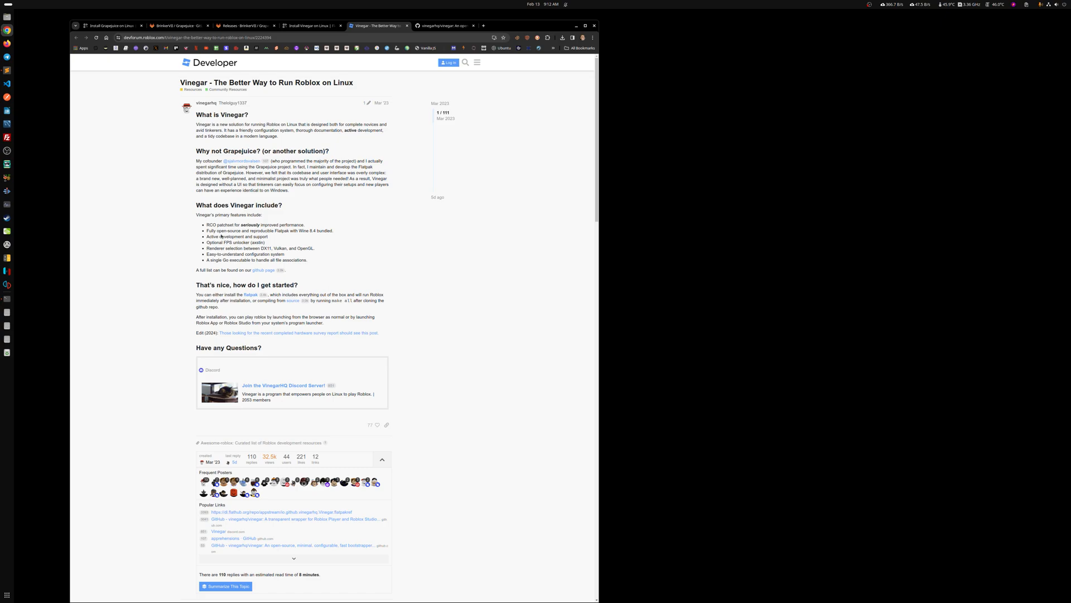
pyautogui.moveTo(206, 261)
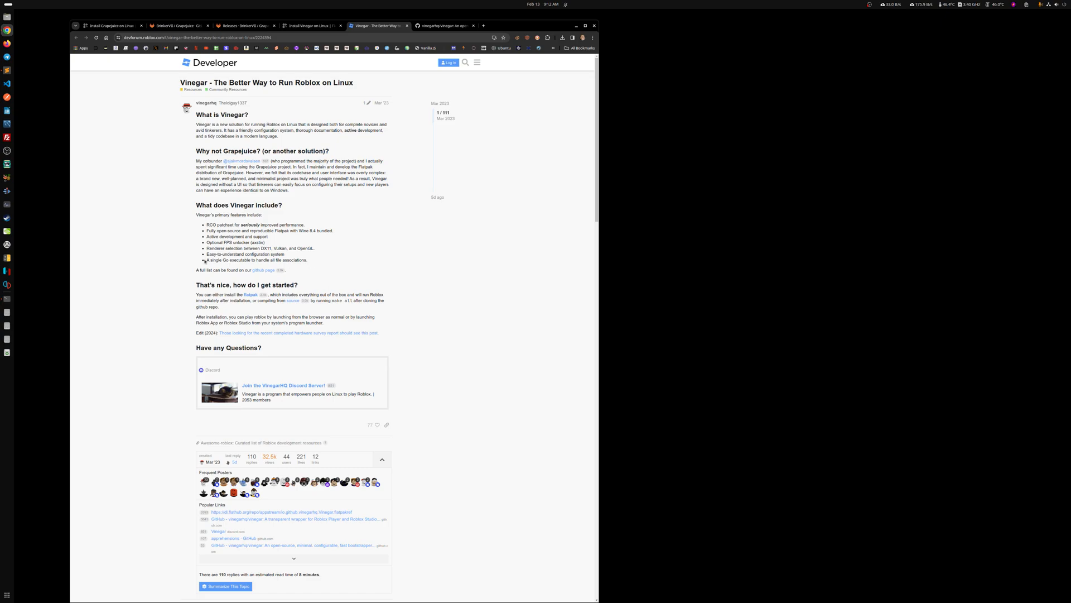
# Read through the primary features list in Vinegar's DevForum post.
pyautogui.doubleClick(216, 259)
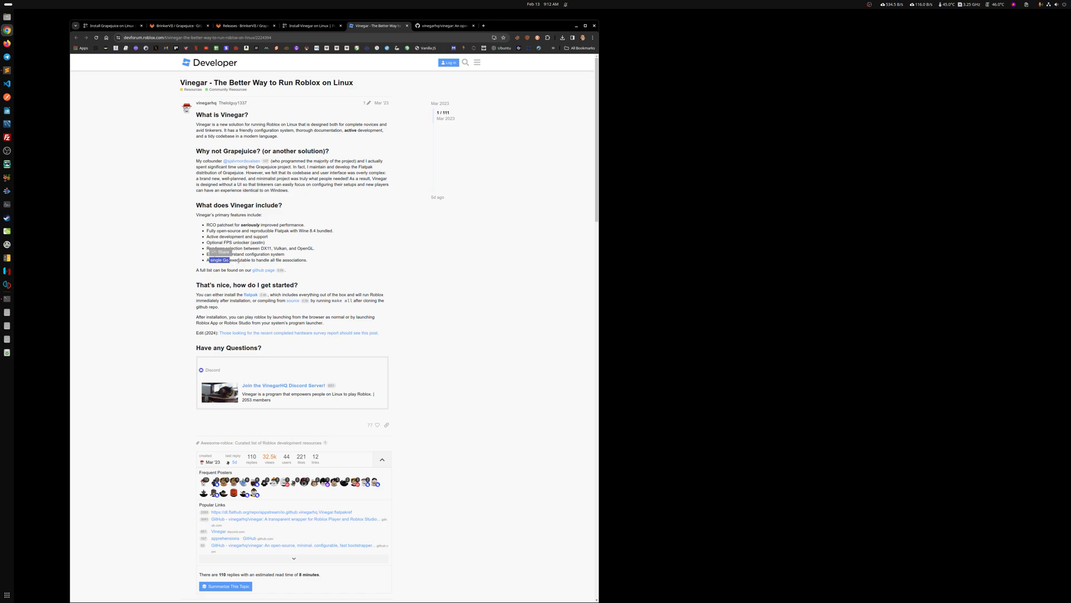
pyautogui.click(228, 263)
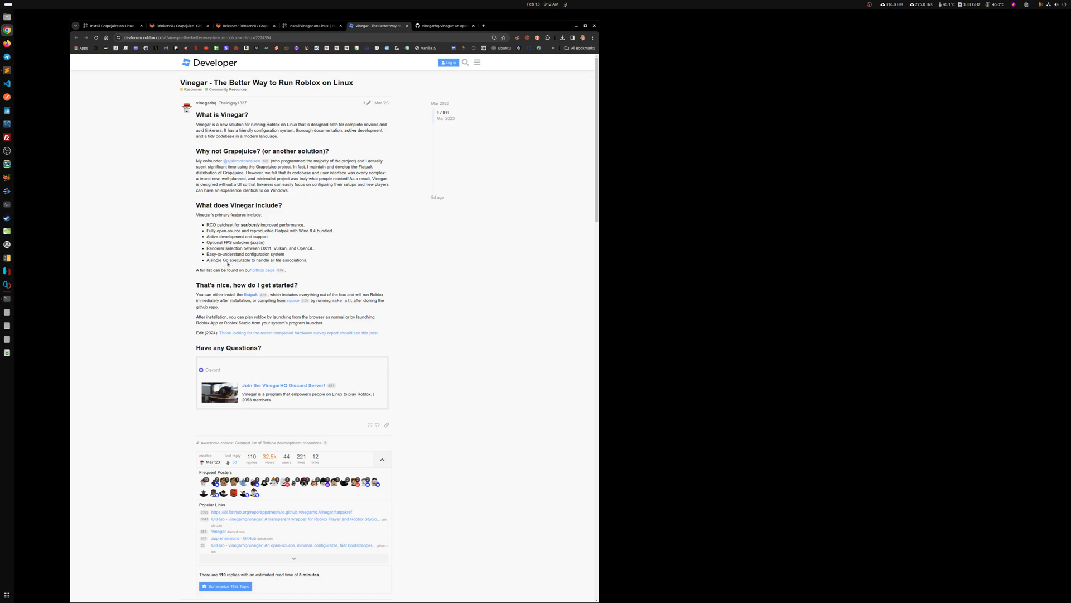
pyautogui.moveTo(327, 237)
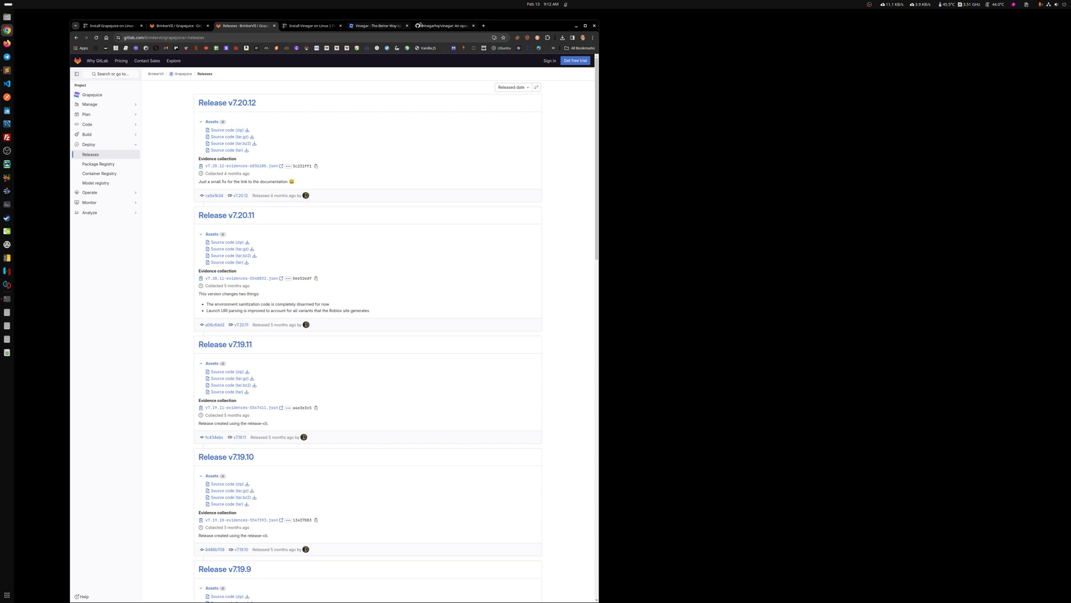
# Browse Vinegar's GitHub commits up to v1.7.1 and its README features.
pyautogui.click(441, 25)
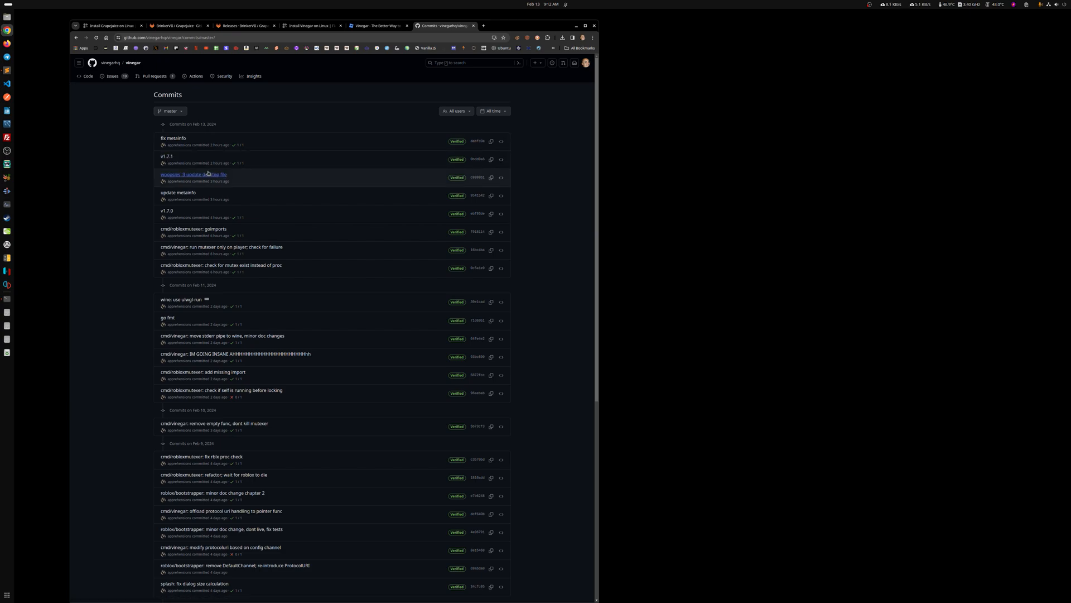
pyautogui.moveTo(210, 224)
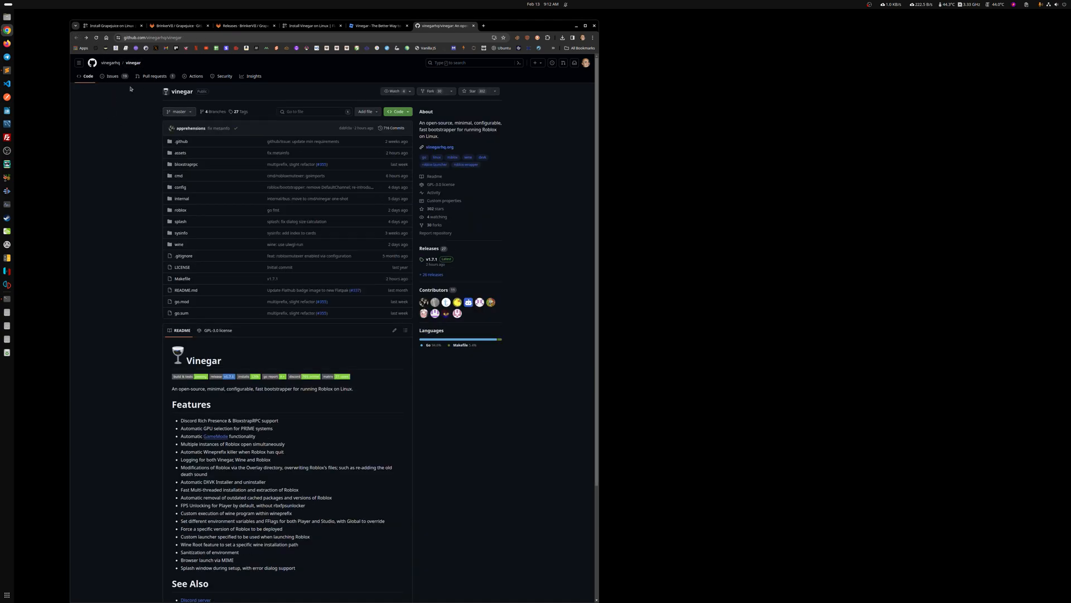
pyautogui.moveTo(120, 118)
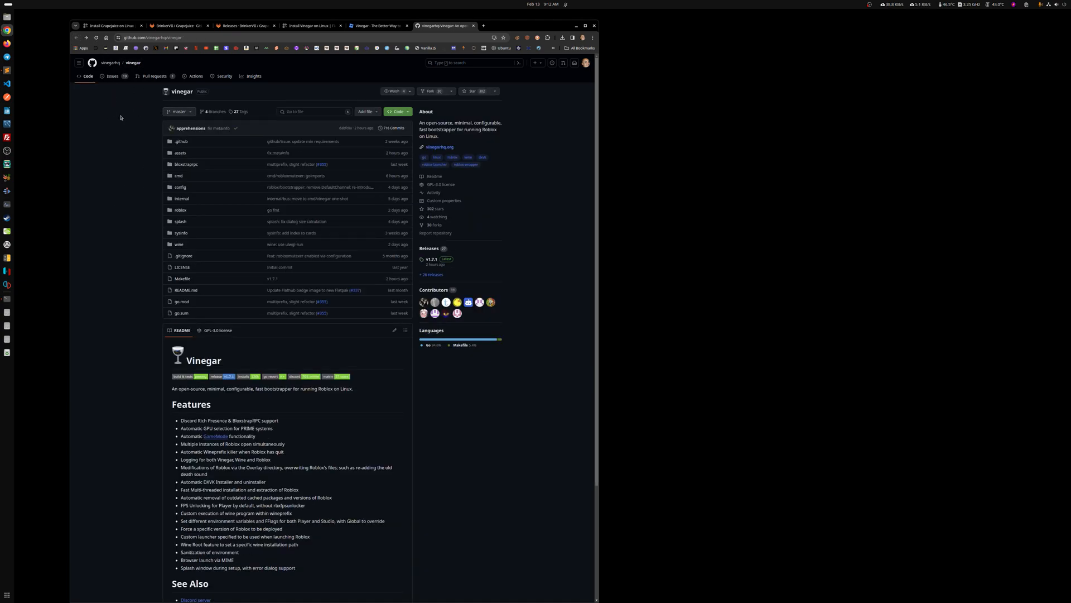
pyautogui.scroll(-3)
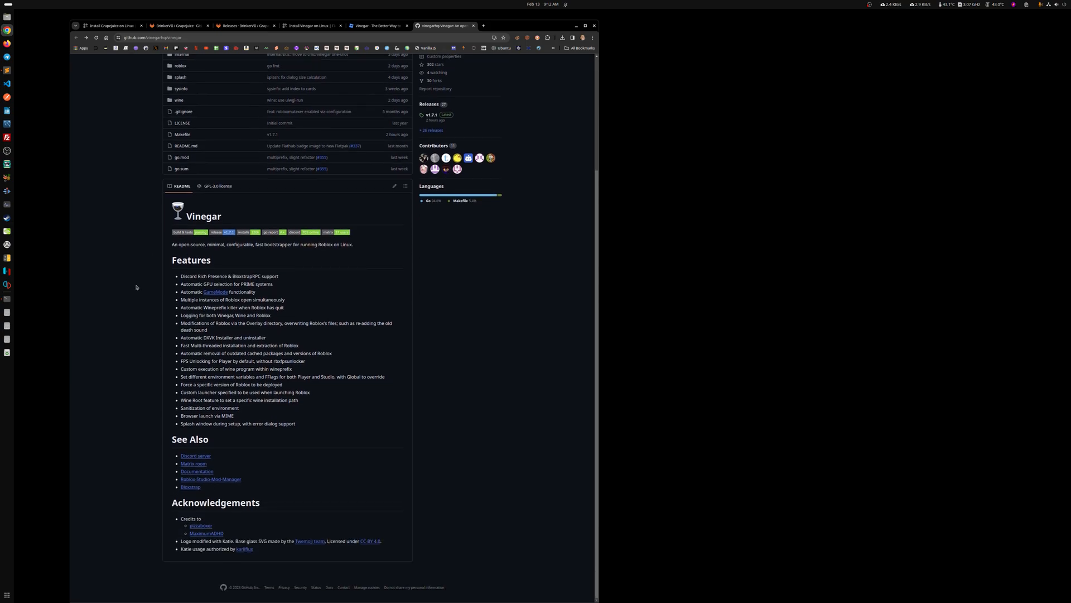
pyautogui.moveTo(180, 276); pyautogui.dragTo(310, 422)
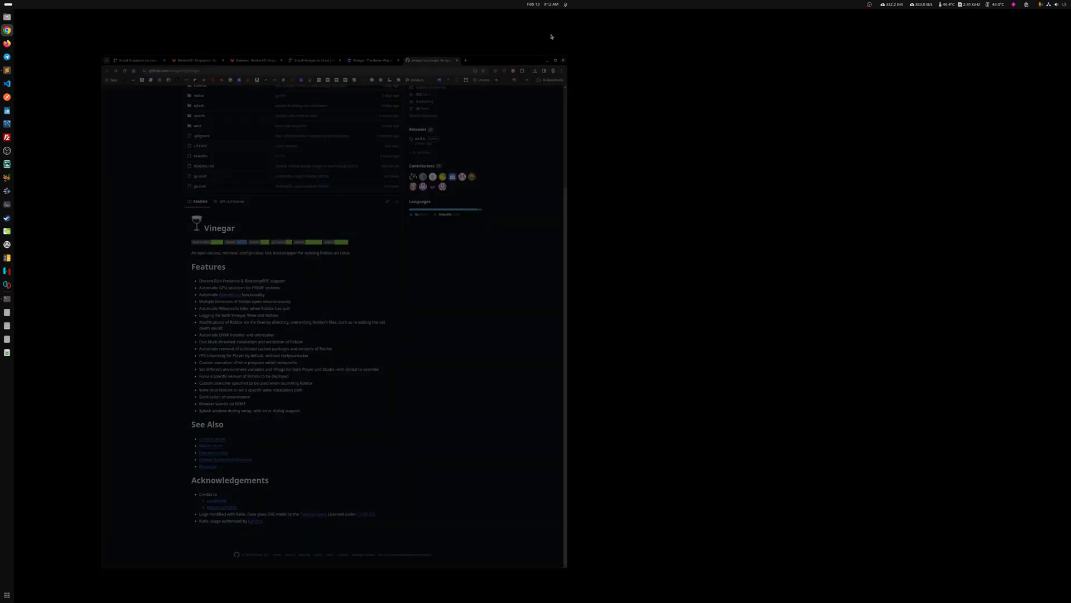
# Search 'grape' in GNOME Activities and launch Grapejuice from the results.
pyautogui.click(562, 61)
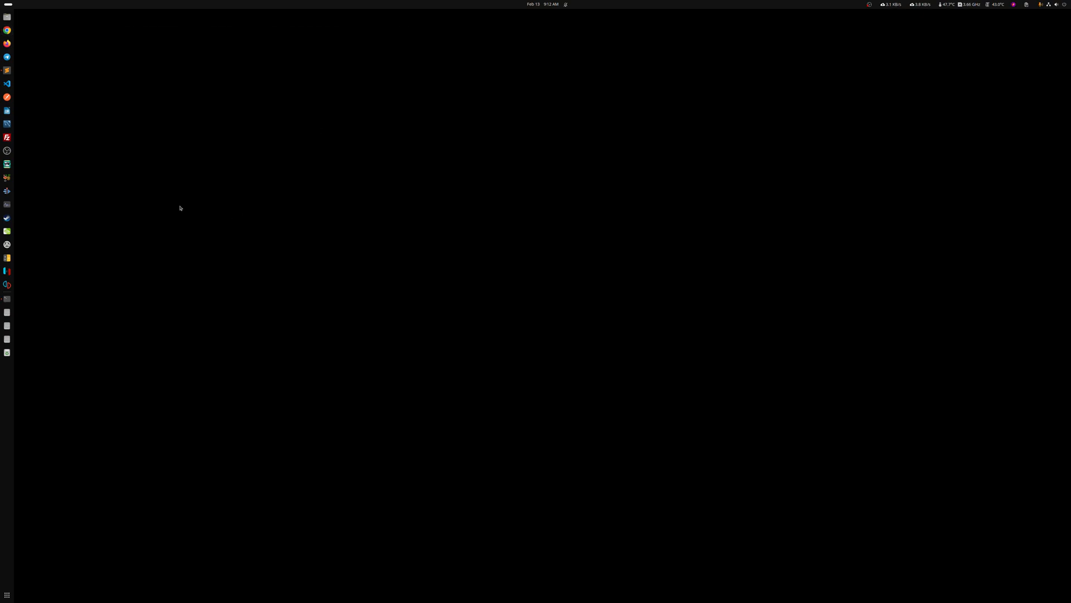
pyautogui.write('grape')
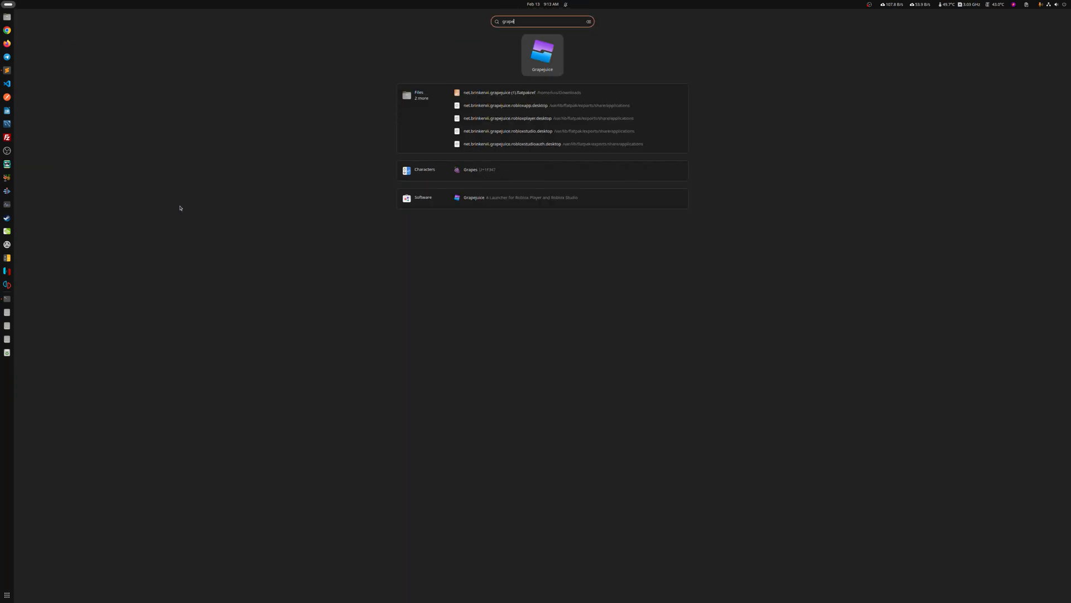
pyautogui.click(542, 55)
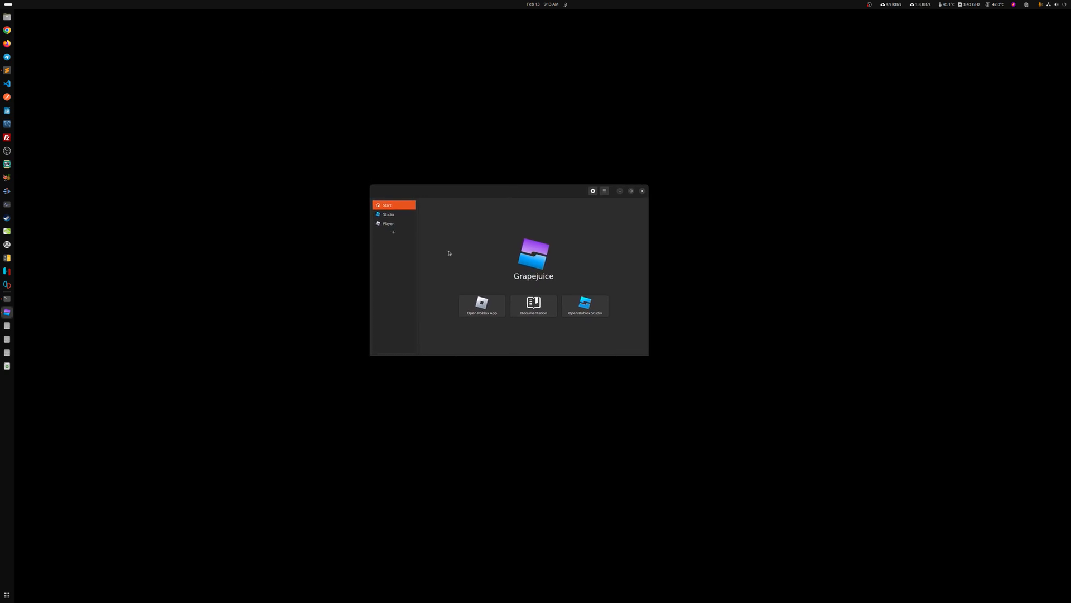
pyautogui.moveTo(395, 211)
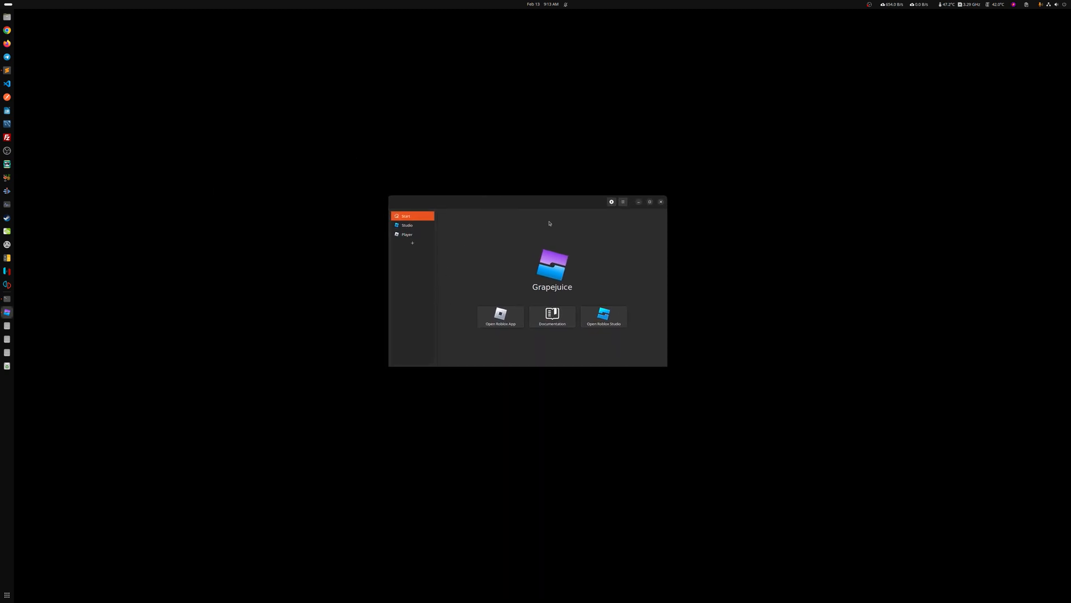
# Open Grapejuice's Player settings and scroll through the options.
pyautogui.click(407, 233)
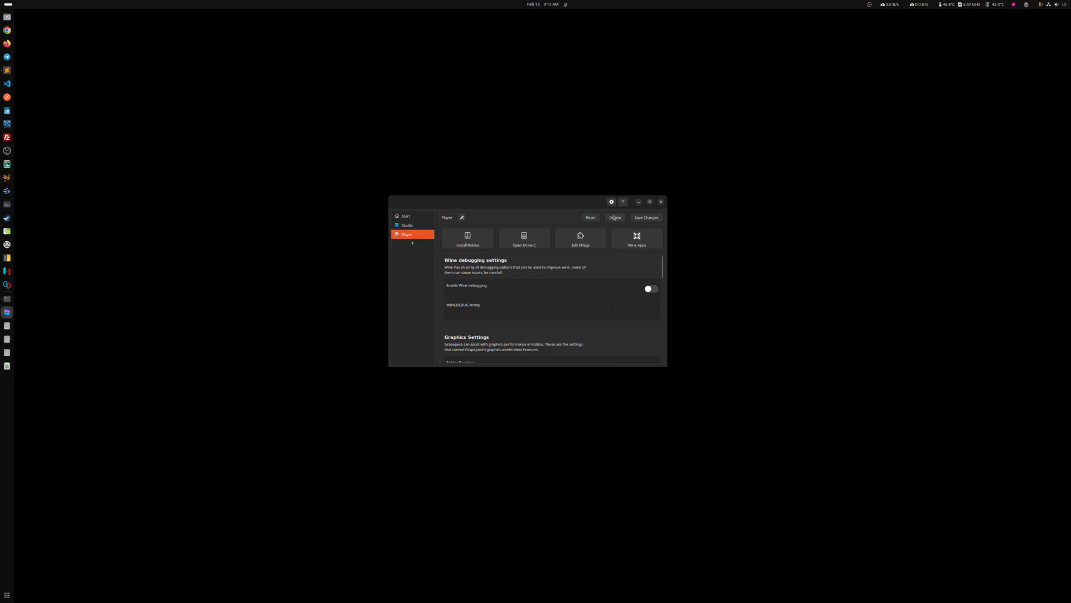
pyautogui.click(406, 216)
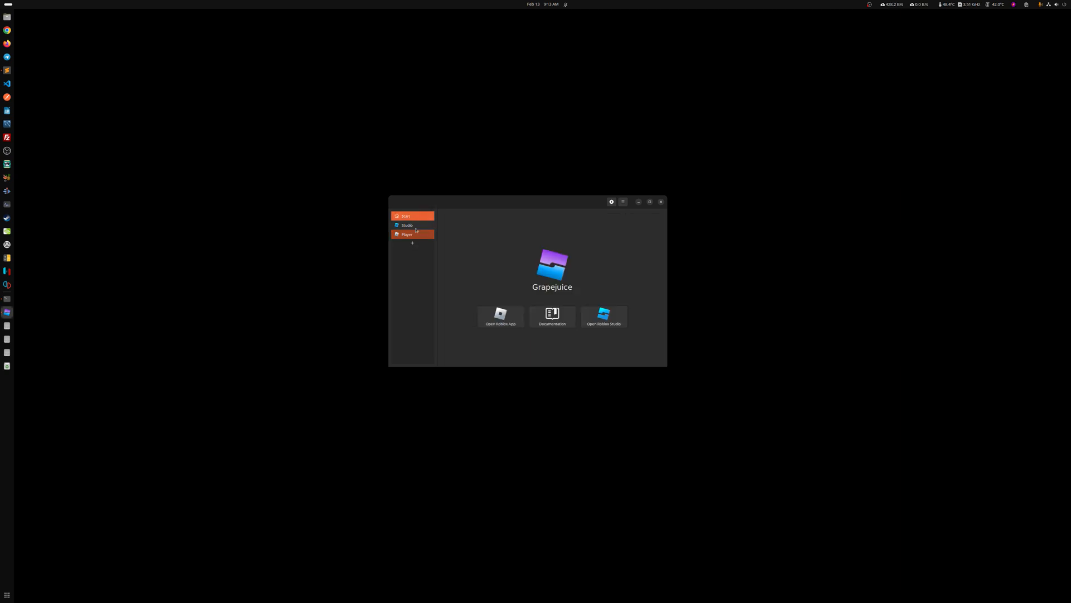
pyautogui.click(407, 235)
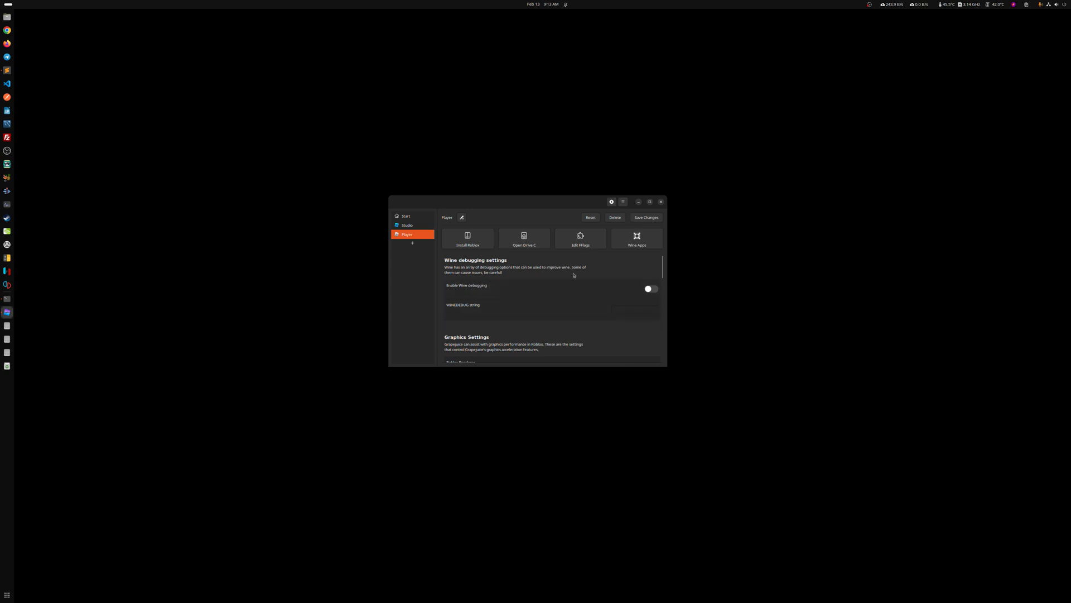
pyautogui.moveTo(416, 274)
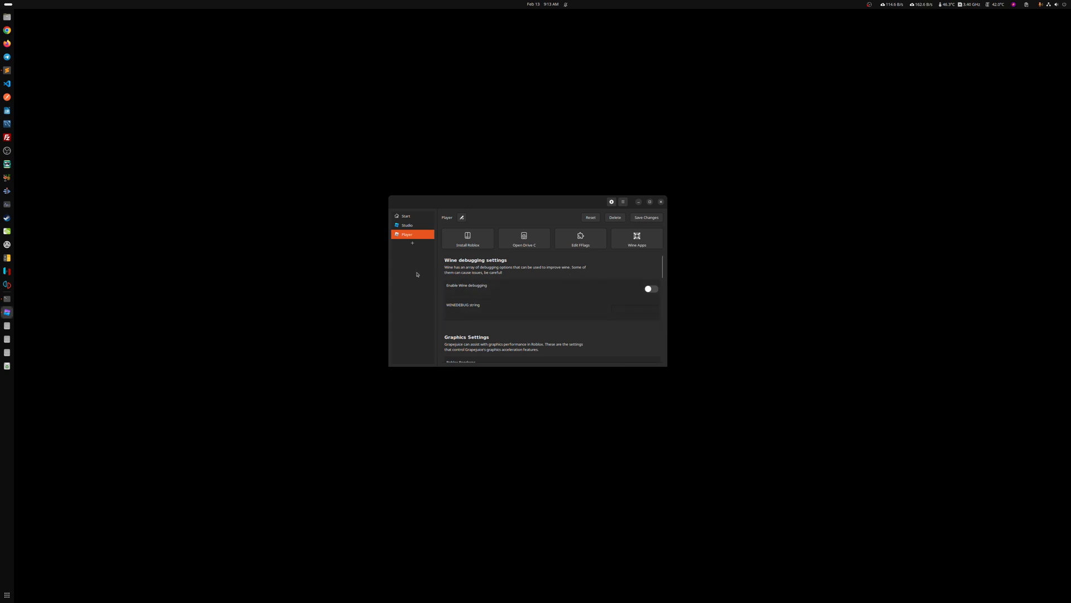
pyautogui.moveTo(527, 201); pyautogui.dragTo(478, 149)
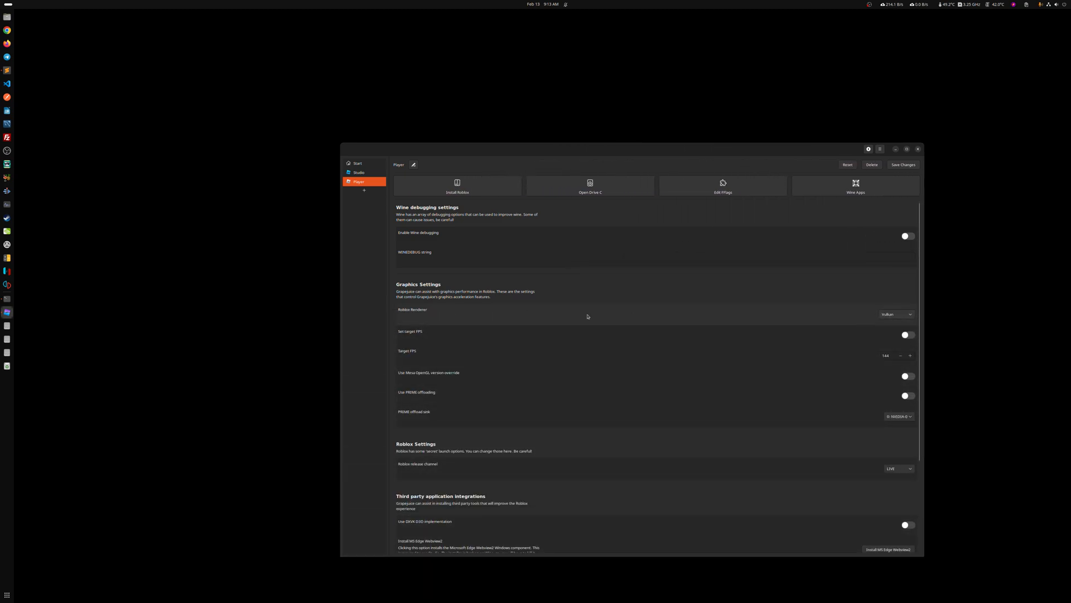
# Keep Vulkan as the Roblox renderer, review remaining settings, and return to Start.
pyautogui.click(895, 314)
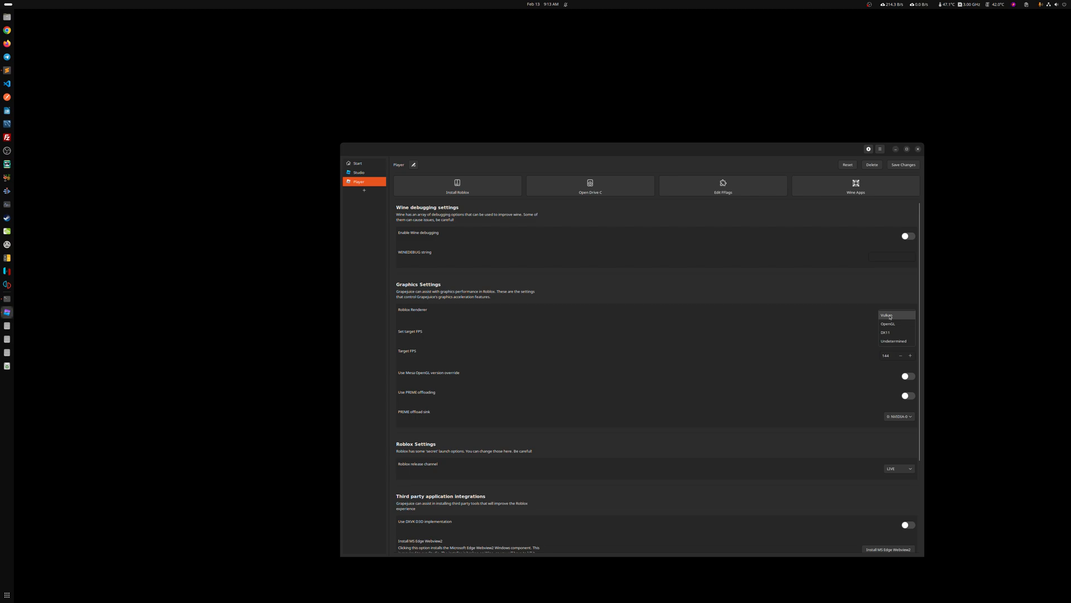
pyautogui.click(889, 315)
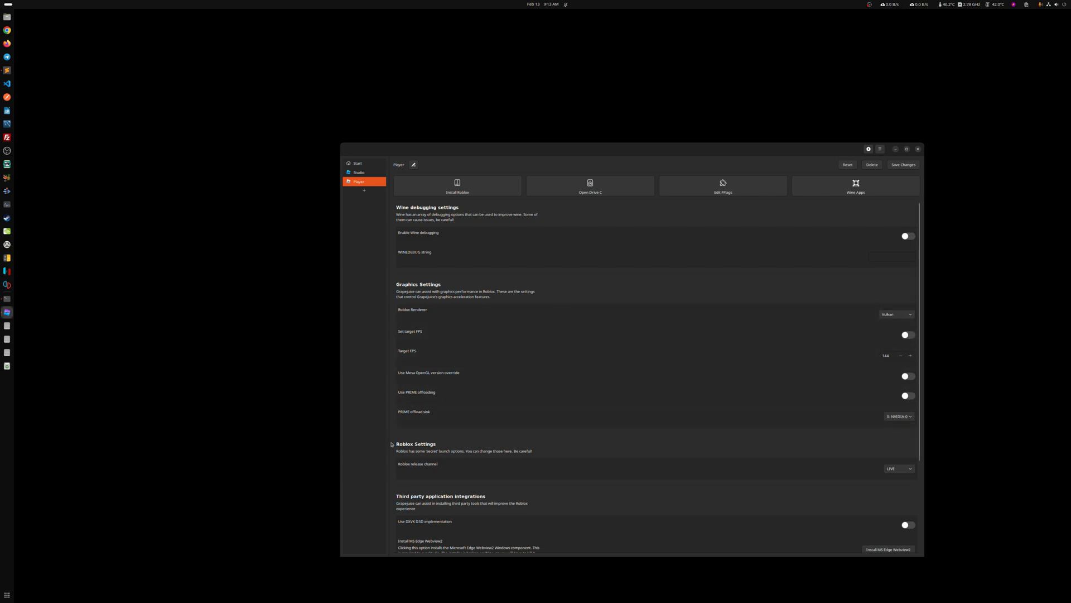
pyautogui.scroll(-3)
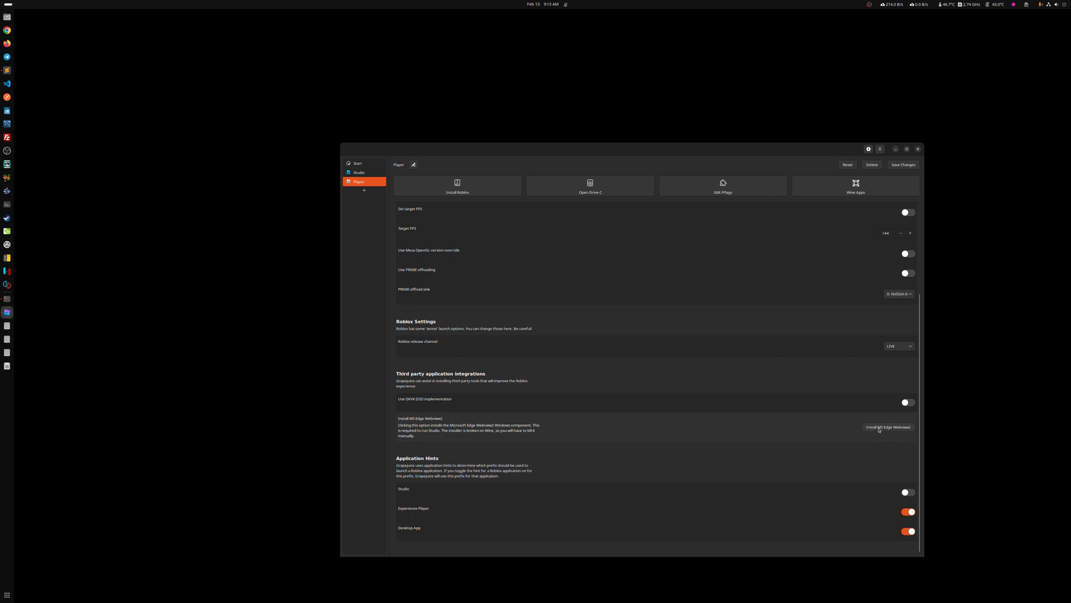
pyautogui.moveTo(898, 432)
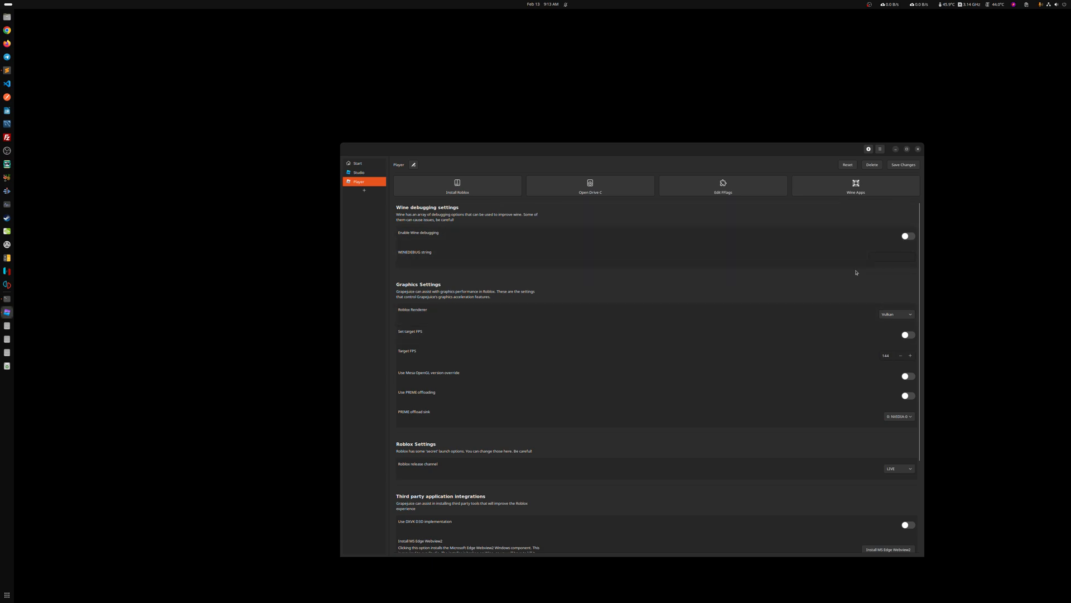
pyautogui.click(357, 164)
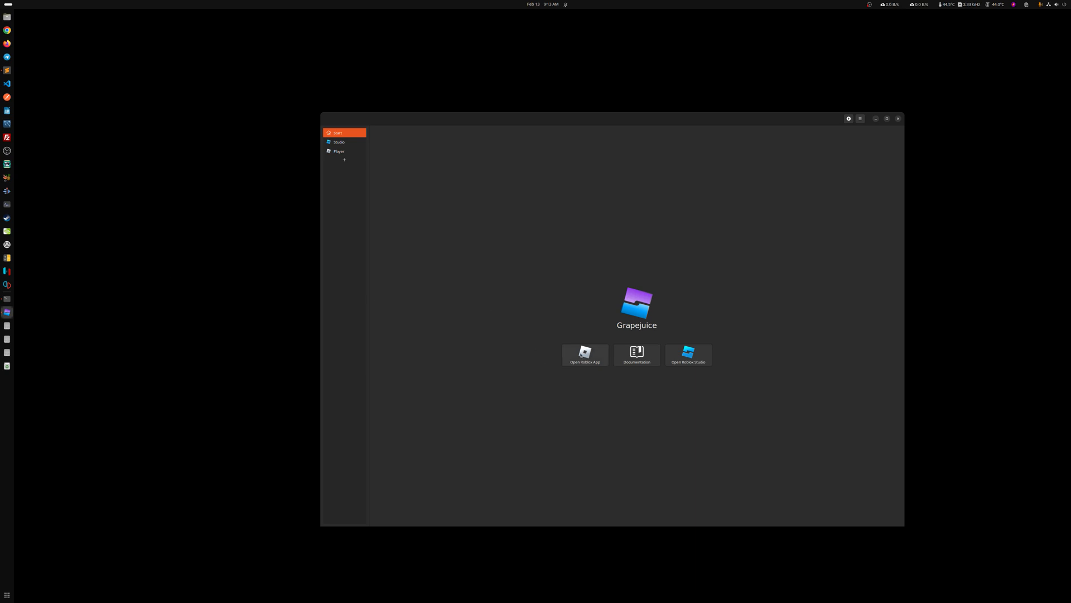
# Launch Roblox from Grapejuice and check the Robux balance, which shows 0 Robux.
pyautogui.click(584, 352)
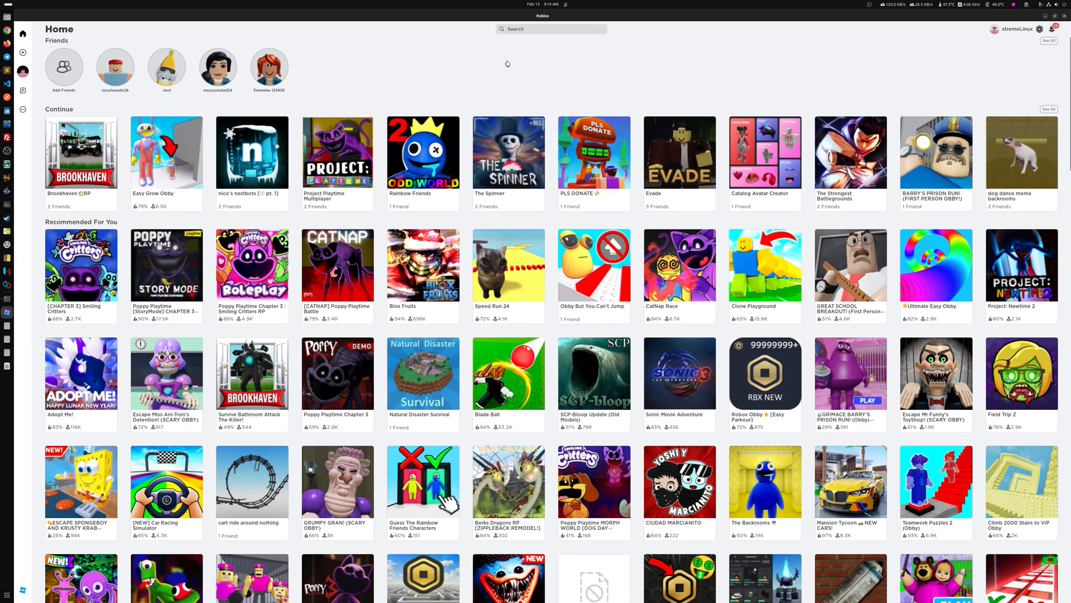
pyautogui.moveTo(632, 83)
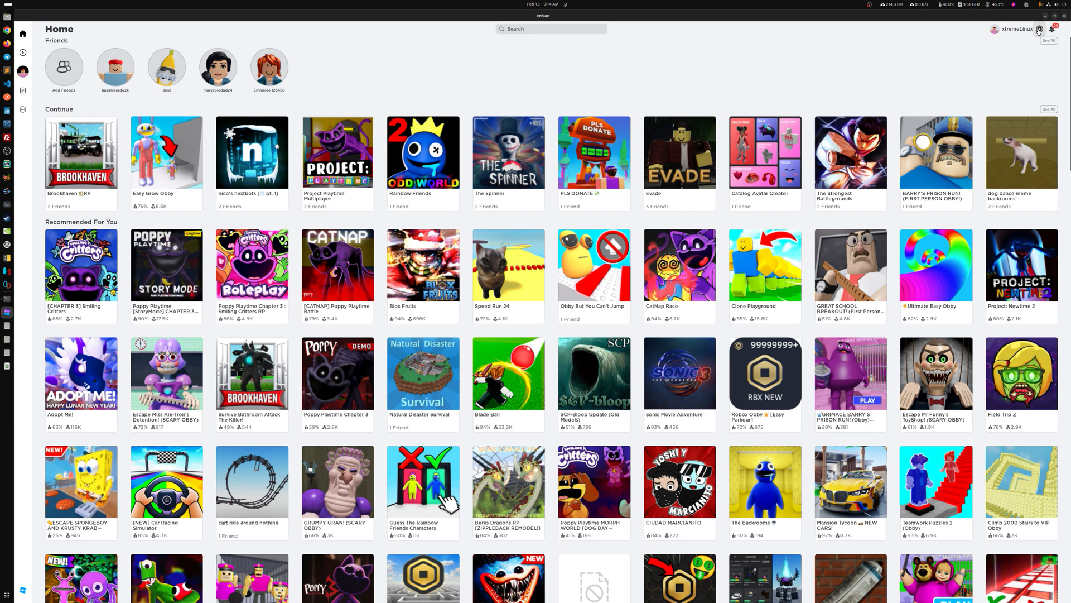
pyautogui.click(1038, 30)
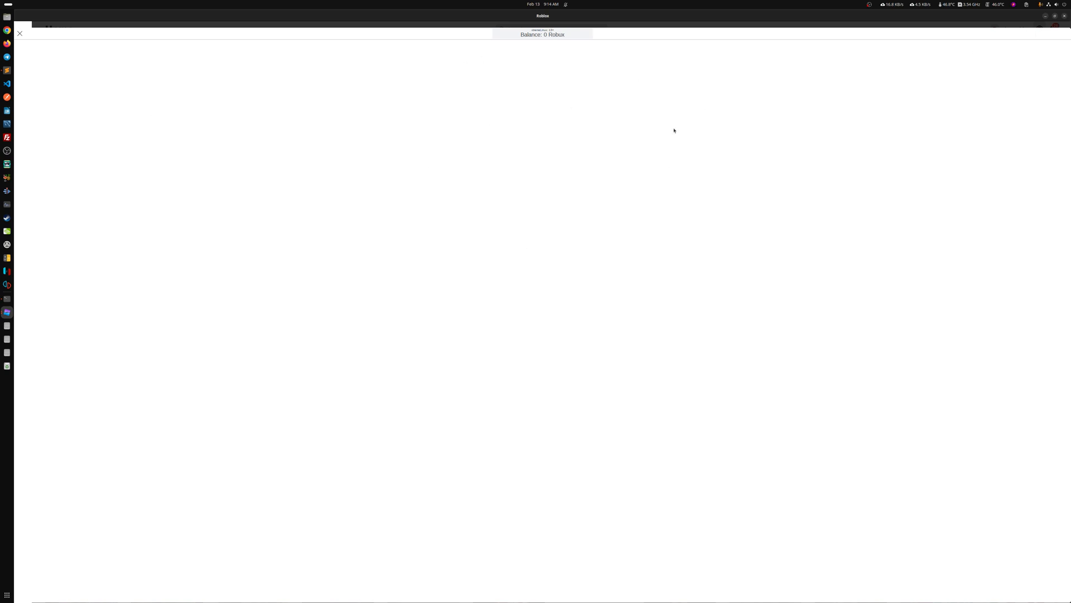
pyautogui.moveTo(141, 101)
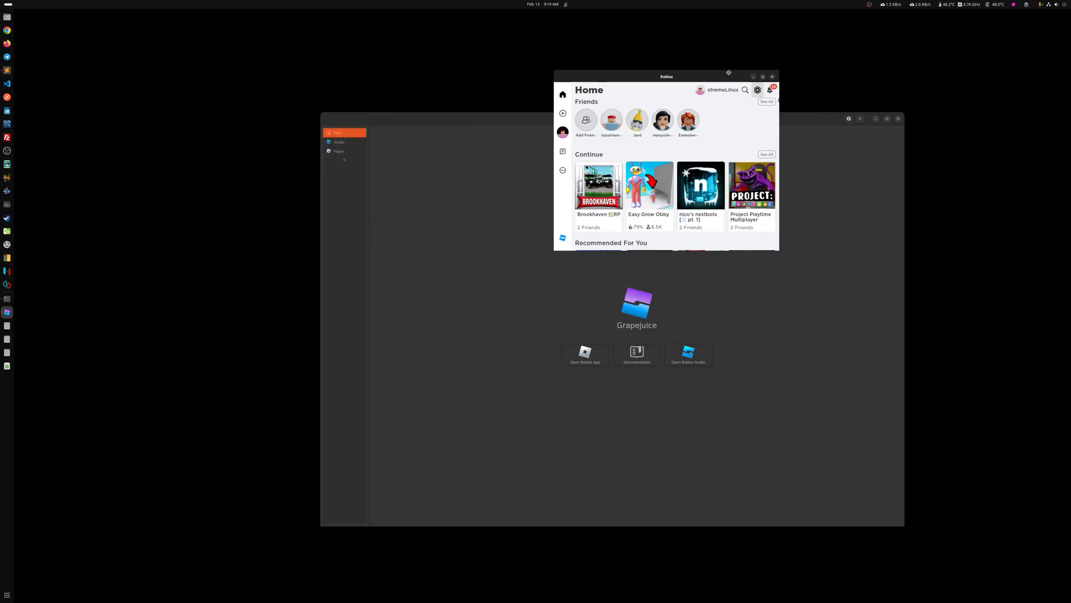
# Move the Roblox window left and maximize it to fill the screen.
pyautogui.moveTo(666, 76); pyautogui.dragTo(418, 77)
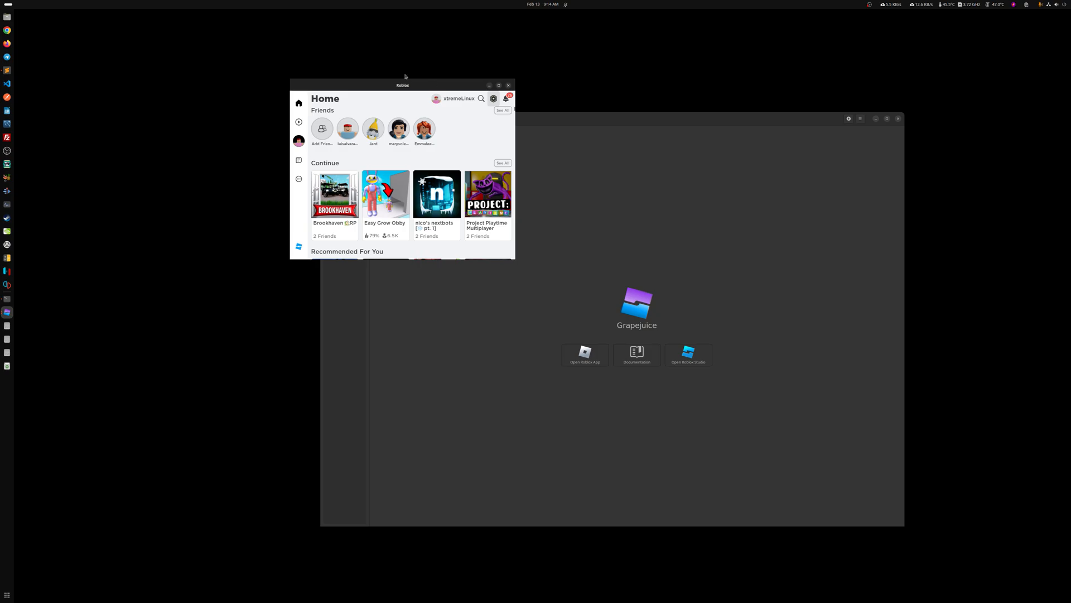
pyautogui.click(499, 85)
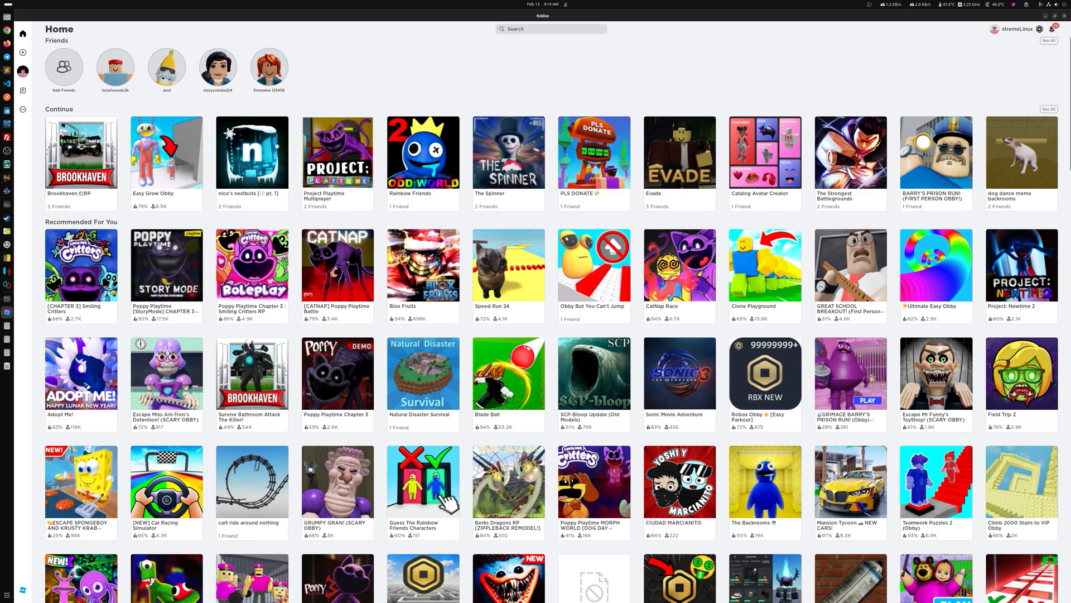
pyautogui.moveTo(204, 15)
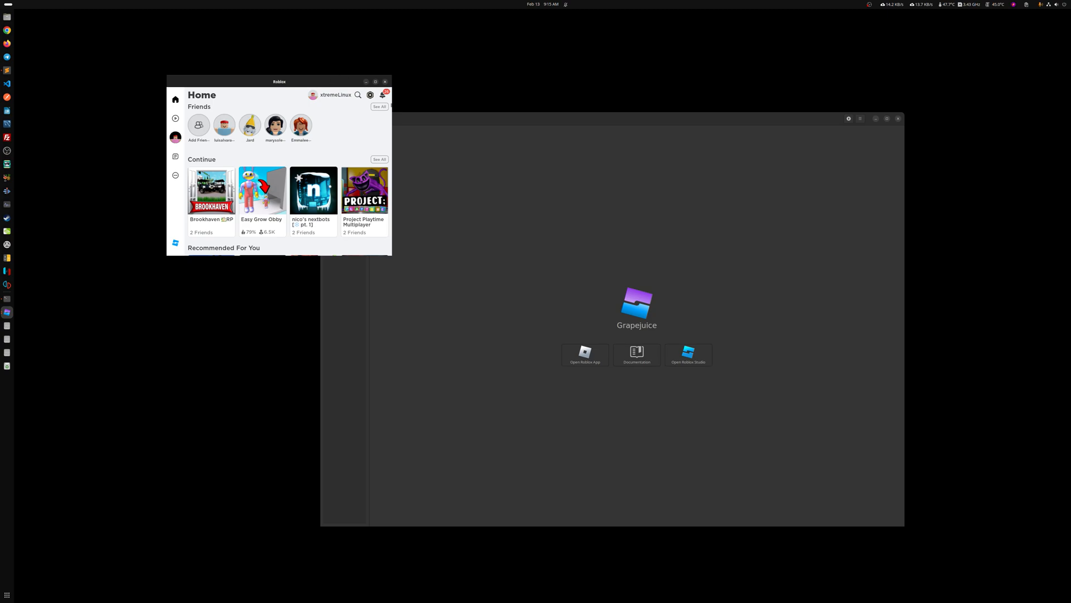
pyautogui.moveTo(279, 81); pyautogui.dragTo(182, 94)
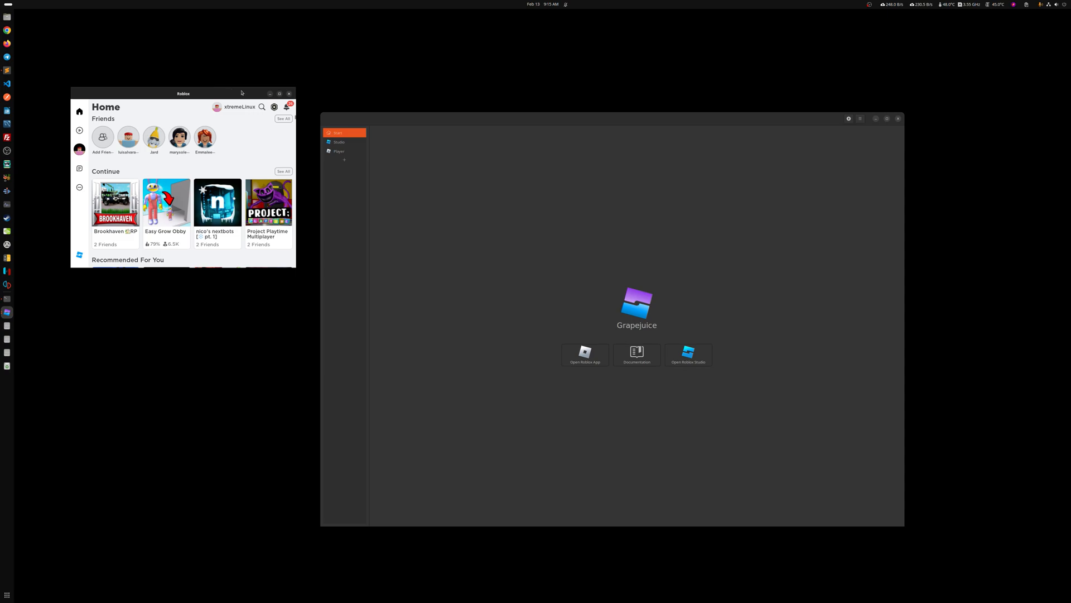
pyautogui.click(279, 93)
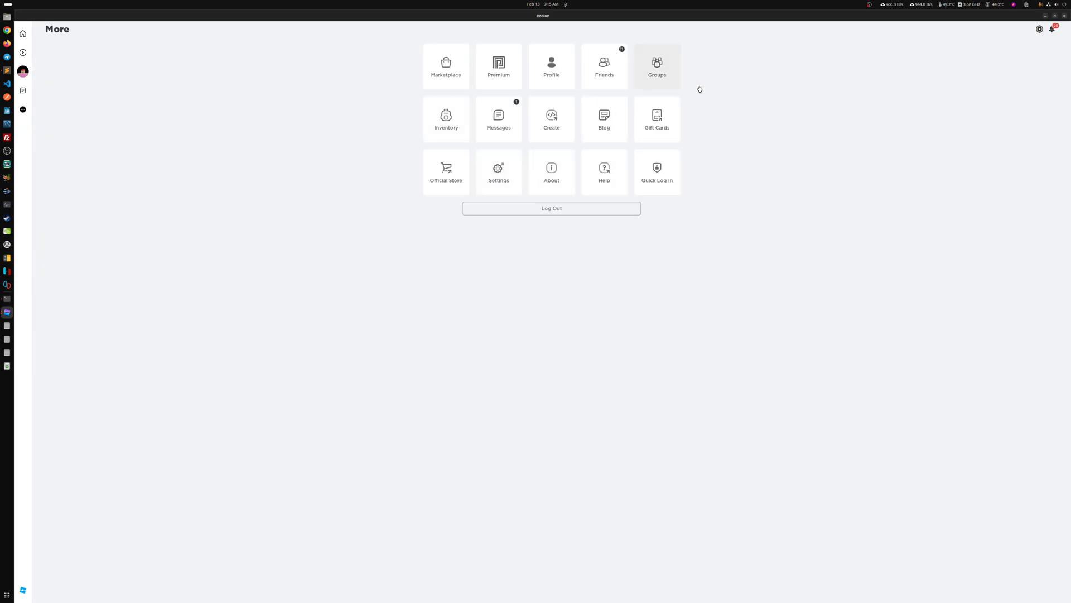
pyautogui.moveTo(499, 118)
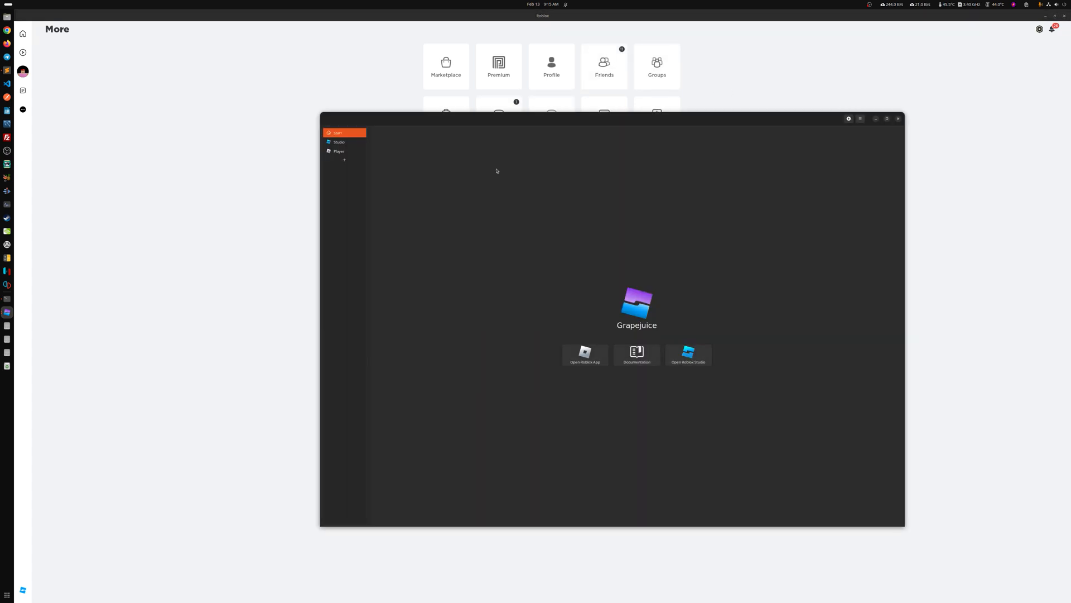
# Bring Roblox to front, visit its account Settings page, then return Home.
pyautogui.click(897, 118)
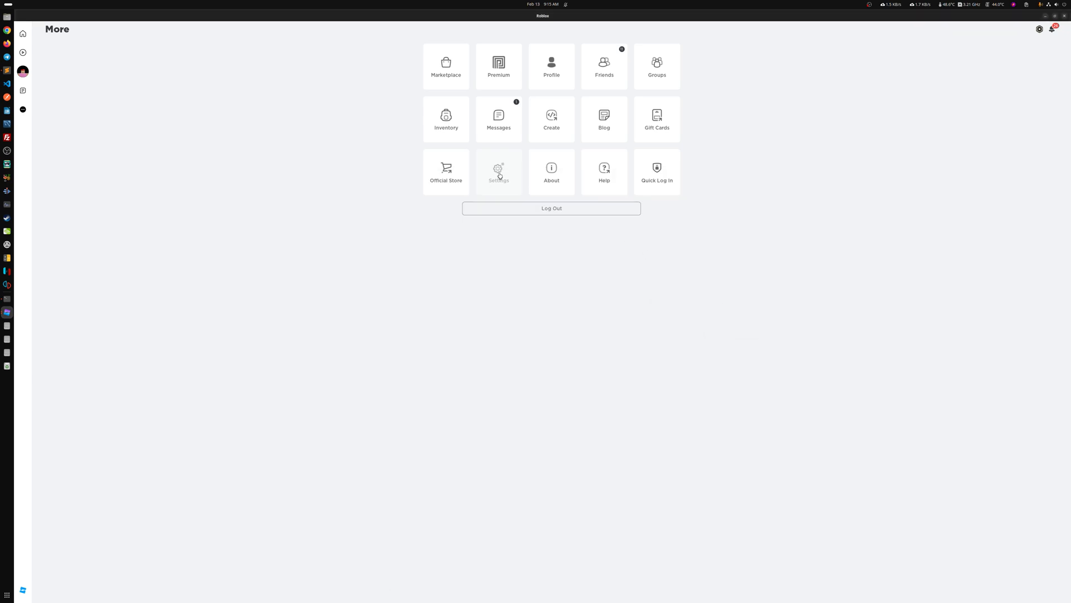
pyautogui.click(499, 171)
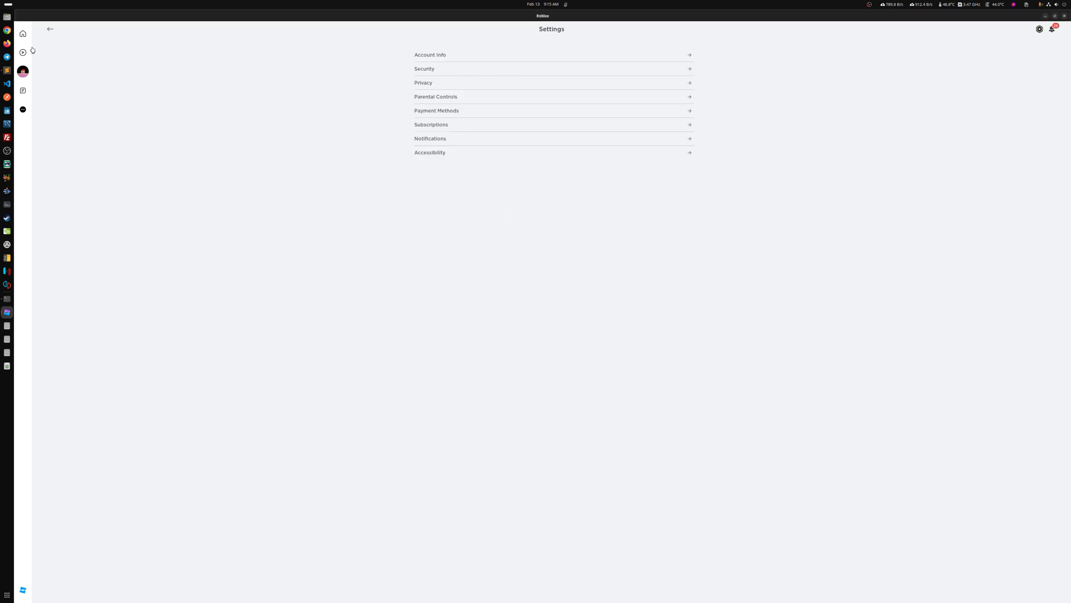
pyautogui.click(49, 28)
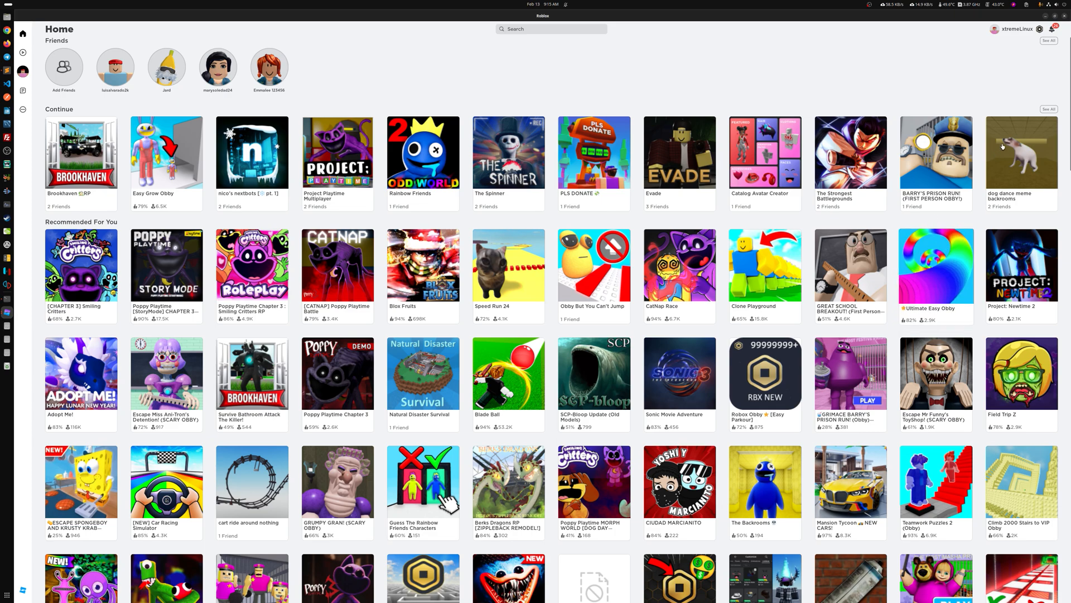
pyautogui.moveTo(1020, 152)
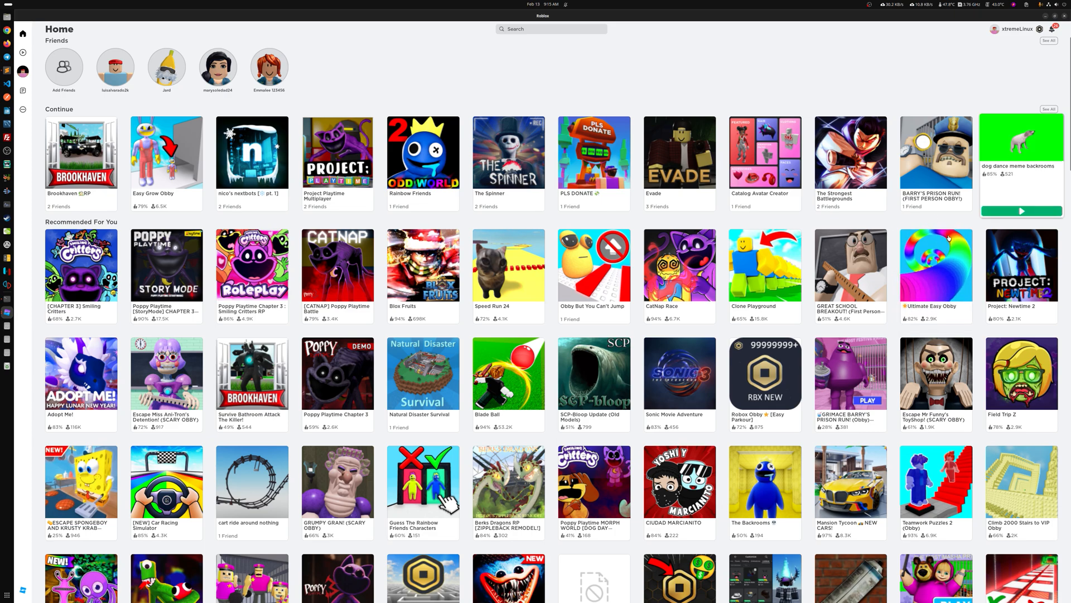
pyautogui.moveTo(544, 82)
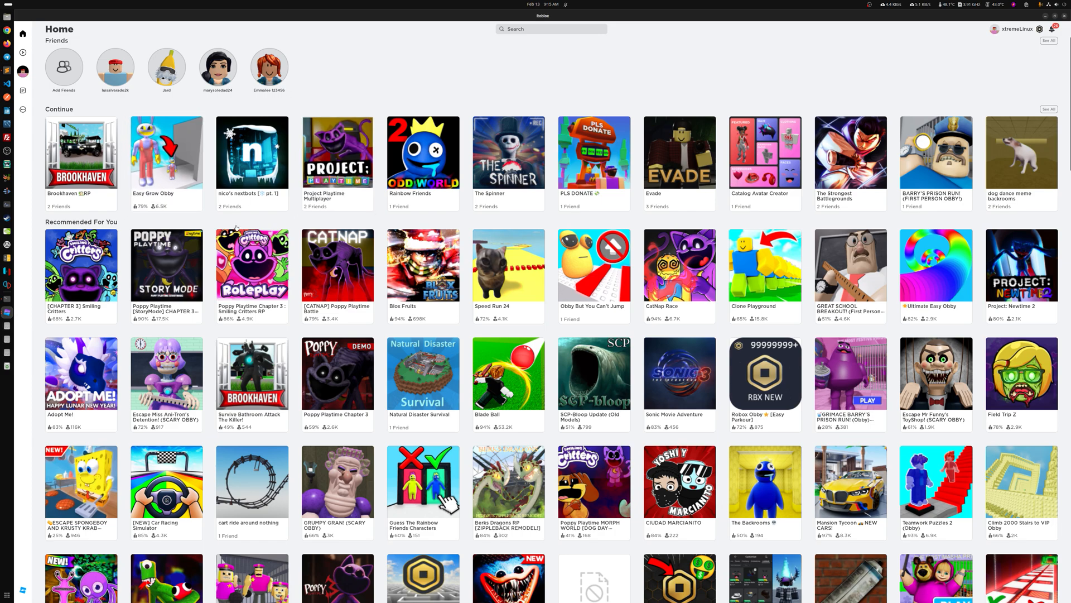
pyautogui.moveTo(425, 82)
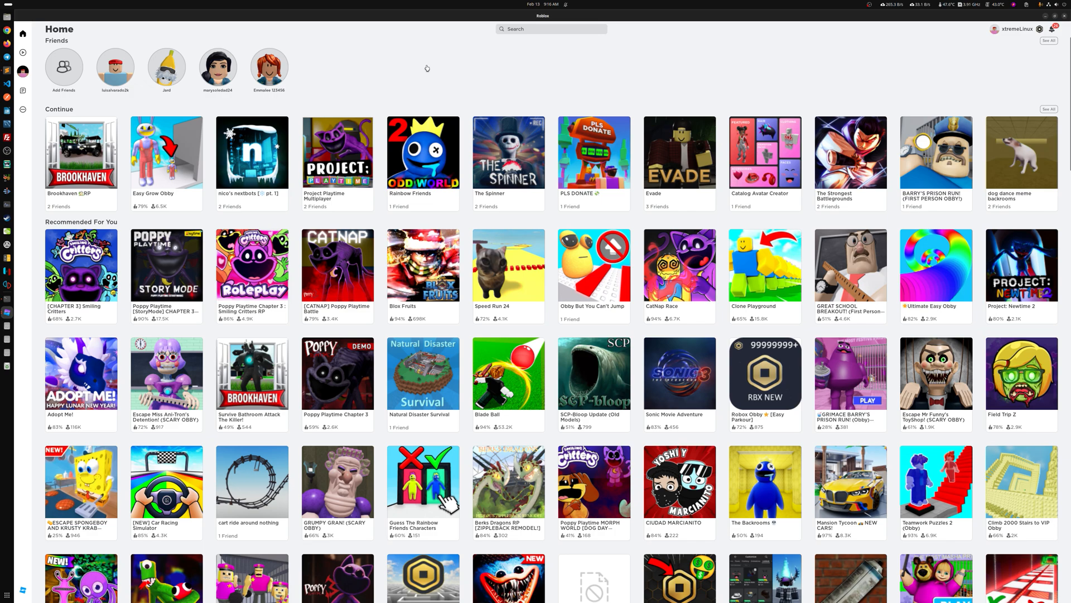
pyautogui.moveTo(272, 116)
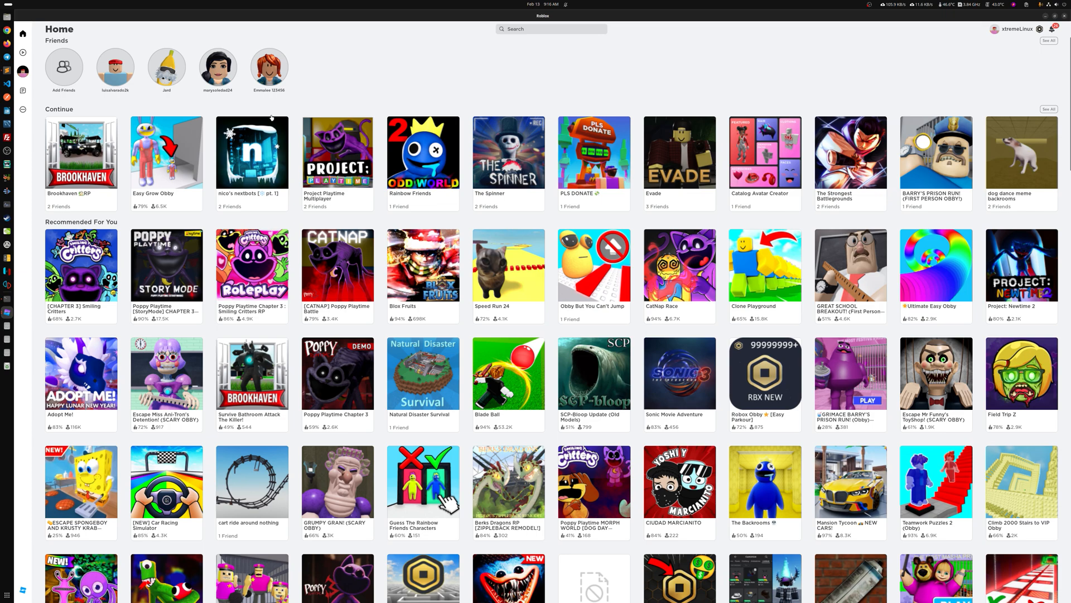
pyautogui.moveTo(526, 82)
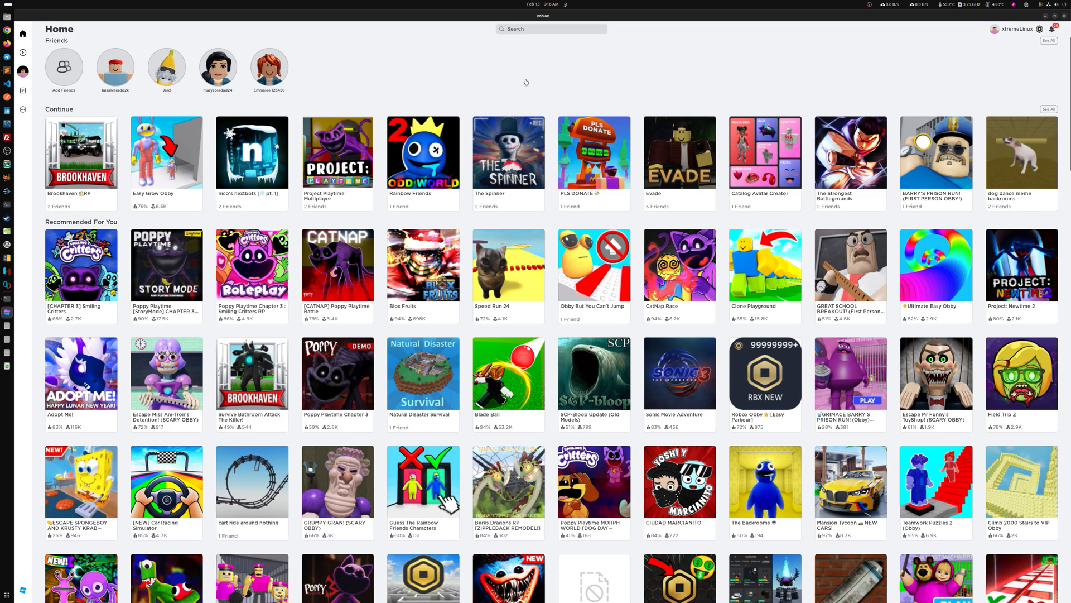
pyautogui.moveTo(806, 55)
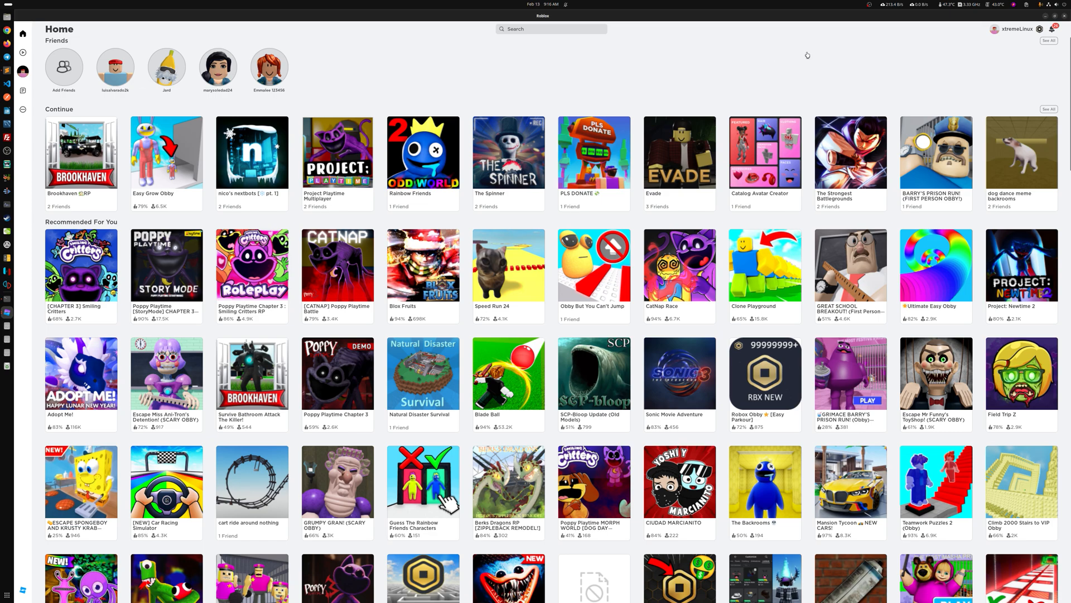
pyautogui.moveTo(807, 54)
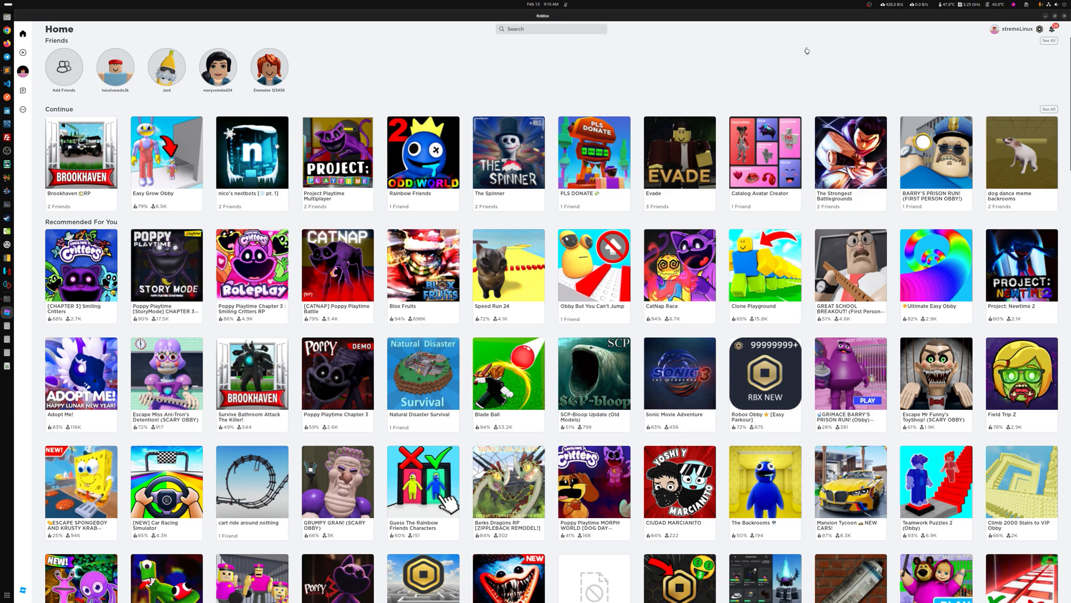
pyautogui.moveTo(355, 101)
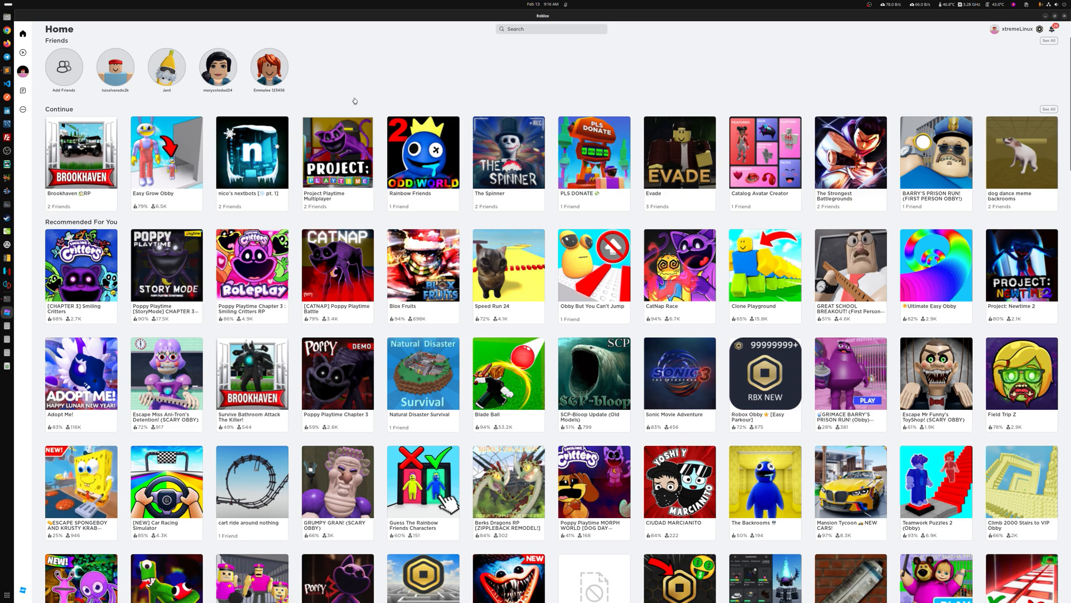
pyautogui.moveTo(938, 15)
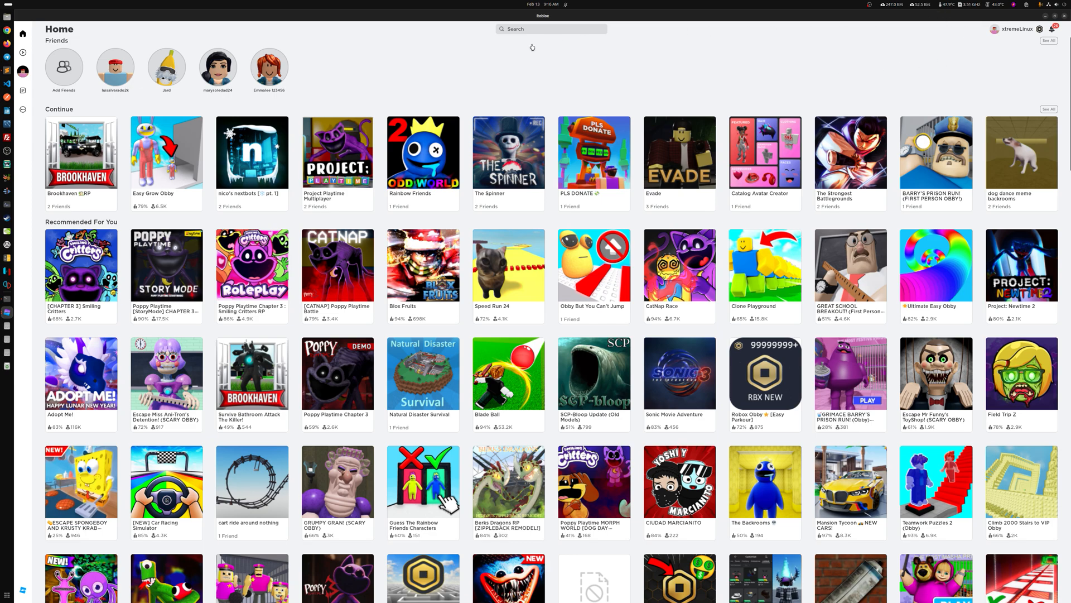
pyautogui.moveTo(909, 21)
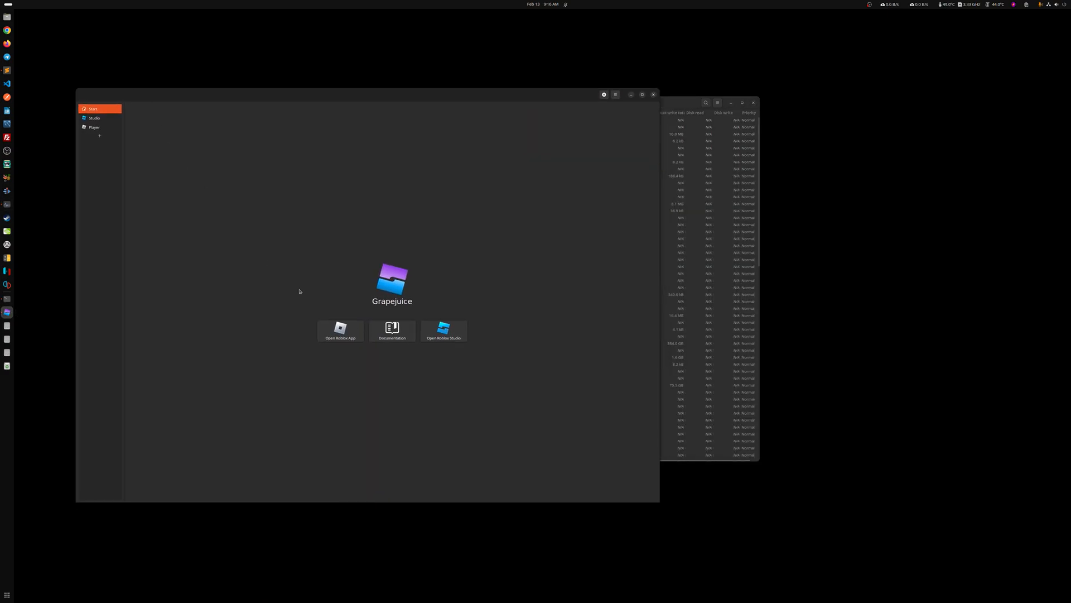
# Relaunch the Roblox app from Grapejuice's start screen.
pyautogui.click(341, 330)
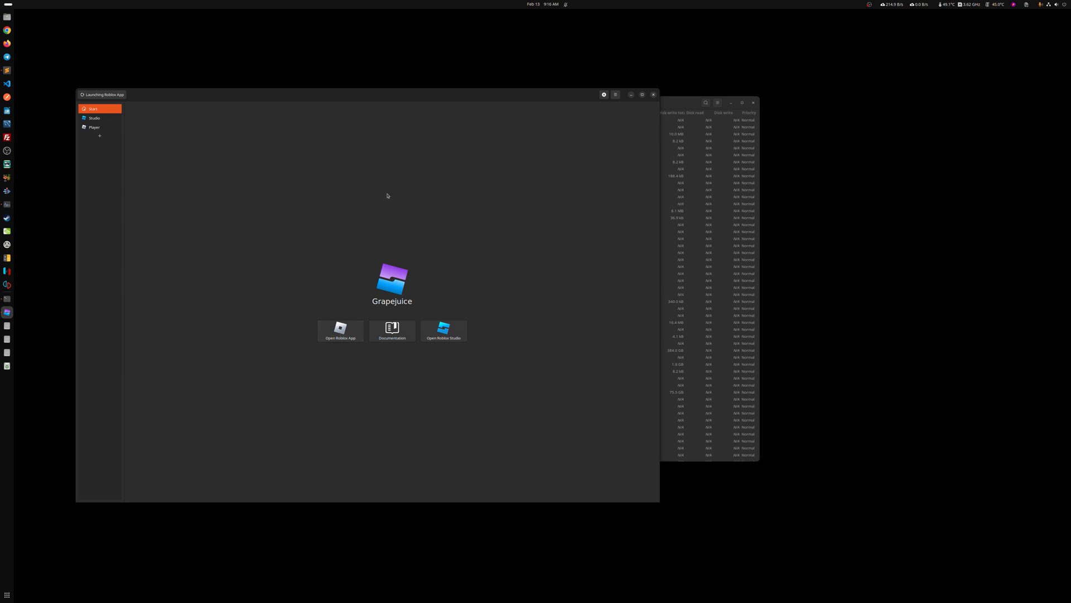
pyautogui.moveTo(568, 308)
pyautogui.write('r')
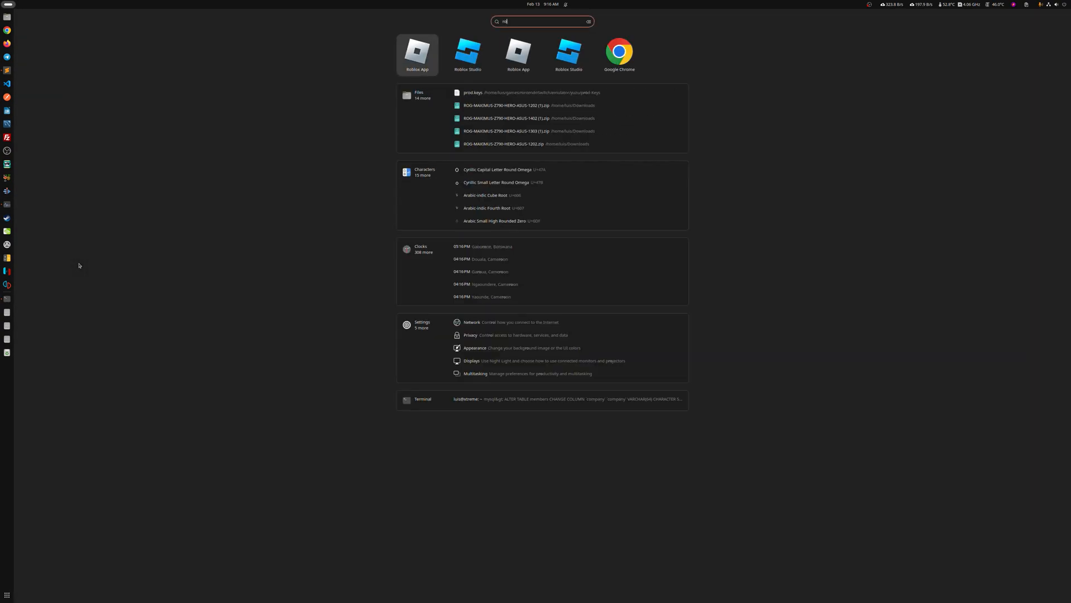
# Start the Roblox App via an Activities search for 'ro', then search 'robl' again.
pyautogui.write('o')
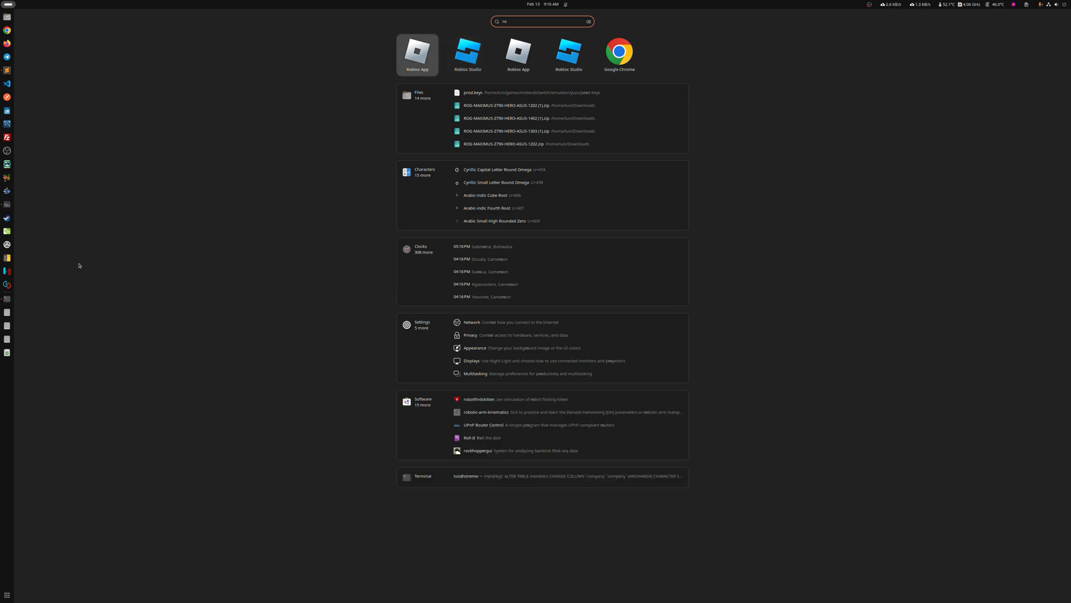
pyautogui.click(417, 54)
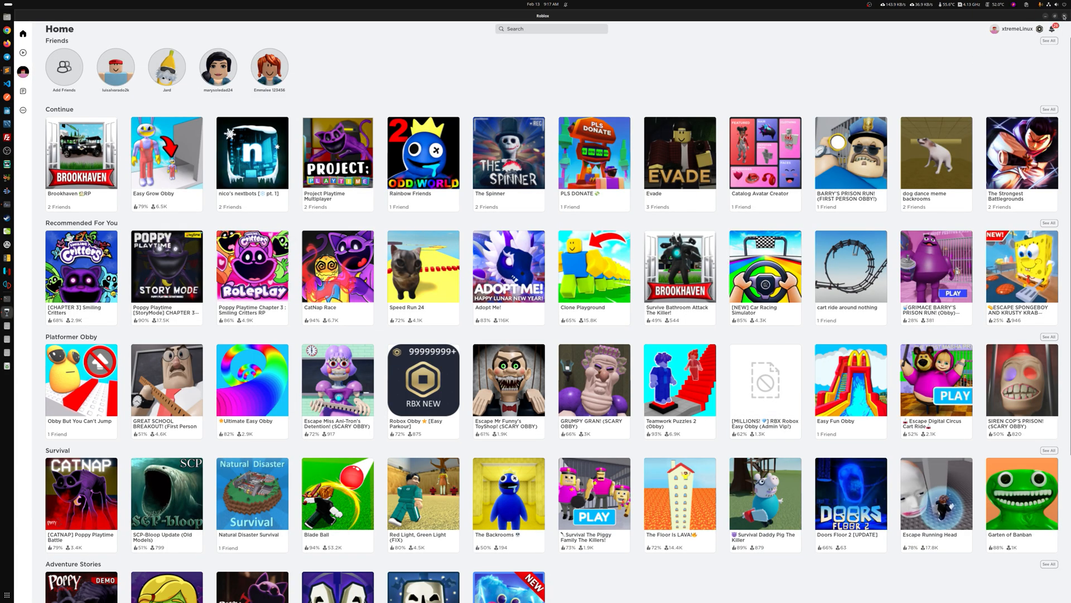
pyautogui.write('robl')
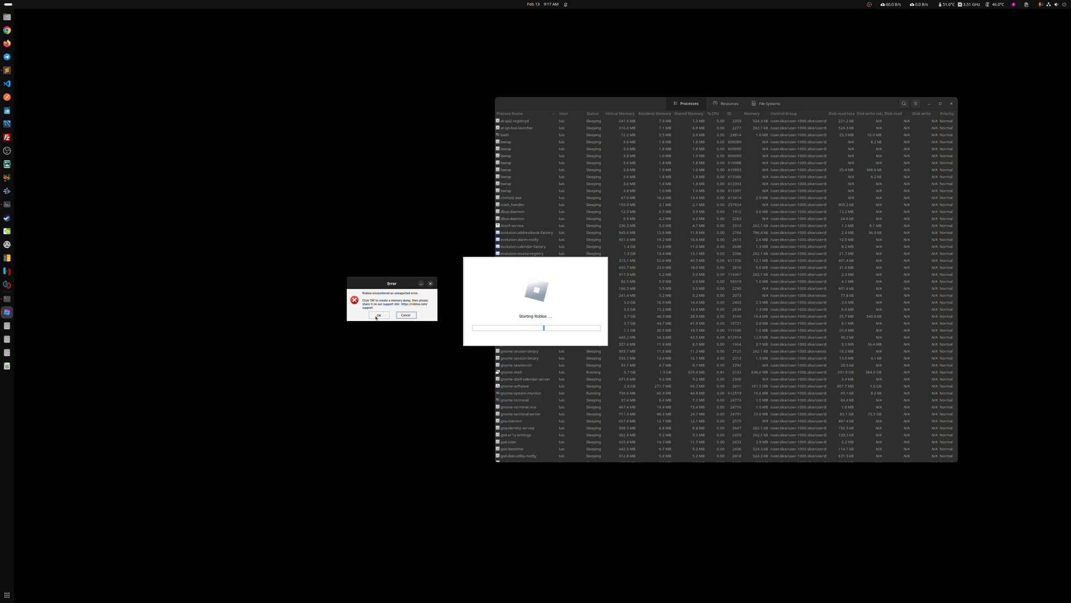
# Dismiss both error dialogs, retry Open Roblox App, and dismiss the repeated error.
pyautogui.click(380, 315)
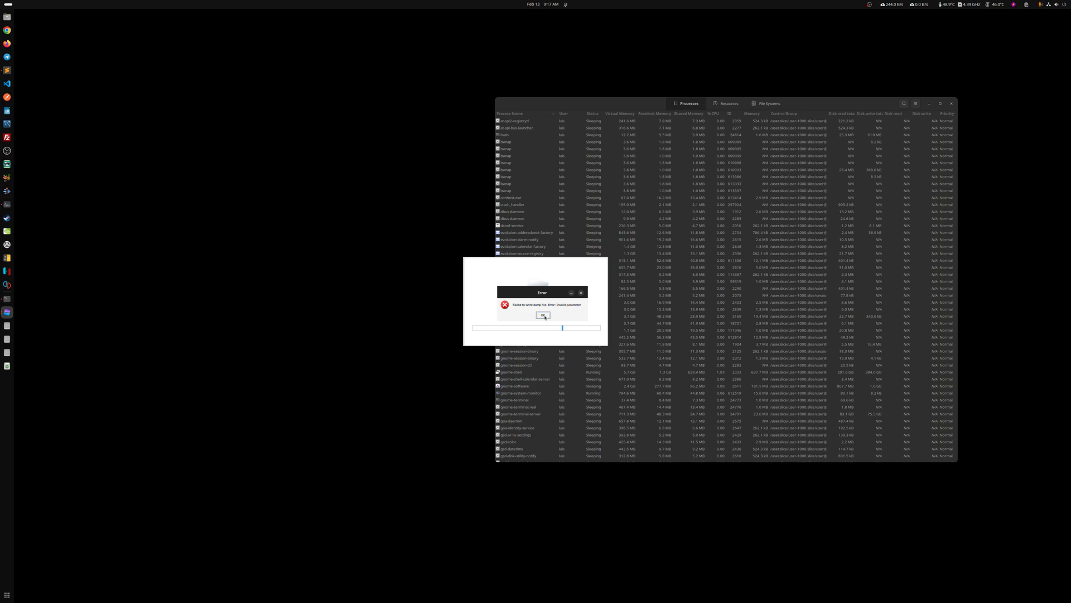
pyautogui.click(543, 315)
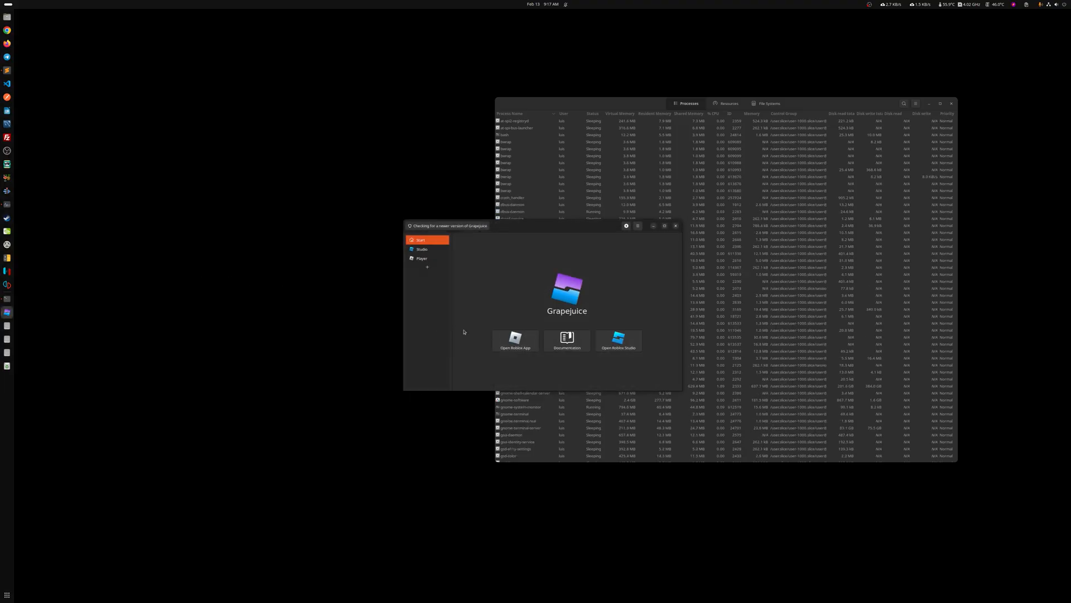
pyautogui.click(514, 340)
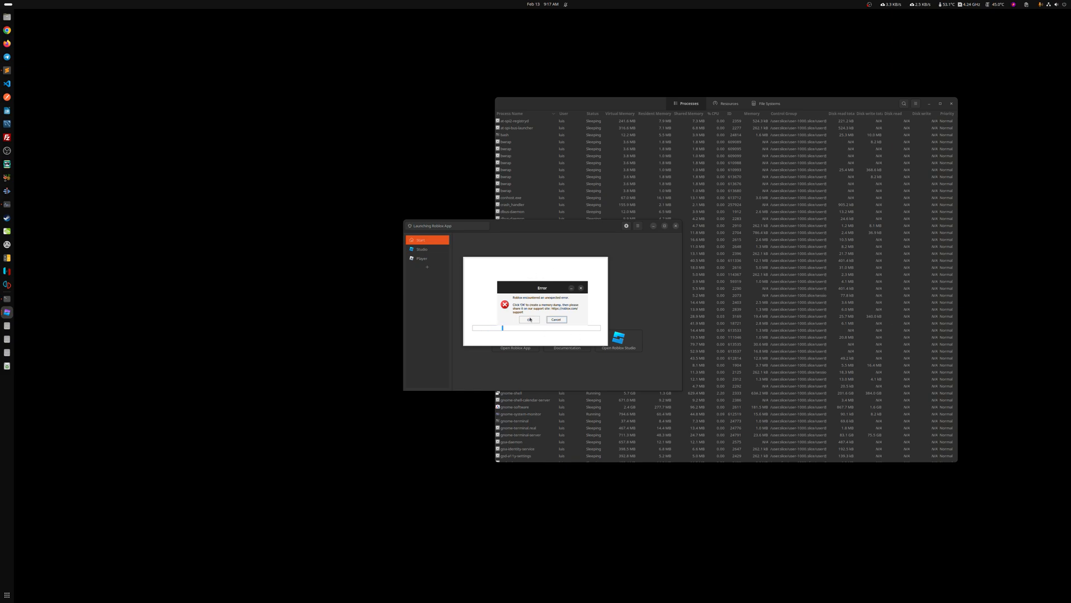
pyautogui.click(530, 320)
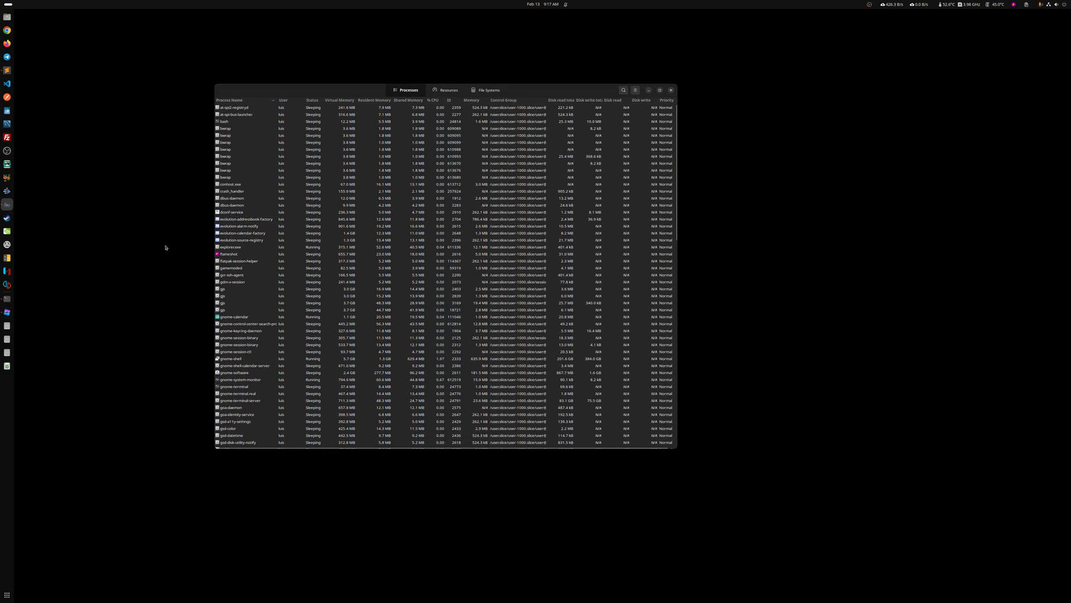
pyautogui.moveTo(239, 262)
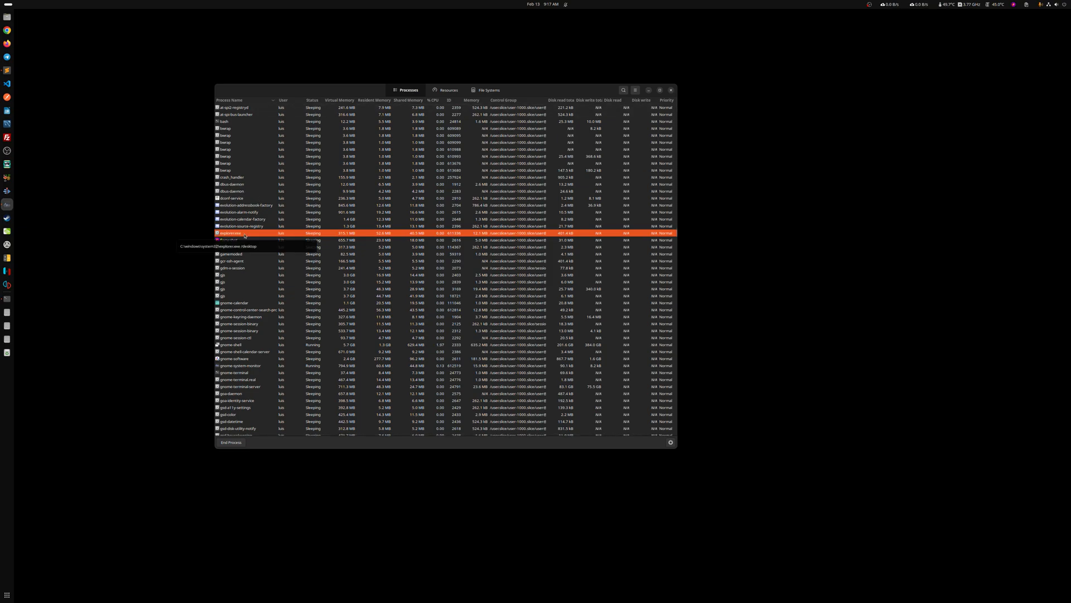
# Select the RobloxPlayerBeta and plugplay.exe Wine processes and open their Kill menu.
pyautogui.scroll(-3)
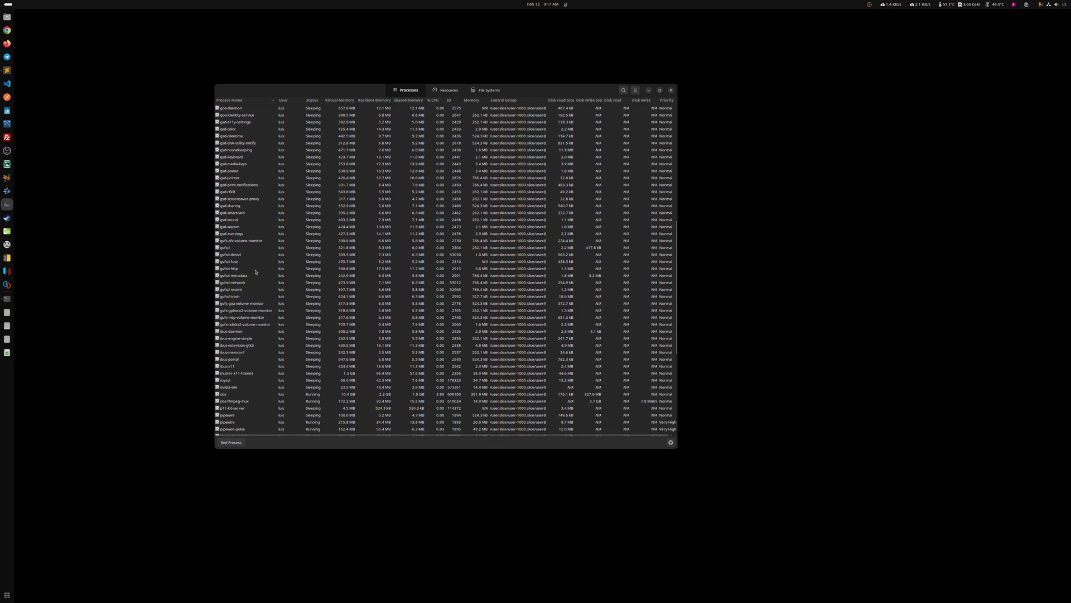
pyautogui.scroll(-3)
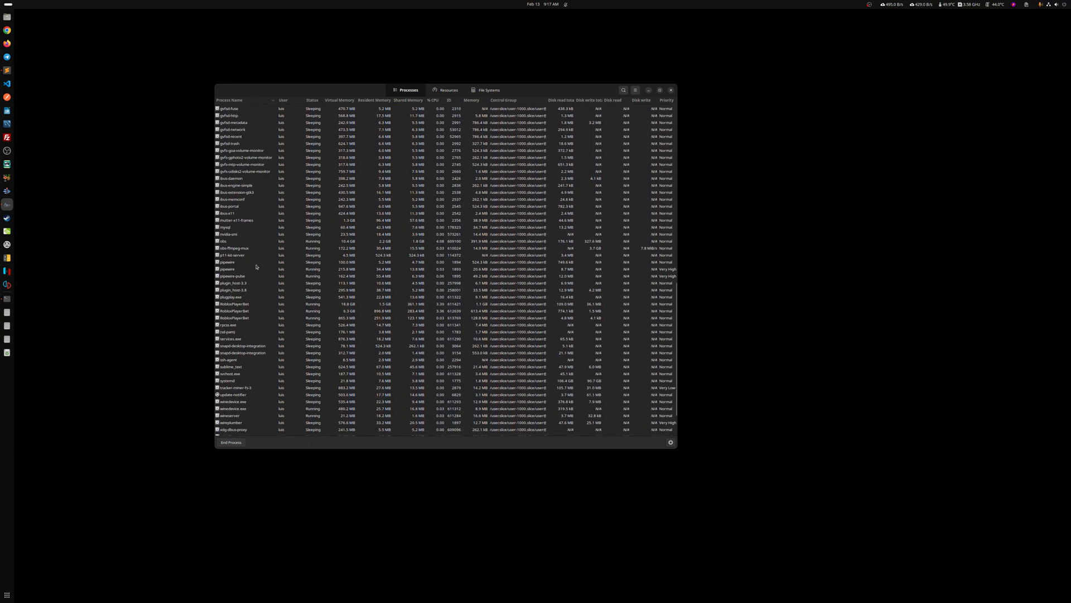
pyautogui.click(232, 271)
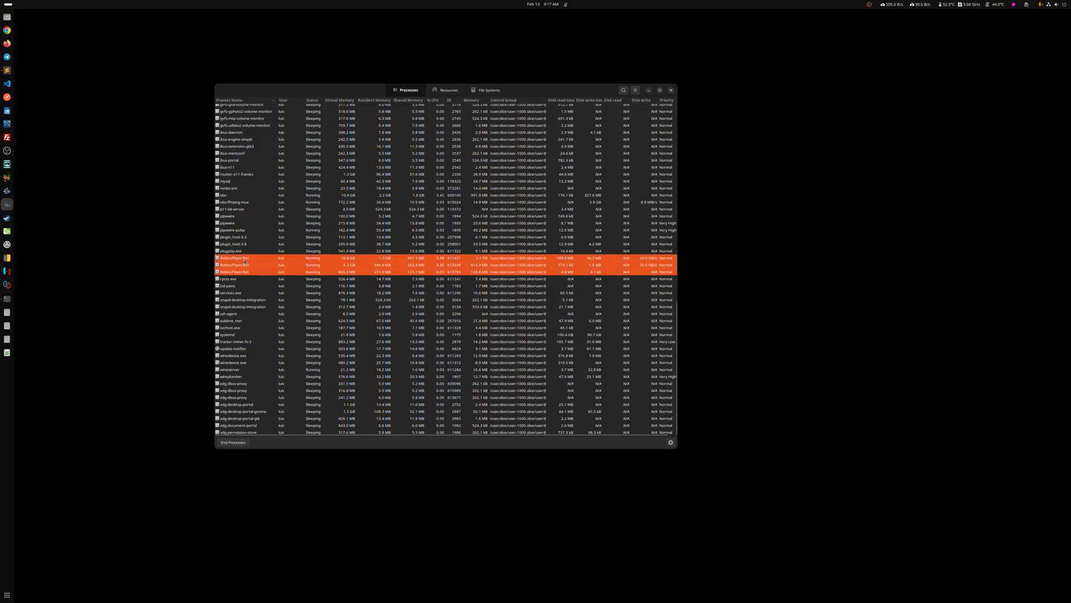
pyautogui.moveTo(235, 264)
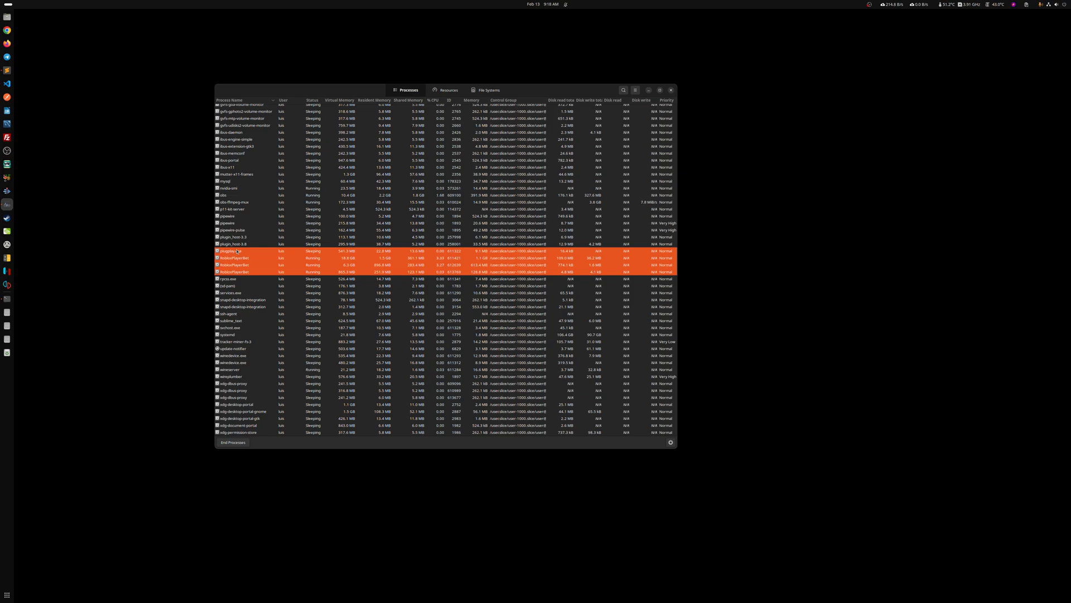
pyautogui.click(232, 328)
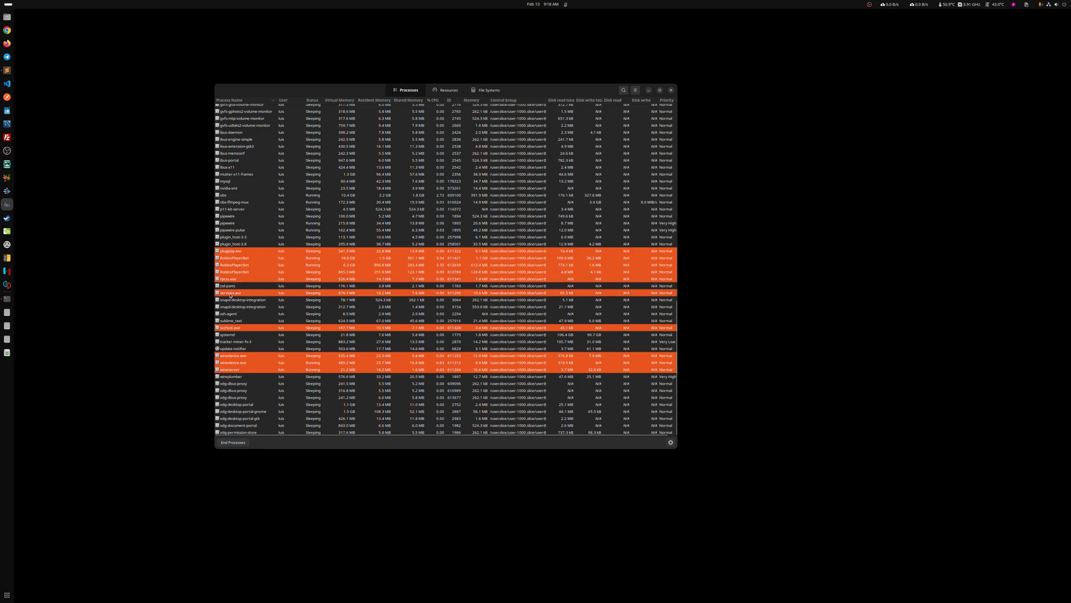
pyautogui.rightClick(234, 271)
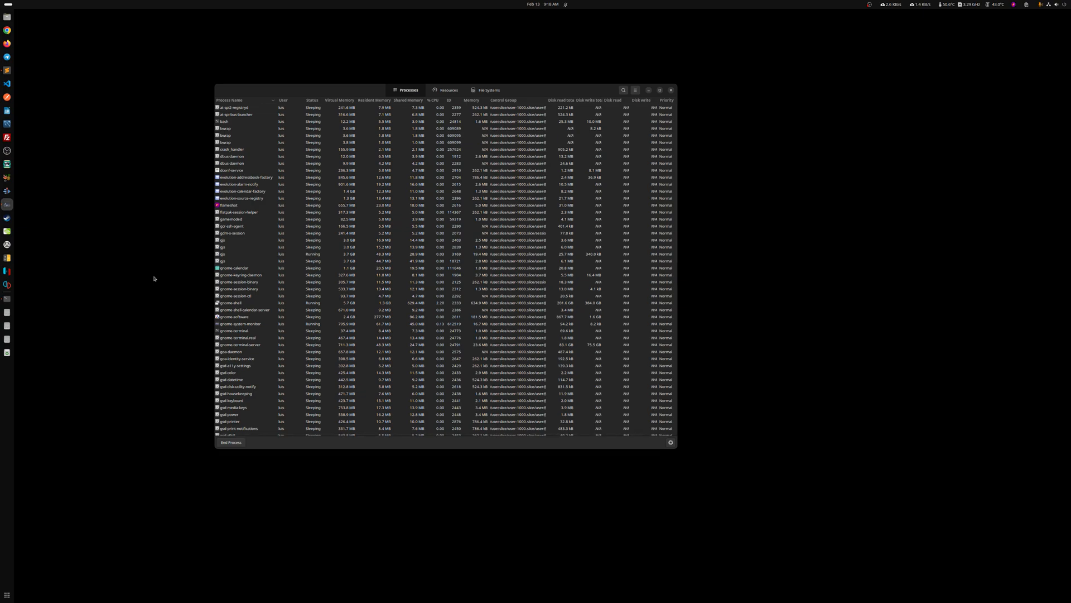
# Find Grapejuice with a 'grape' search and relaunch the Roblox app.
pyautogui.write('grape')
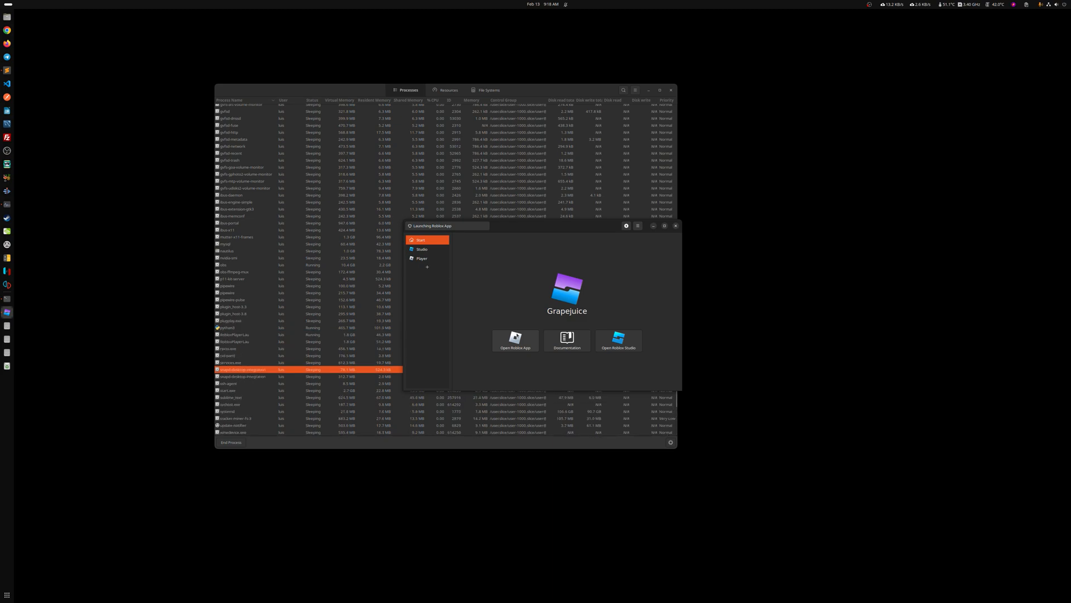
pyautogui.click(515, 340)
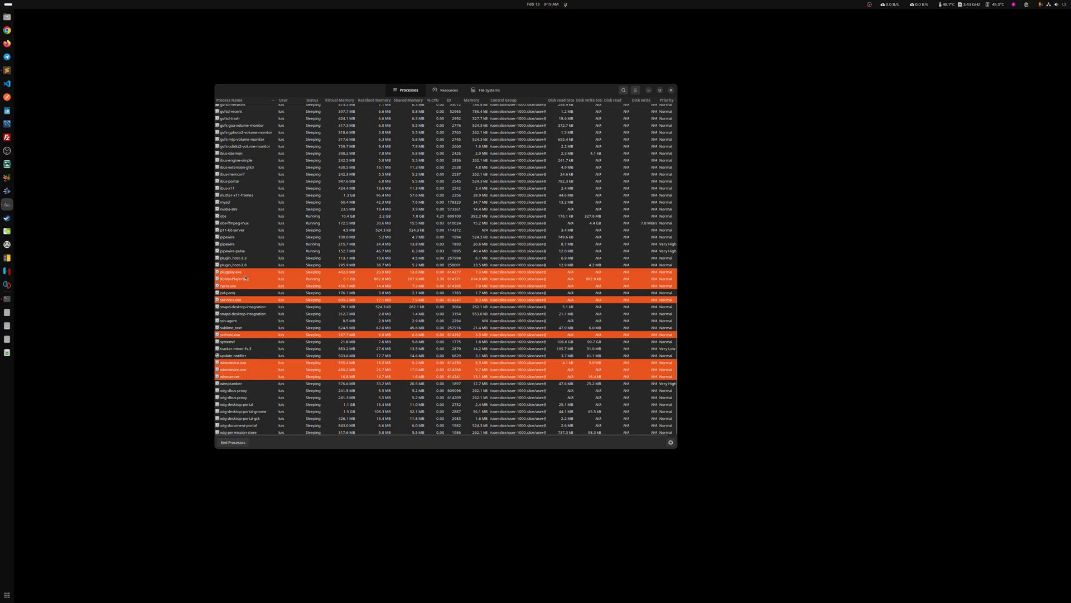
# End the eight selected Roblox Wine processes, confirm Kill Processes, then search 'rob'.
pyautogui.click(232, 442)
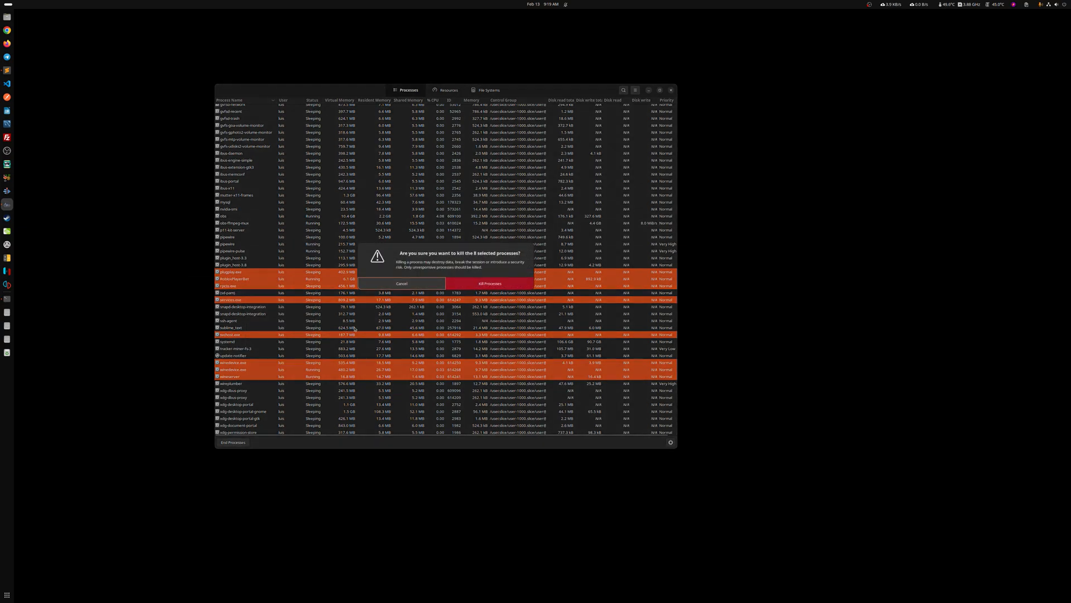
pyautogui.click(490, 284)
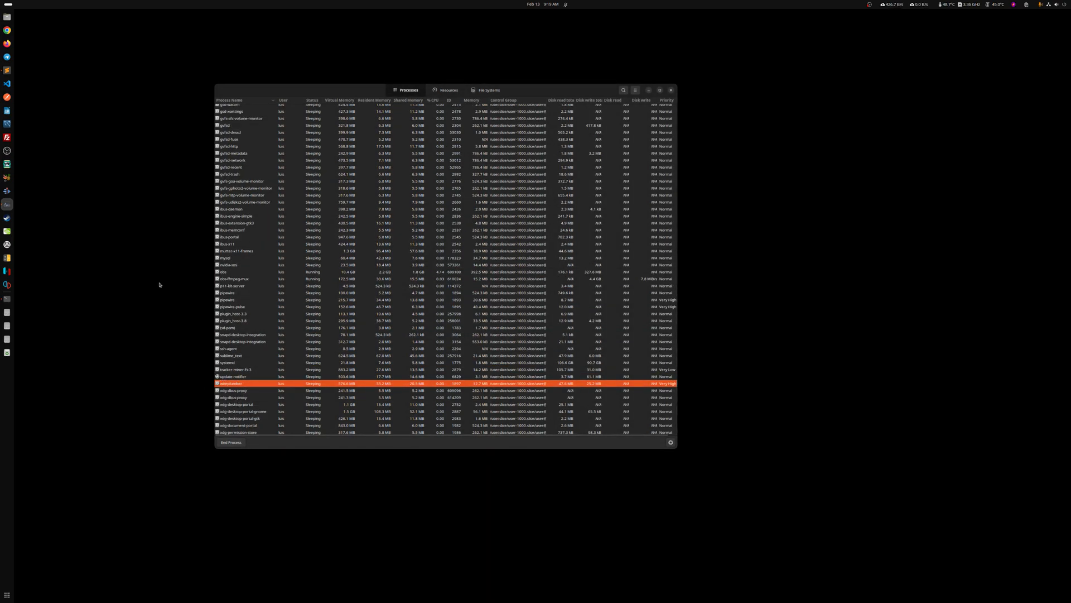
pyautogui.write('rob')
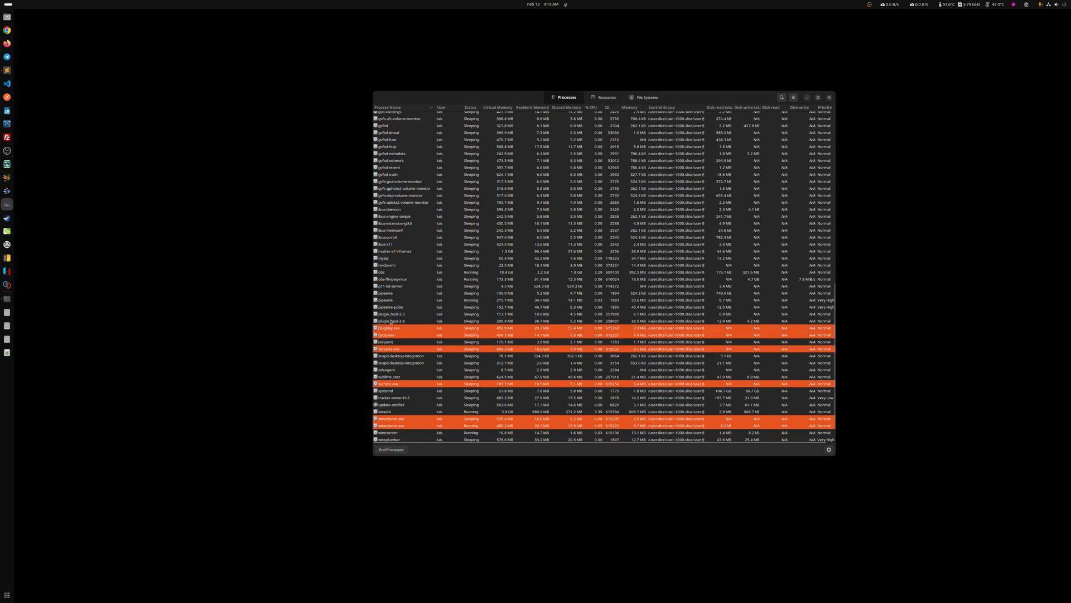
pyautogui.moveTo(427, 295)
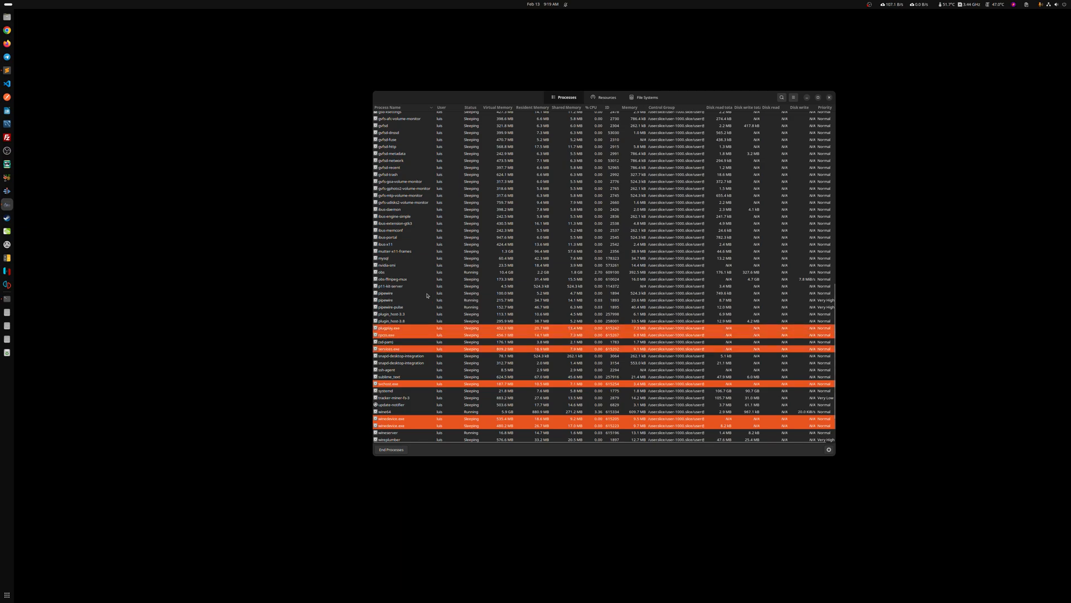
# Kill the eight leftover orange Wine .exe processes and filter the process list.
pyautogui.scroll(-3)
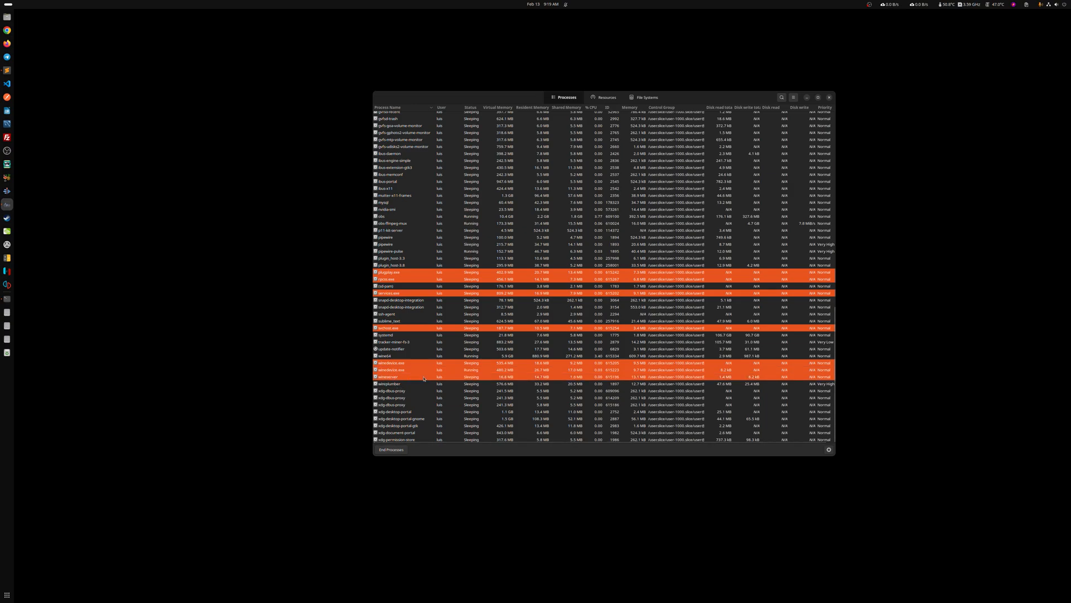
pyautogui.moveTo(386, 356)
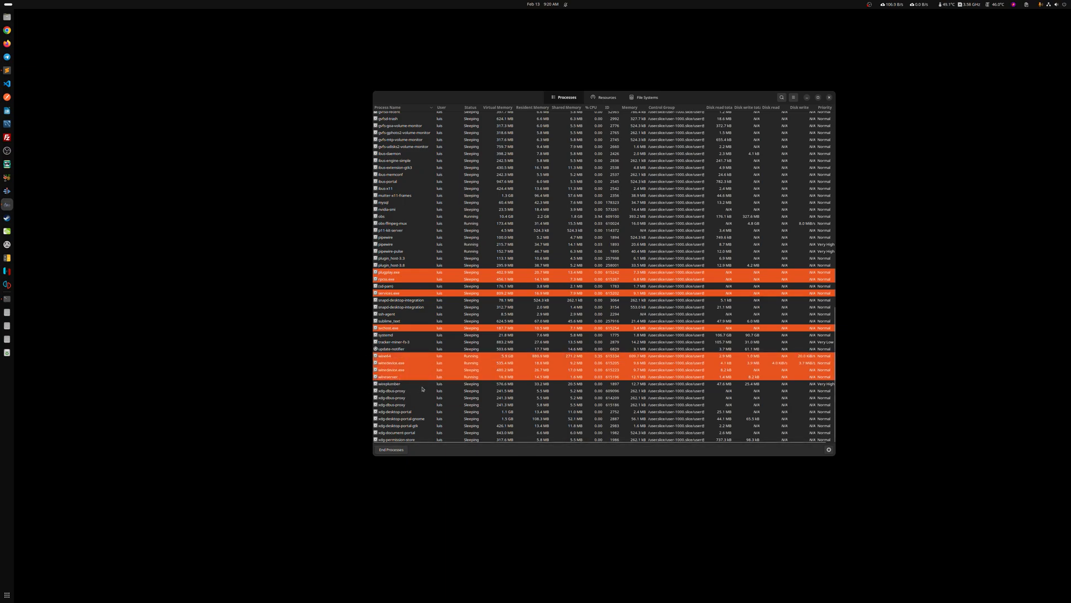
pyautogui.scroll(3)
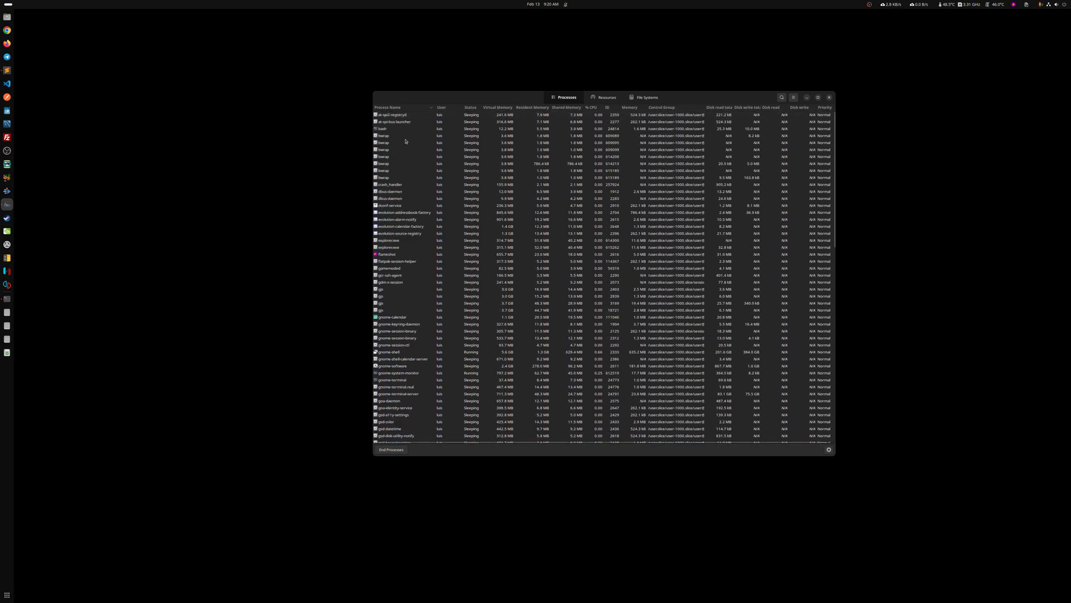
pyautogui.scroll(-3)
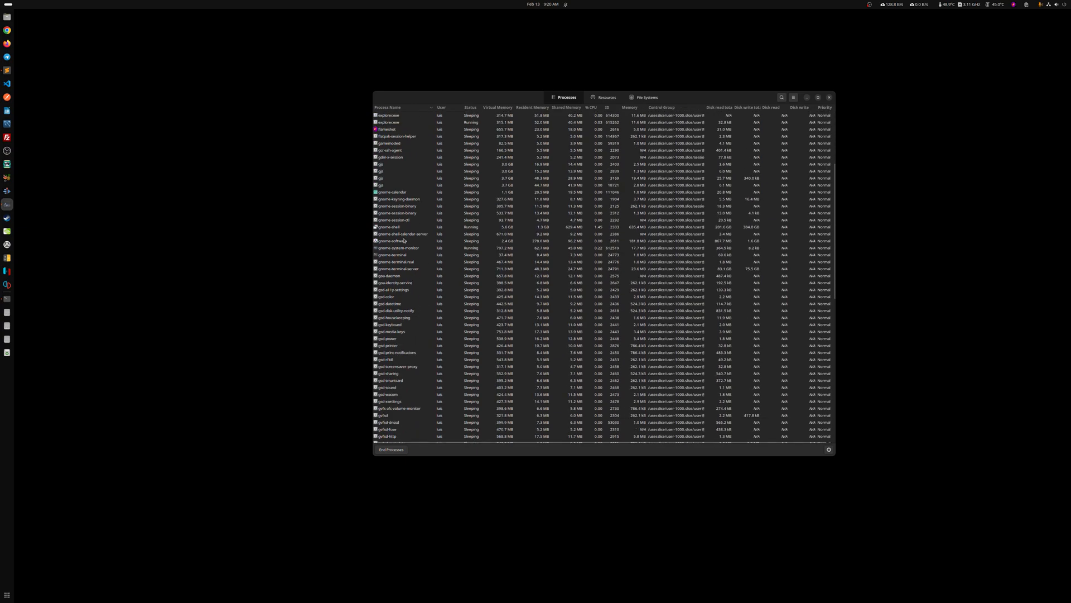
pyautogui.scroll(-3)
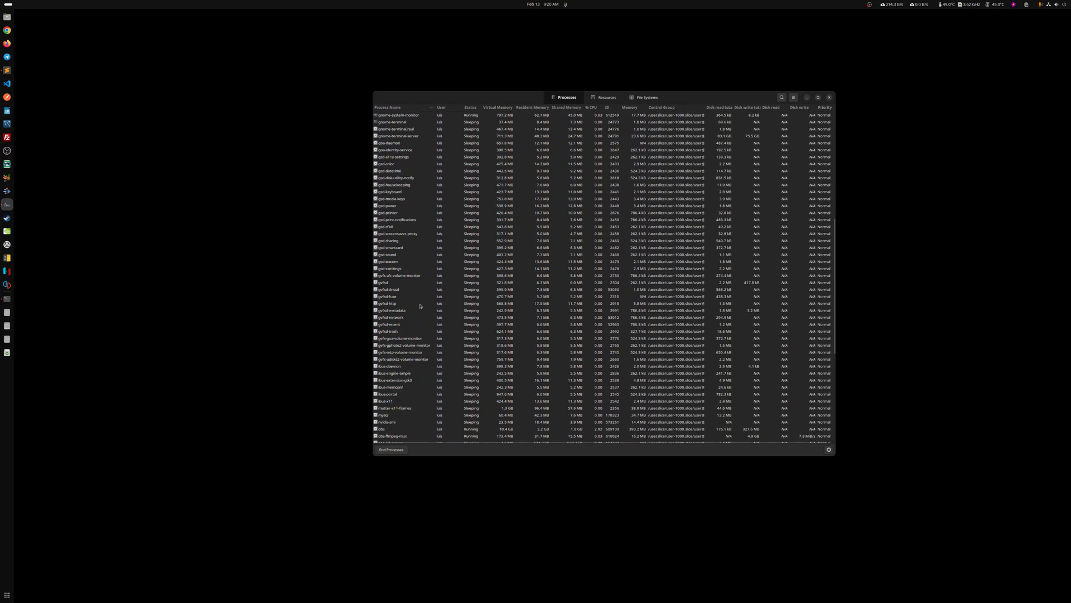
pyautogui.scroll(-3)
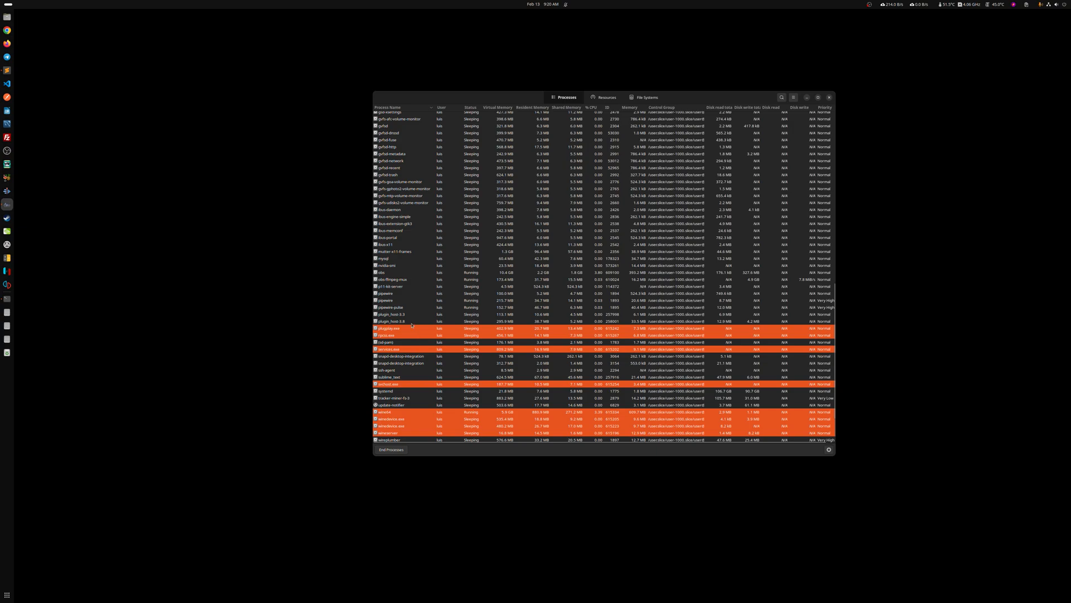
pyautogui.moveTo(432, 396)
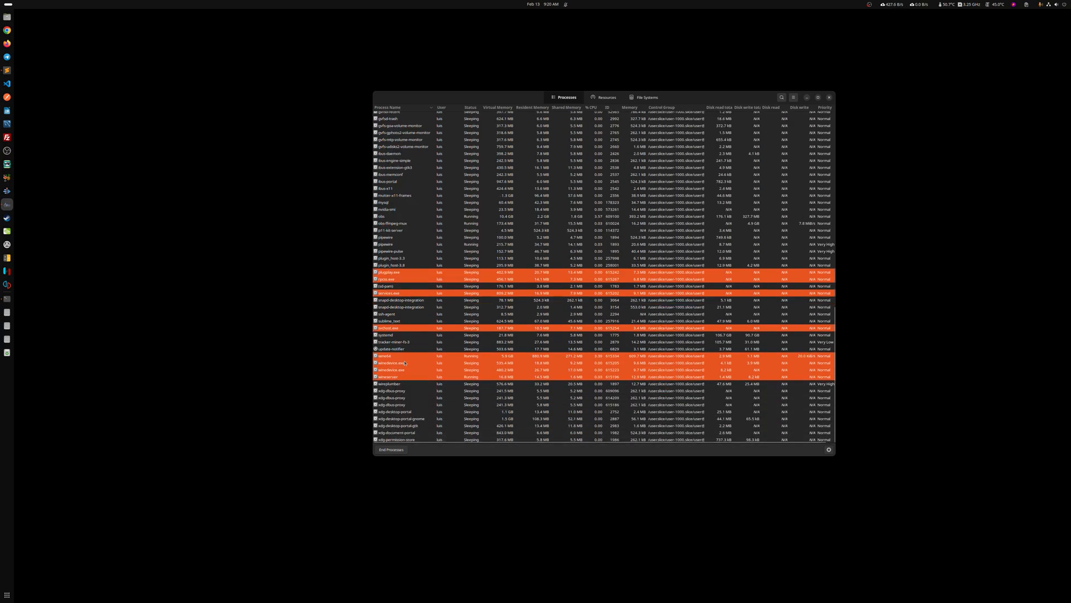
pyautogui.rightClick(403, 363)
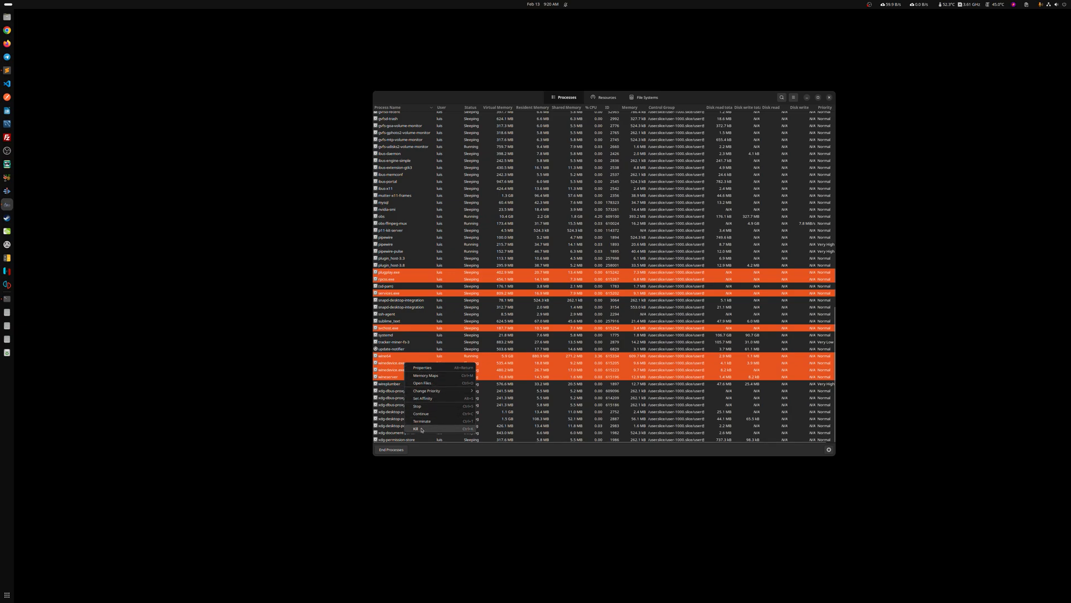
pyautogui.click(417, 430)
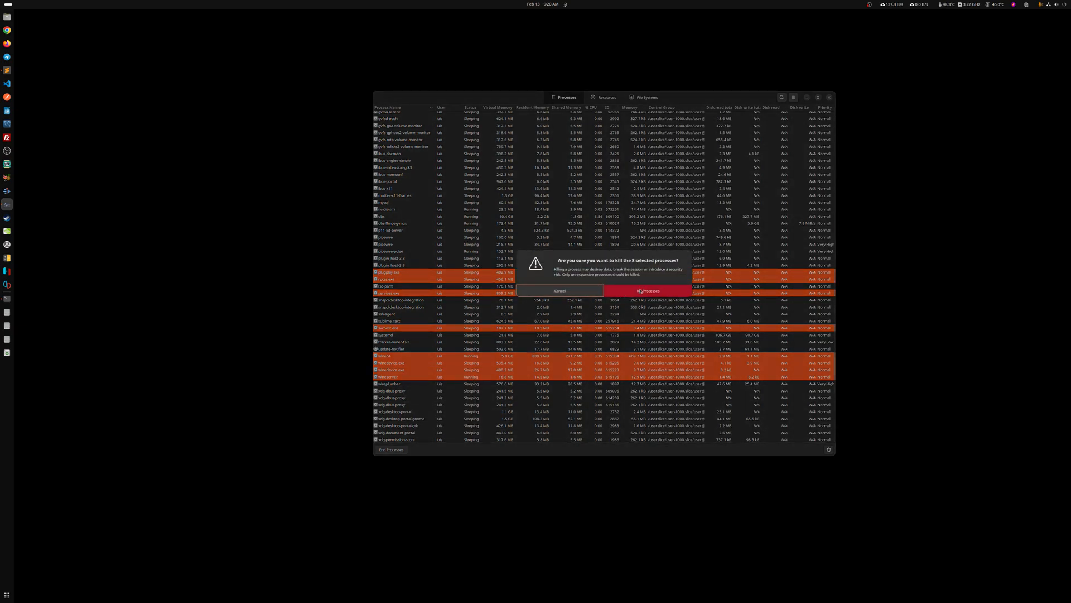
pyautogui.click(646, 291)
pyautogui.write('e')
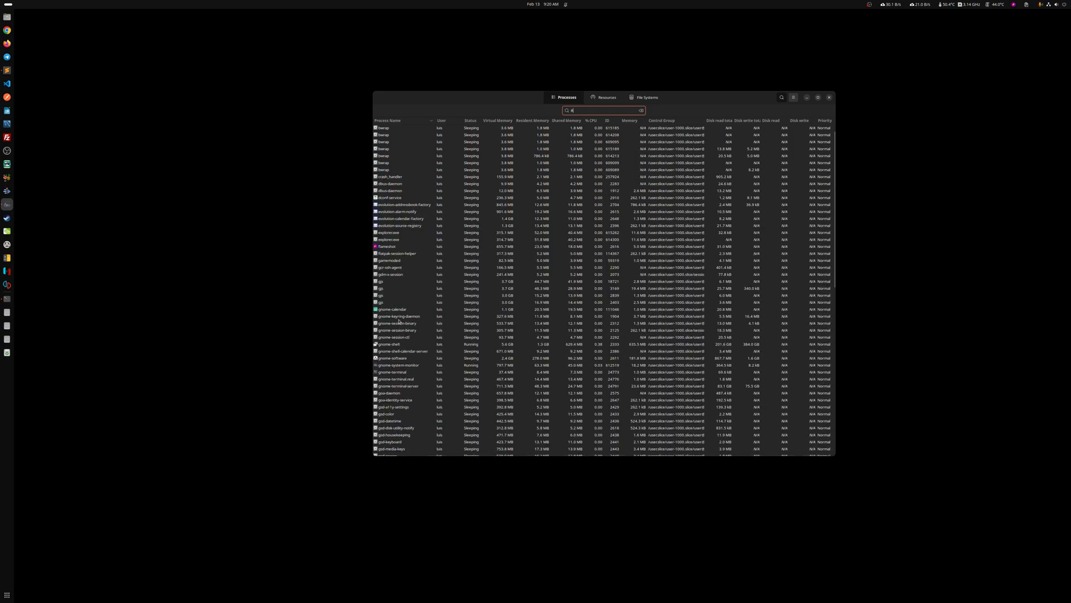
pyautogui.write('w')
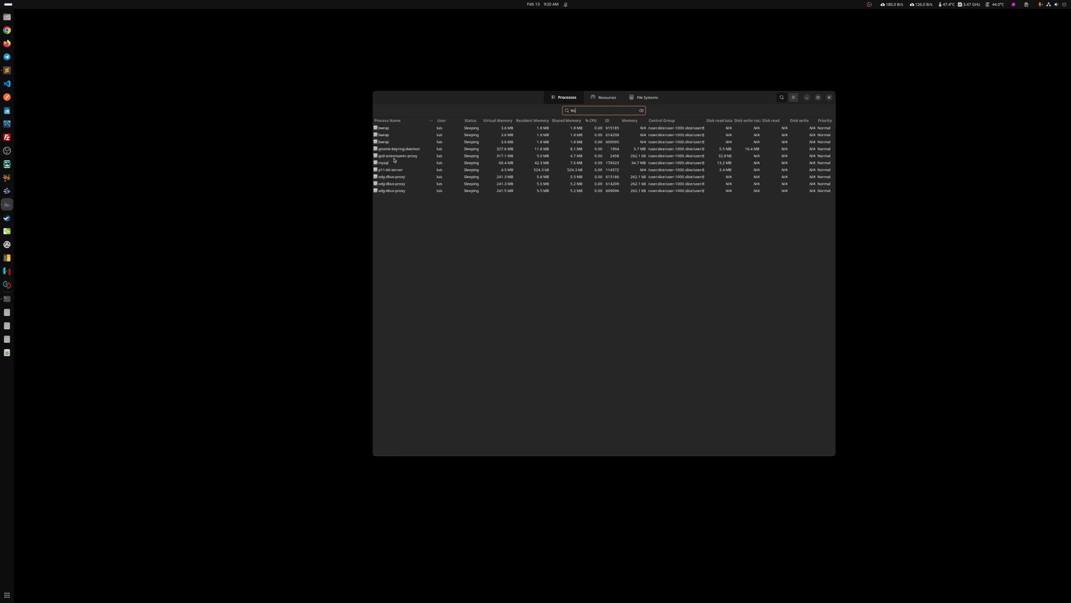
pyautogui.click(641, 110)
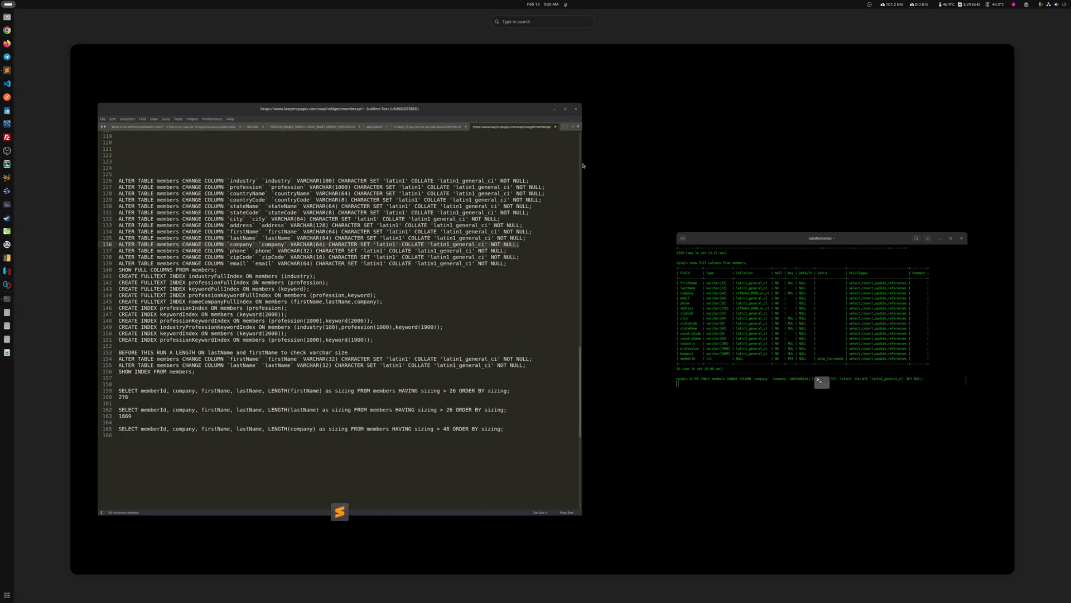
# Launch the Roblox App from the Activities search results.
pyautogui.write('vine')
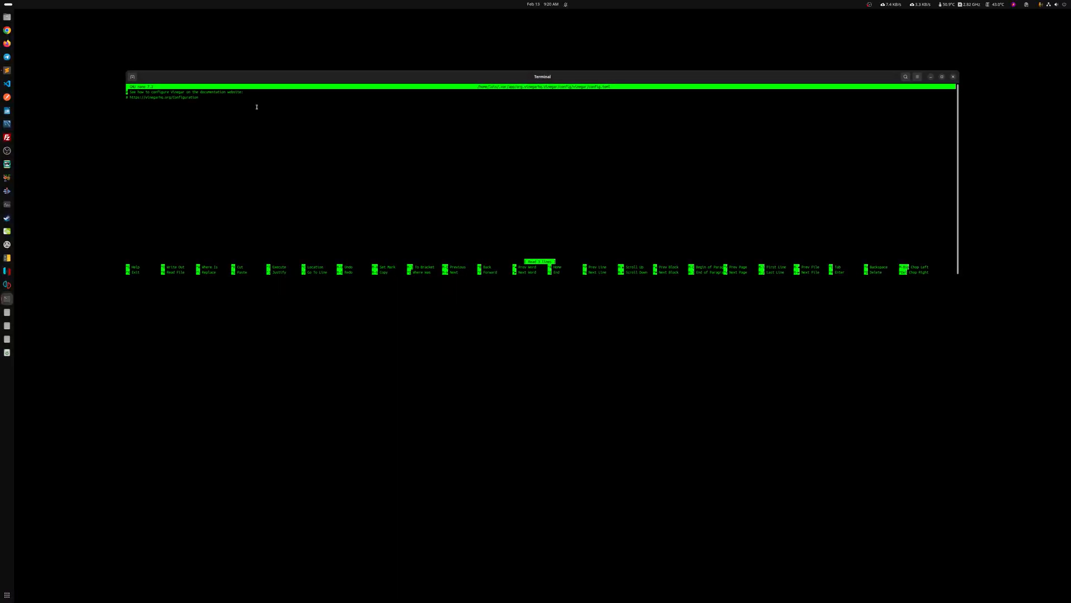
pyautogui.moveTo(575, 164)
pyautogui.write('ro')
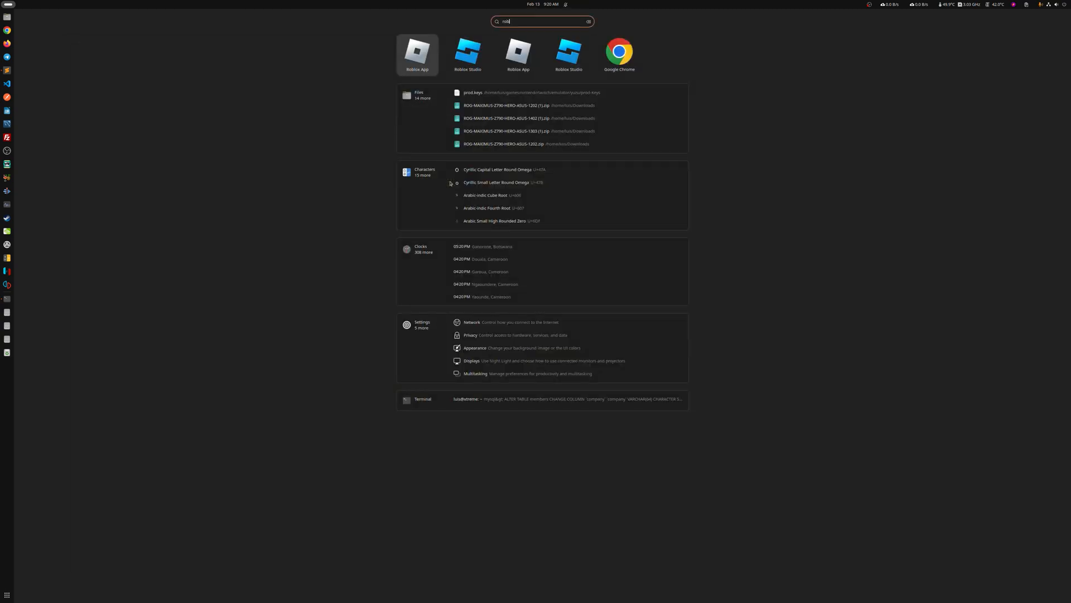
pyautogui.press('BackSpace')
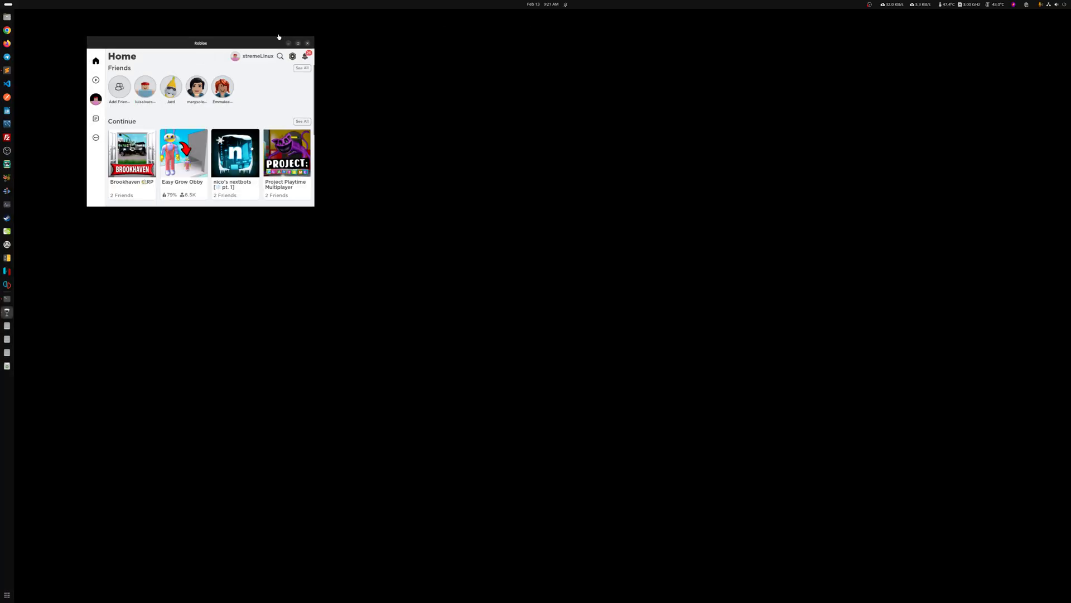
# Maximize the Roblox window and return to it from the Activities overview.
pyautogui.click(298, 42)
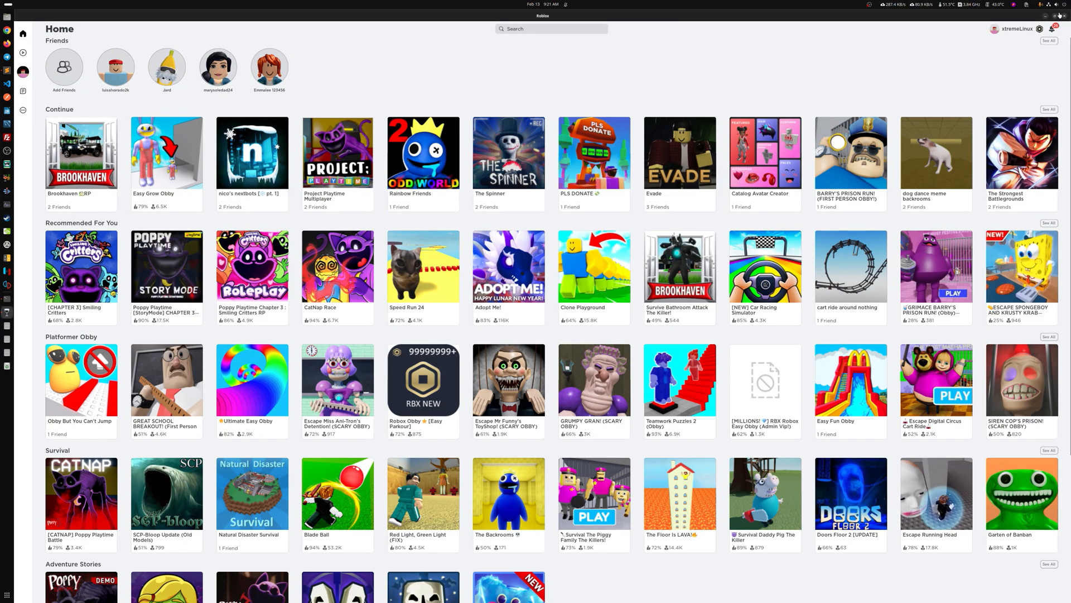
pyautogui.write('robl')
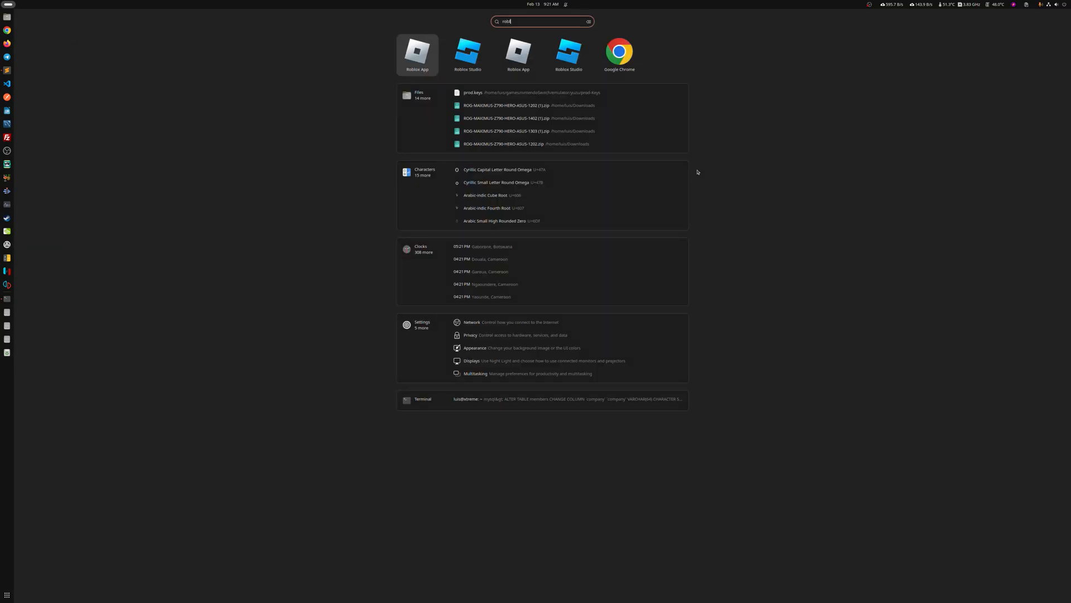
pyautogui.click(417, 55)
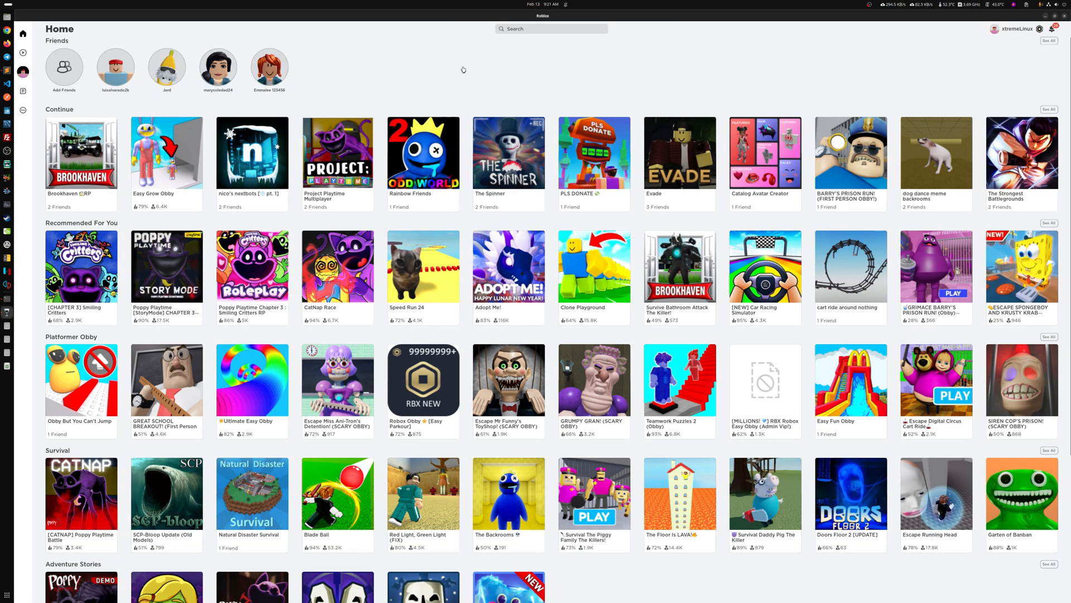
pyautogui.moveTo(532, 60)
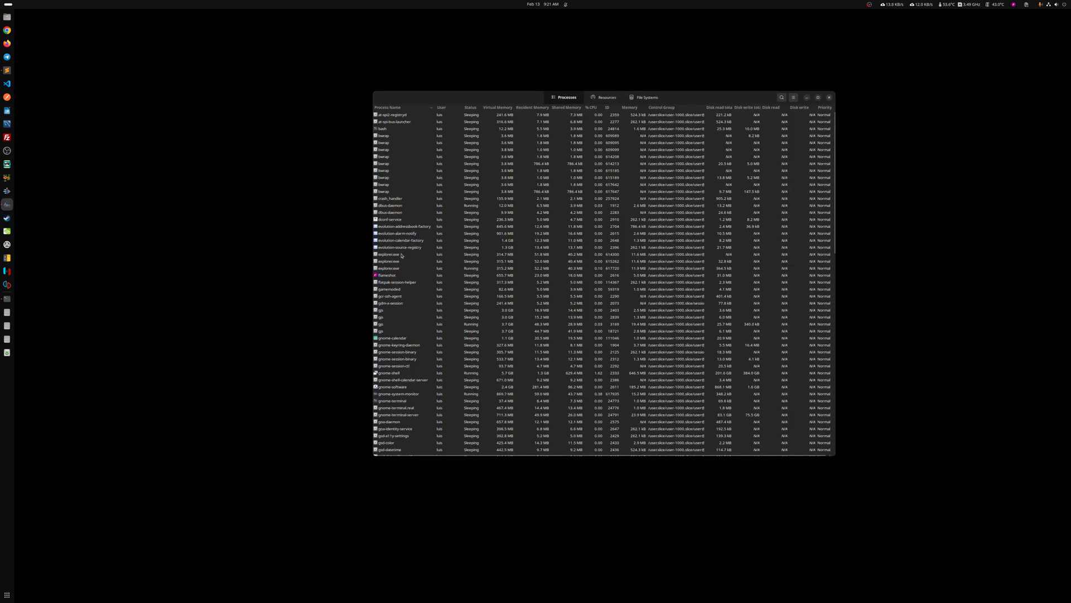
# Select the explorer.exe and RobloxPlayerBeta processes, then dismiss the Roblox error dialog.
pyautogui.click(389, 261)
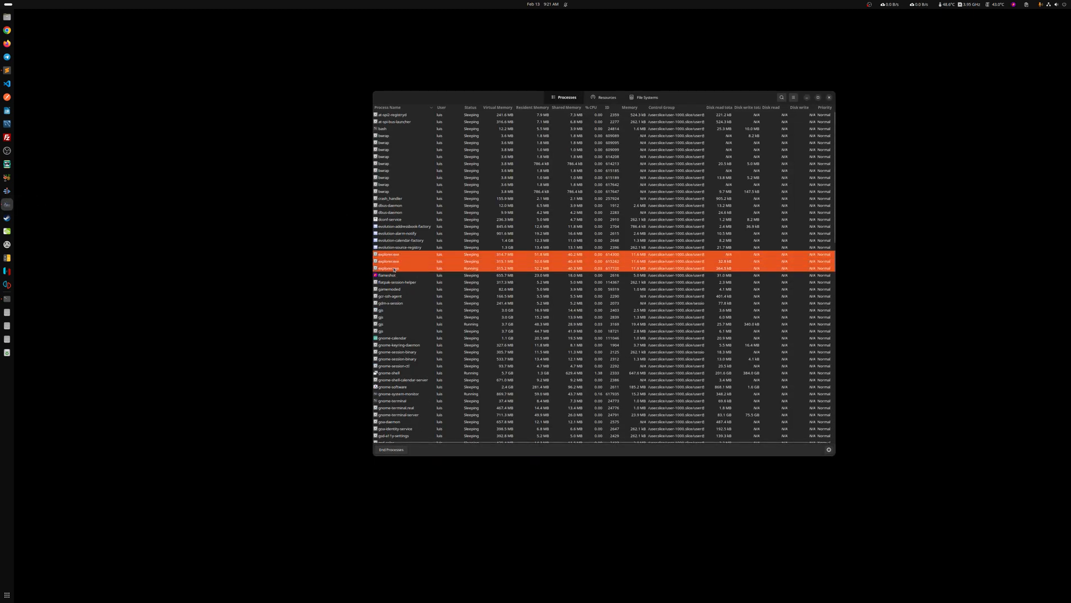
pyautogui.scroll(-3)
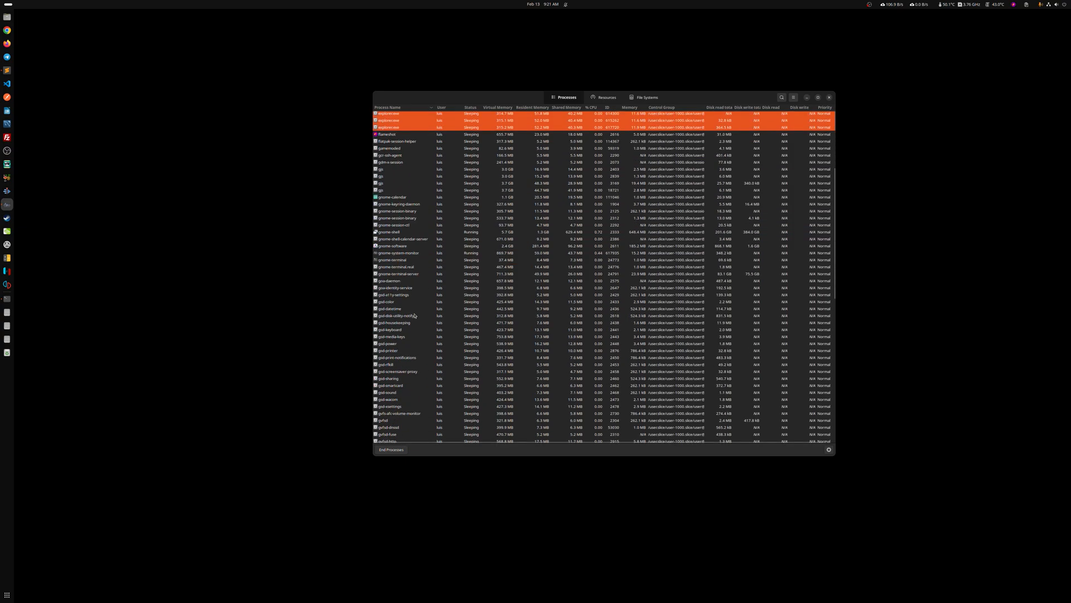
pyautogui.scroll(-3)
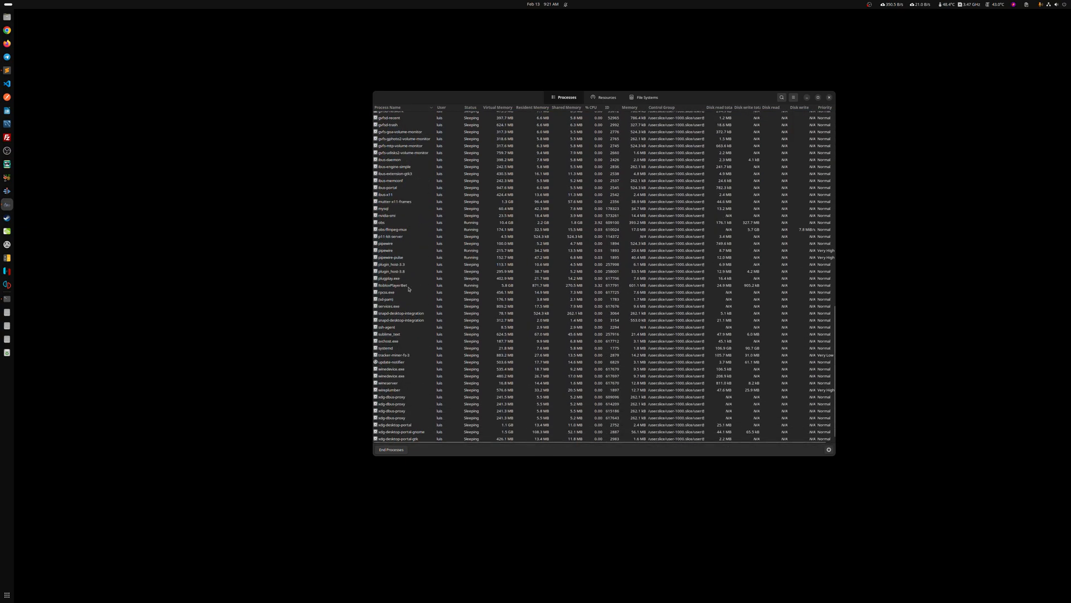
pyautogui.click(392, 285)
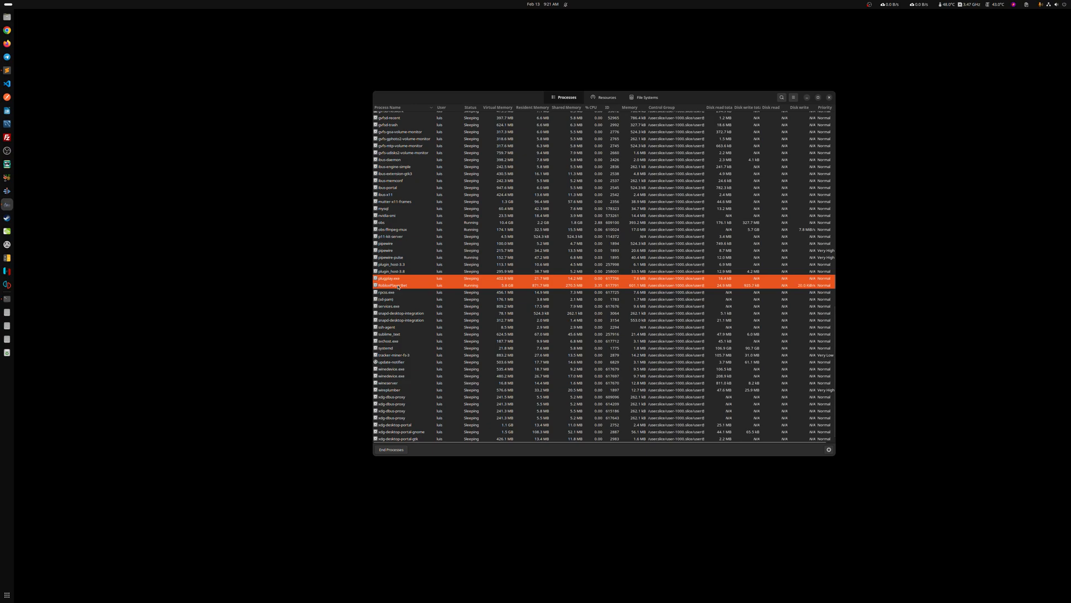
pyautogui.write('ro')
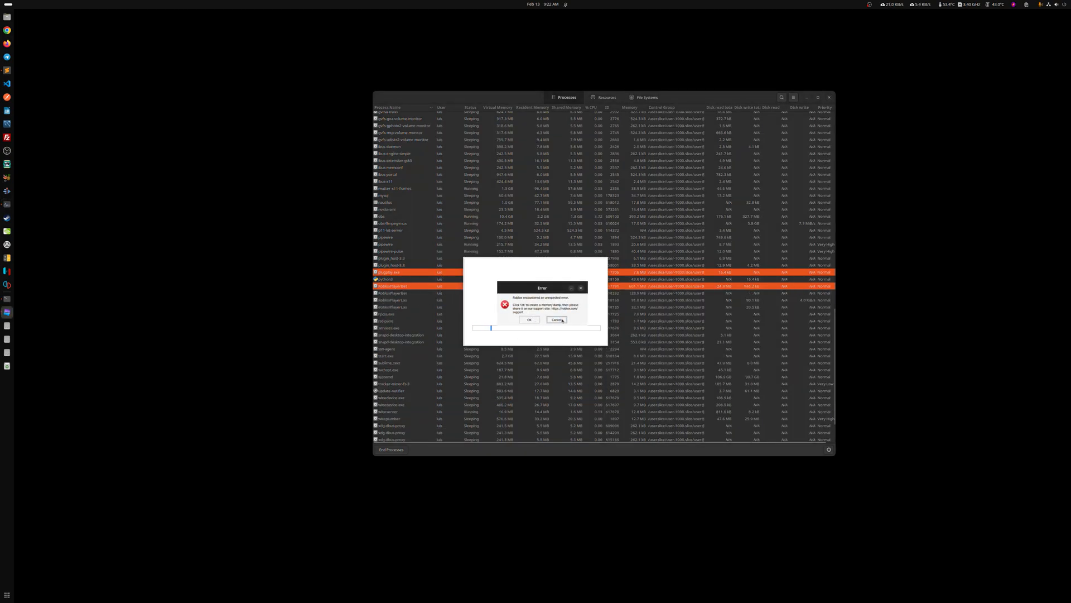
pyautogui.click(558, 319)
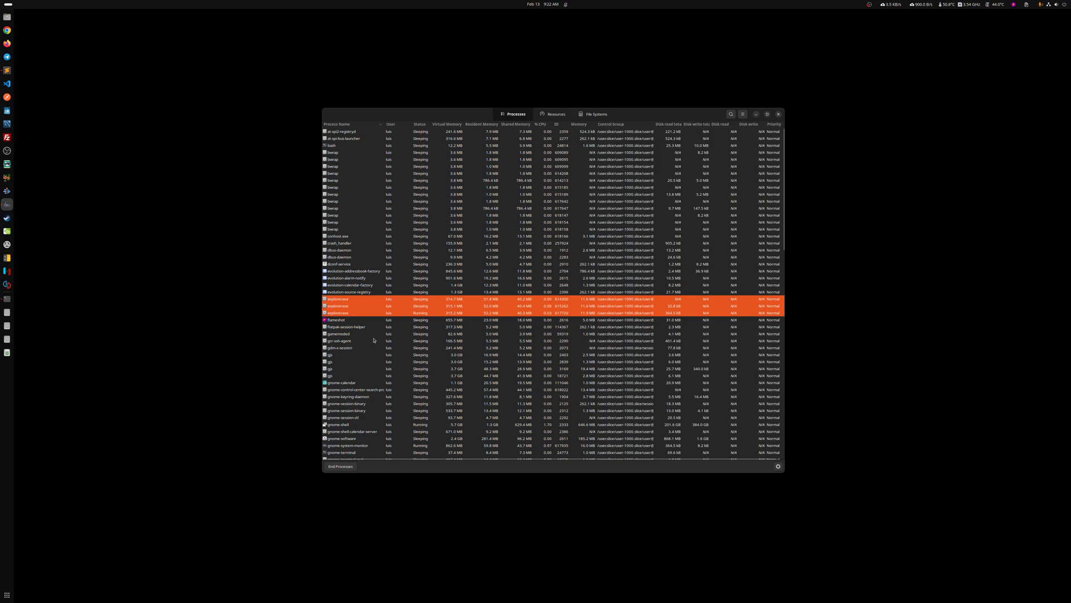
# Terminate the selected explorer.exe processes from the right-click menu.
pyautogui.scroll(-3)
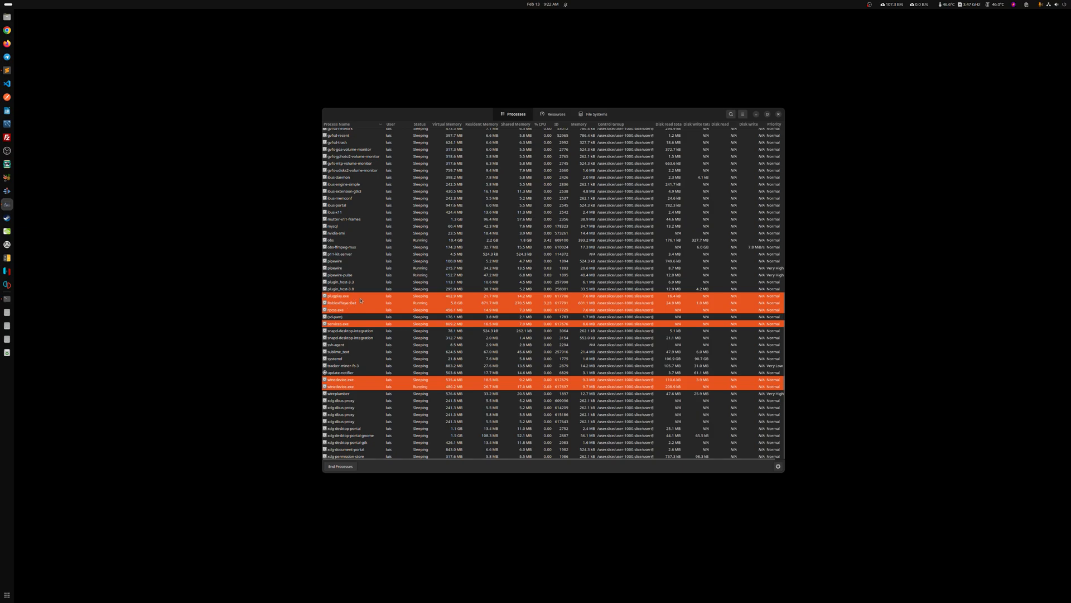
pyautogui.rightClick(339, 296)
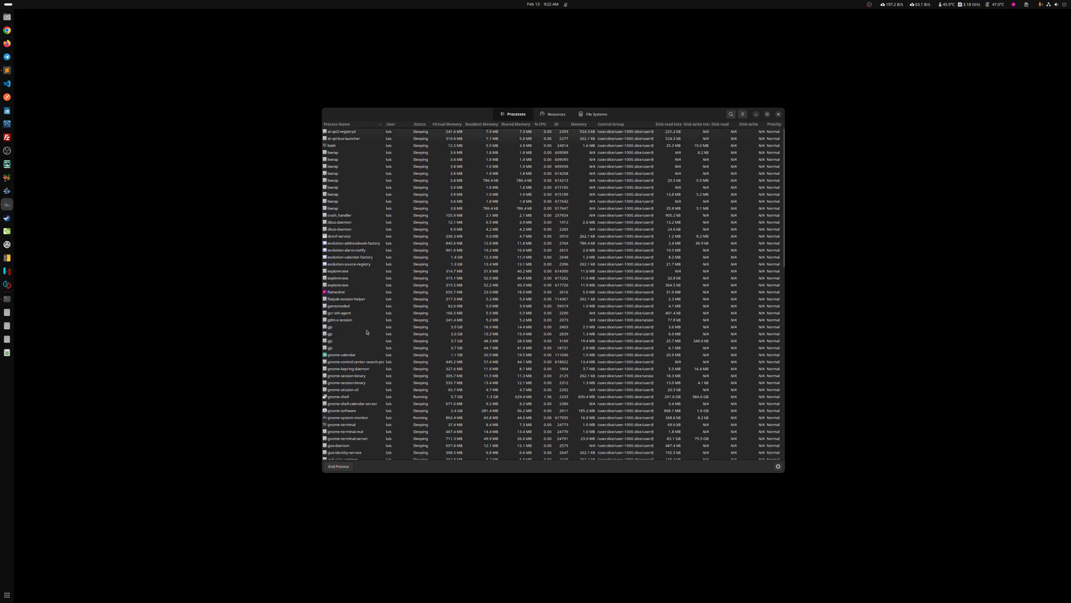
pyautogui.click(338, 286)
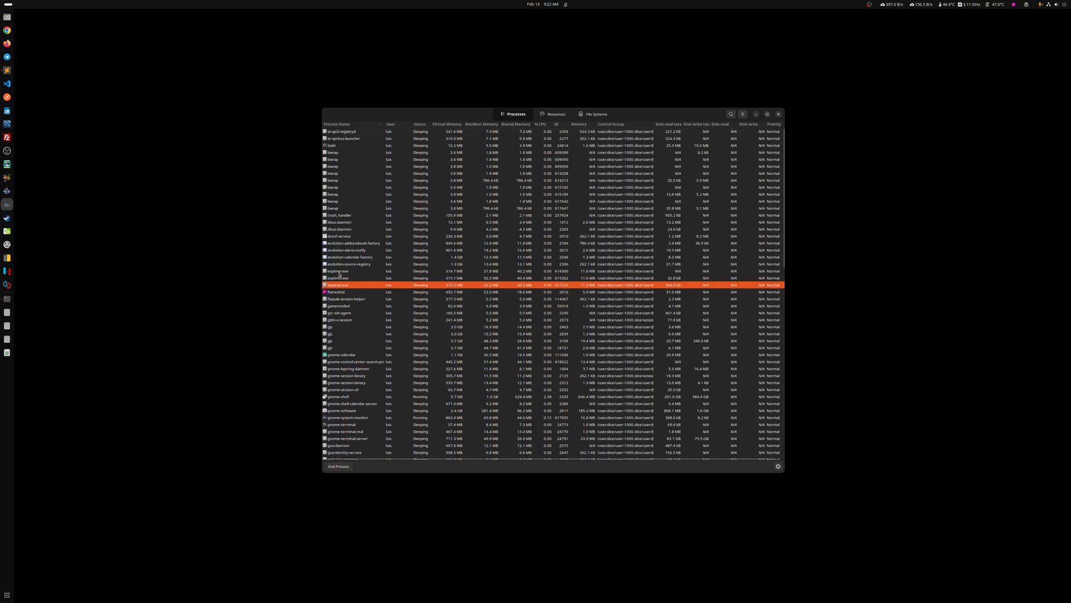
pyautogui.rightClick(338, 277)
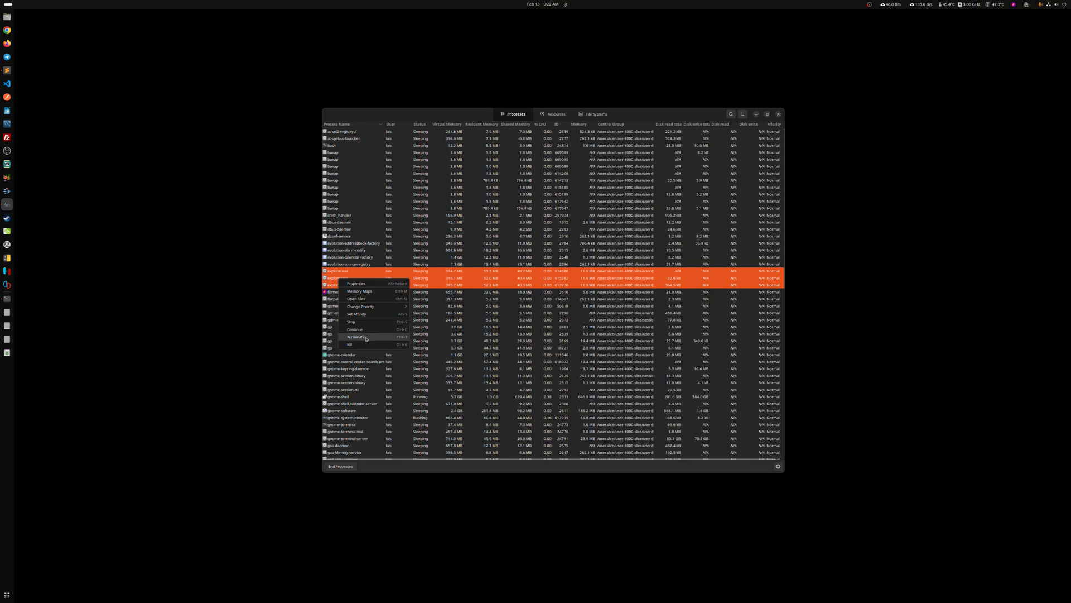
pyautogui.click(355, 336)
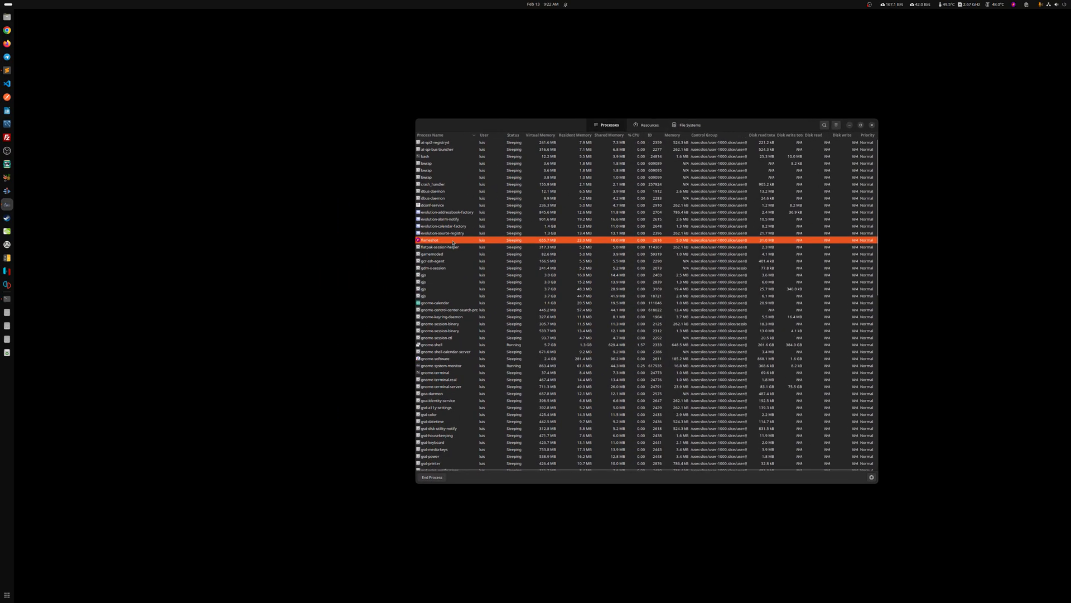
pyautogui.moveTo(459, 192)
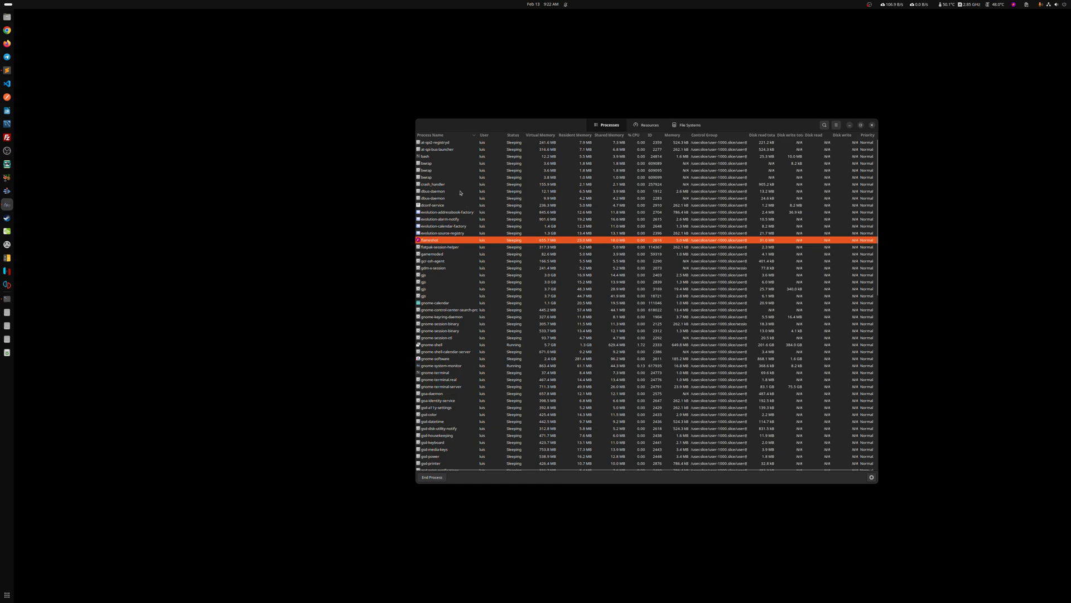
pyautogui.moveTo(441, 185)
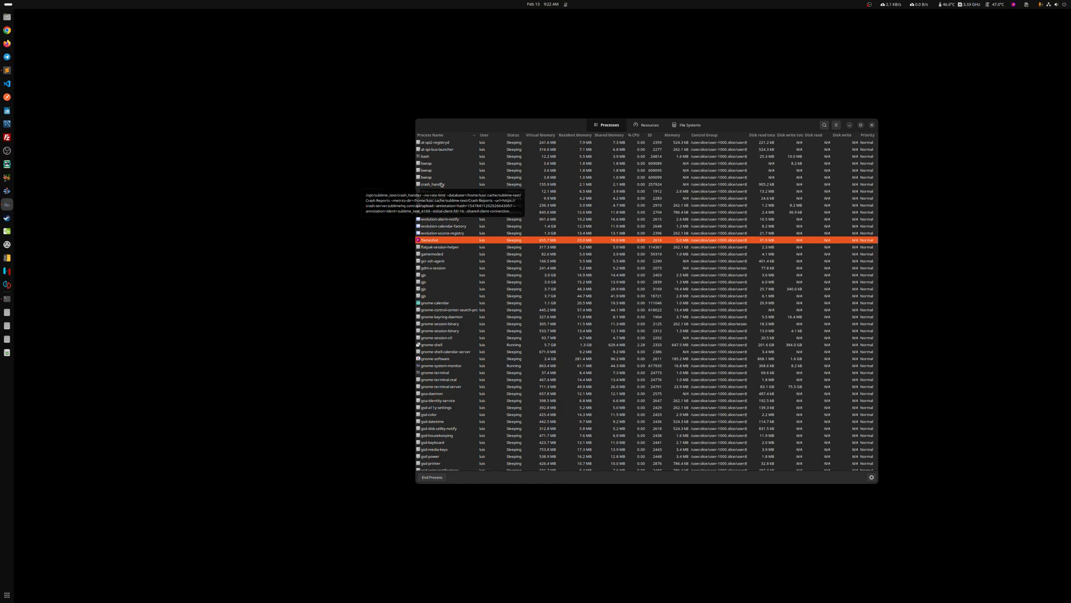
pyautogui.moveTo(478, 265)
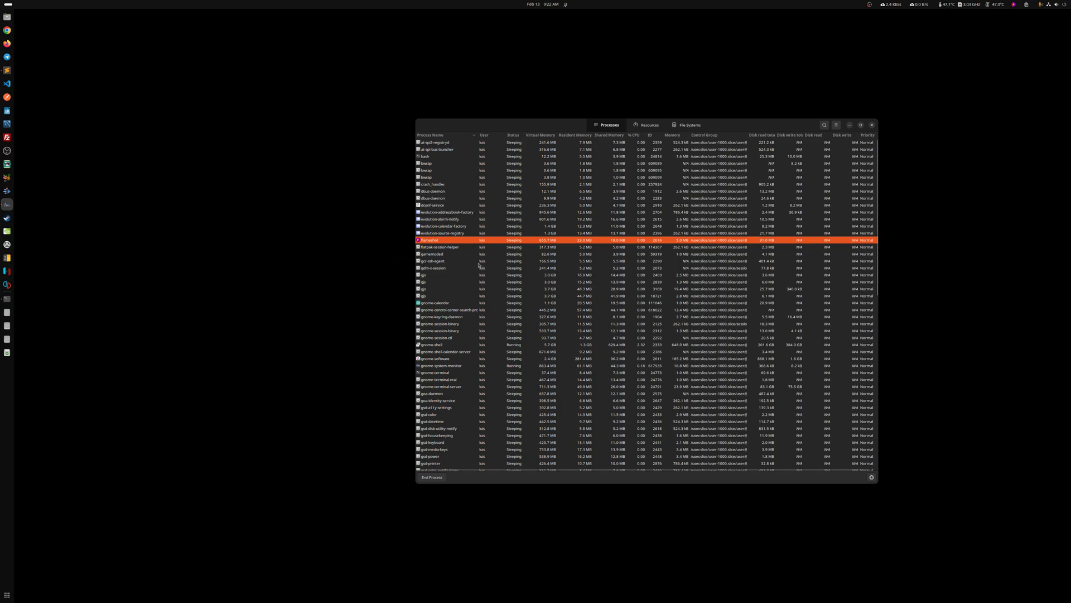
# Scroll through the remaining process list.
pyautogui.scroll(-3)
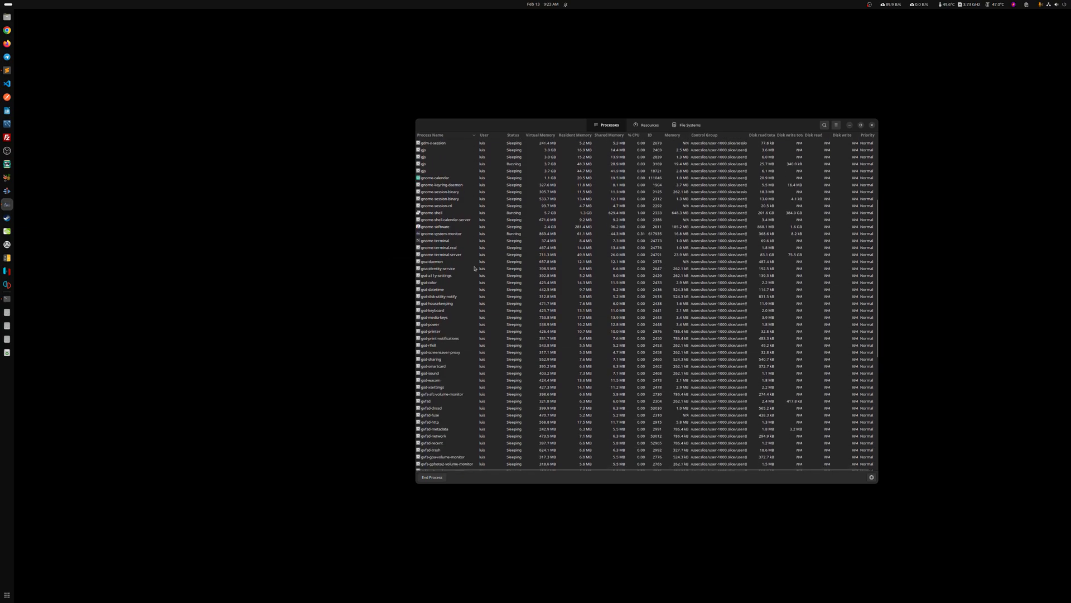
pyautogui.scroll(-3)
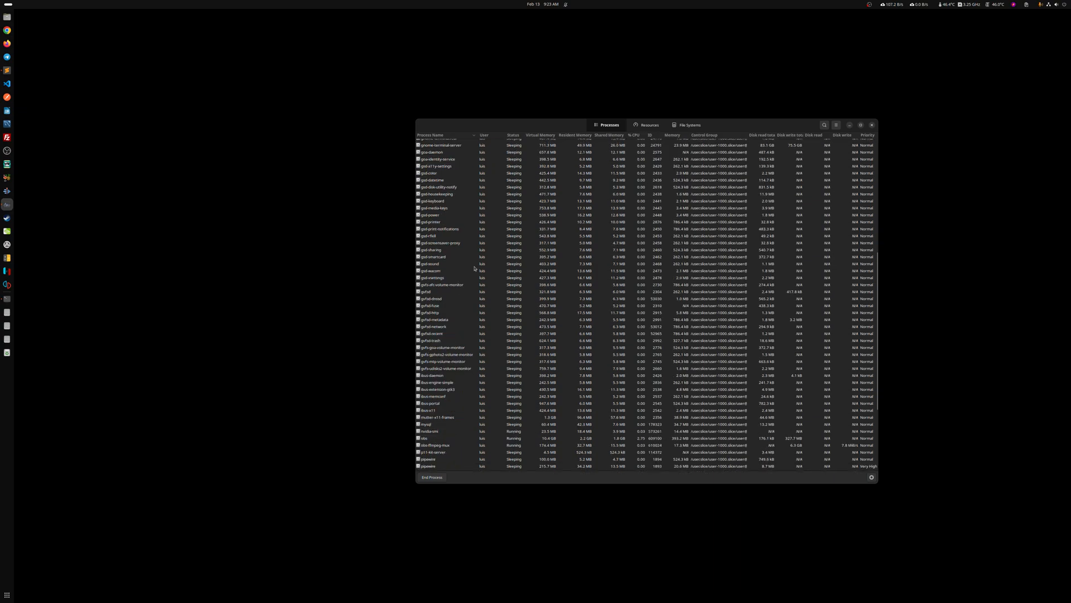
pyautogui.scroll(-3)
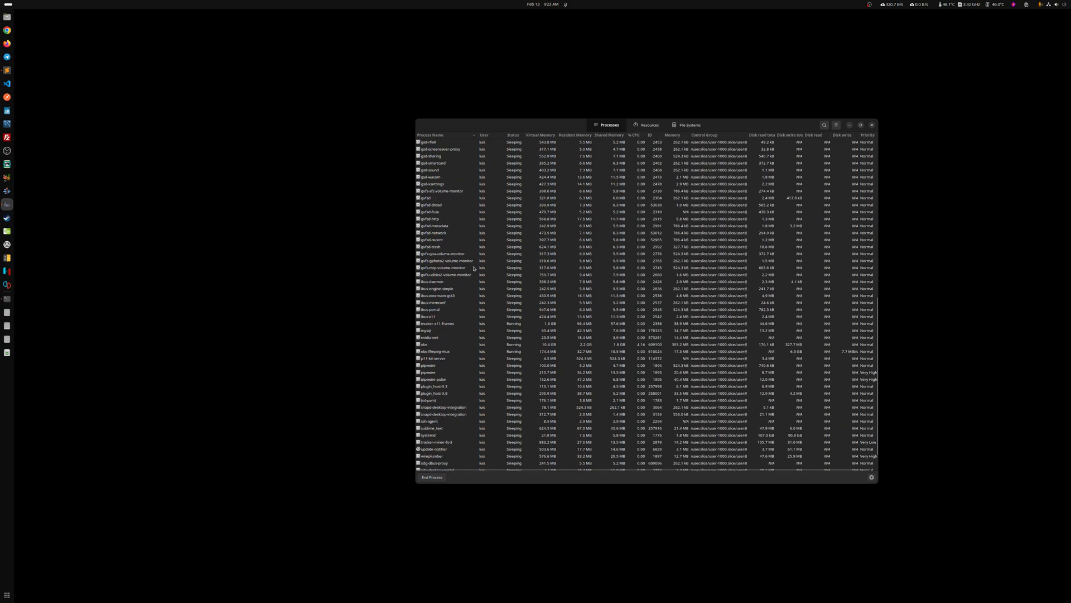
pyautogui.moveTo(443, 268)
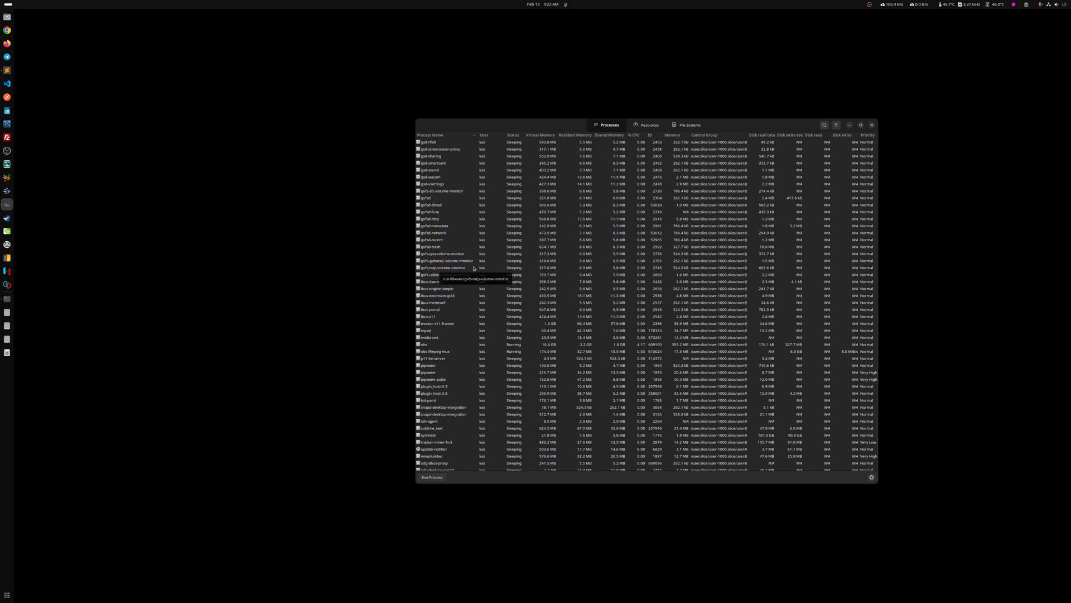
pyautogui.scroll(-3)
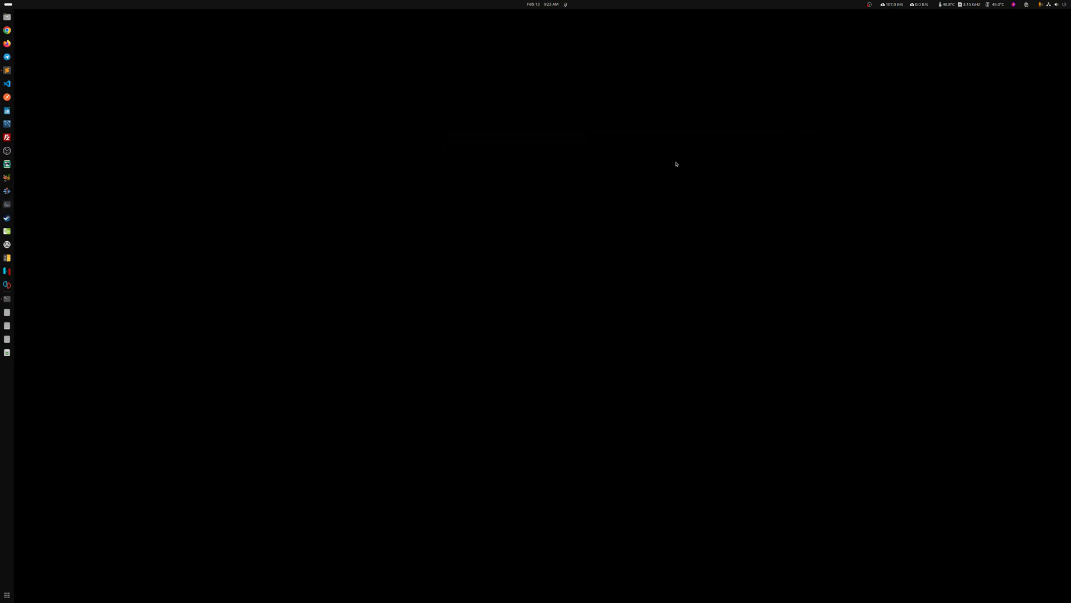
# Uninstall Grapejuice in GNOME Software, keeping its data, and close the window.
pyautogui.write('vine')
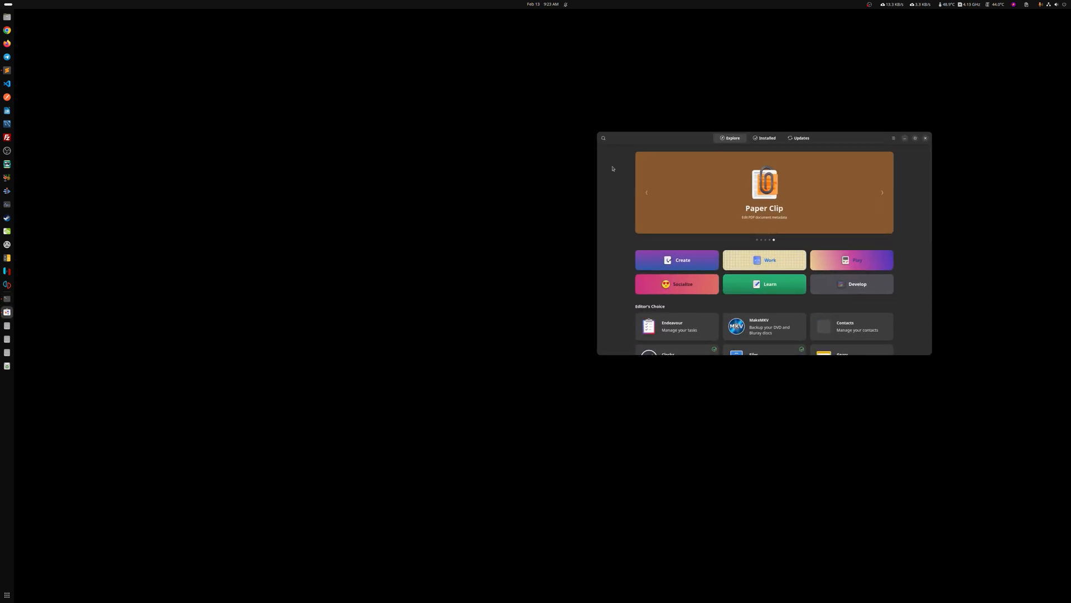
pyautogui.write('grape')
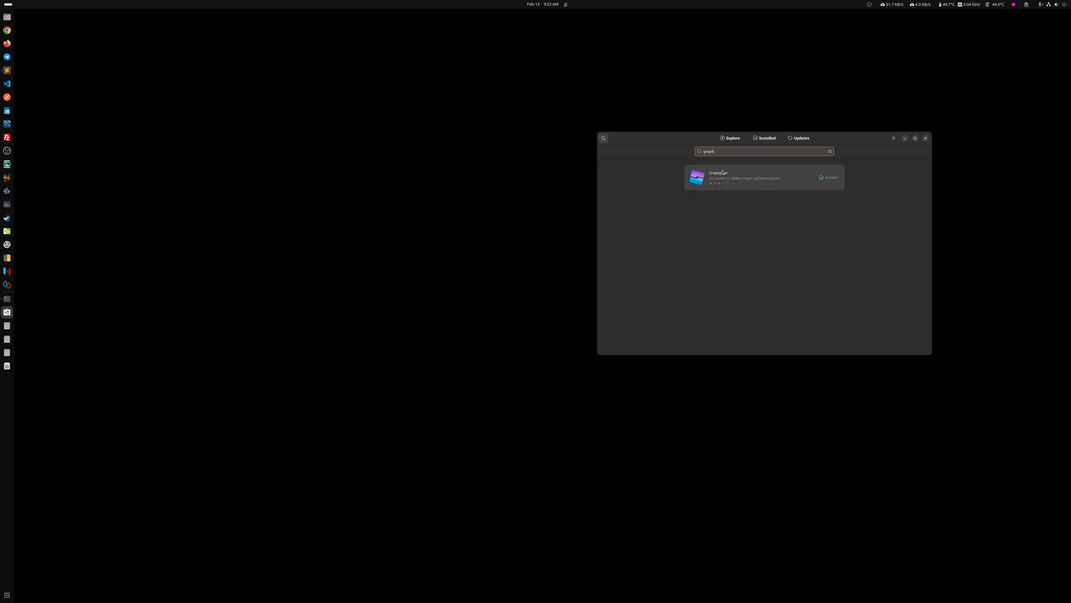
pyautogui.click(745, 177)
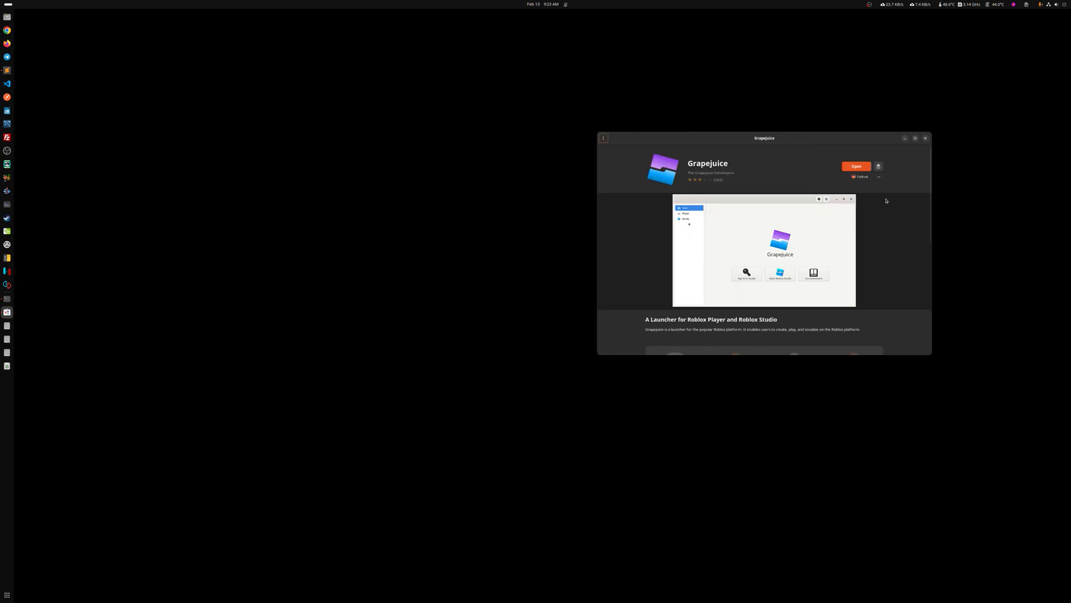
pyautogui.click(879, 166)
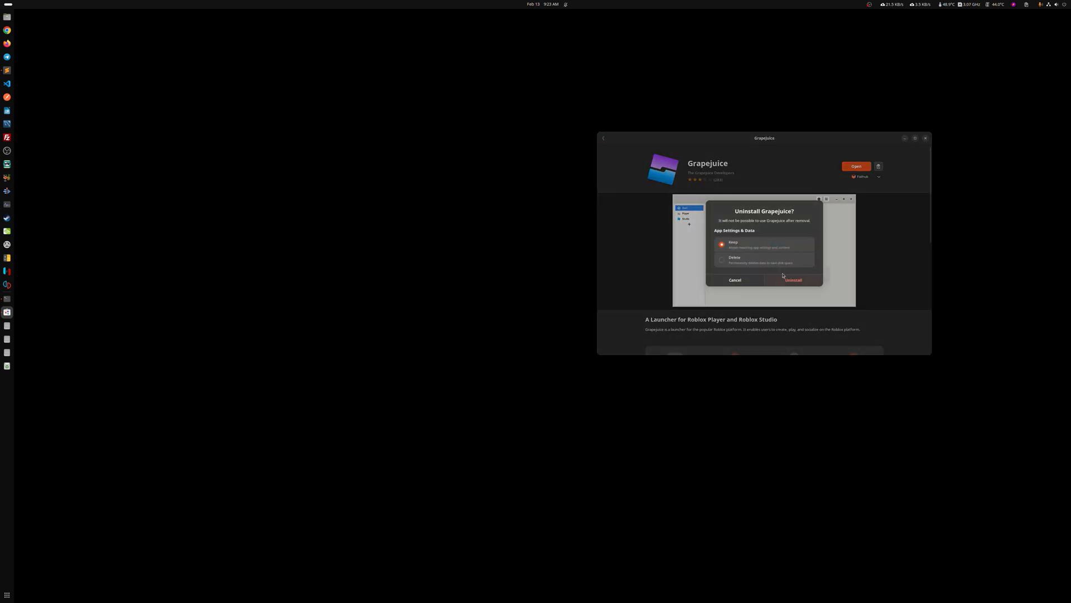
pyautogui.click(734, 281)
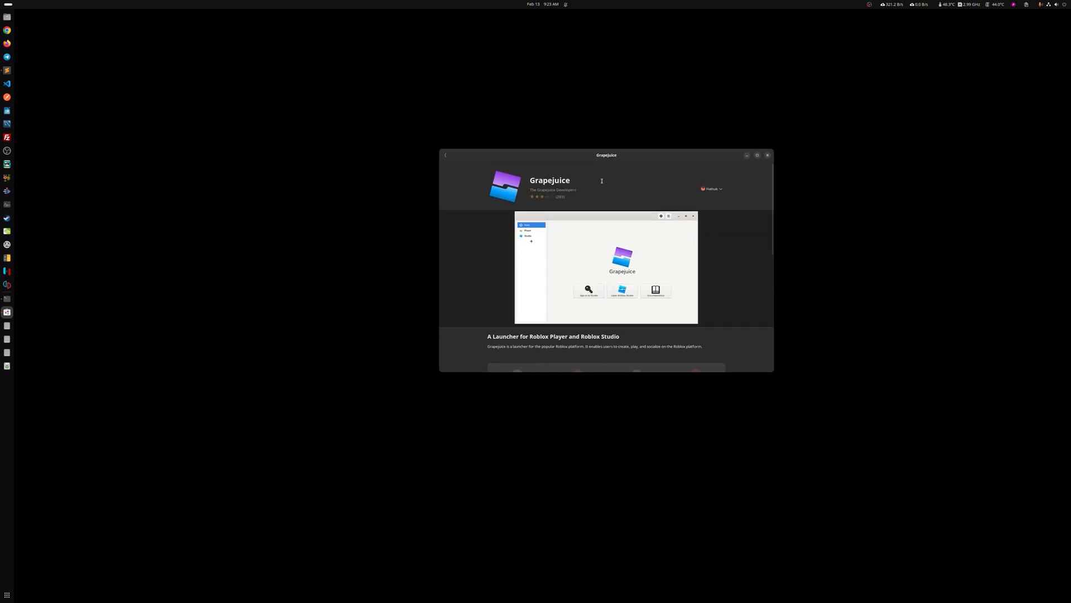
pyautogui.moveTo(763, 165)
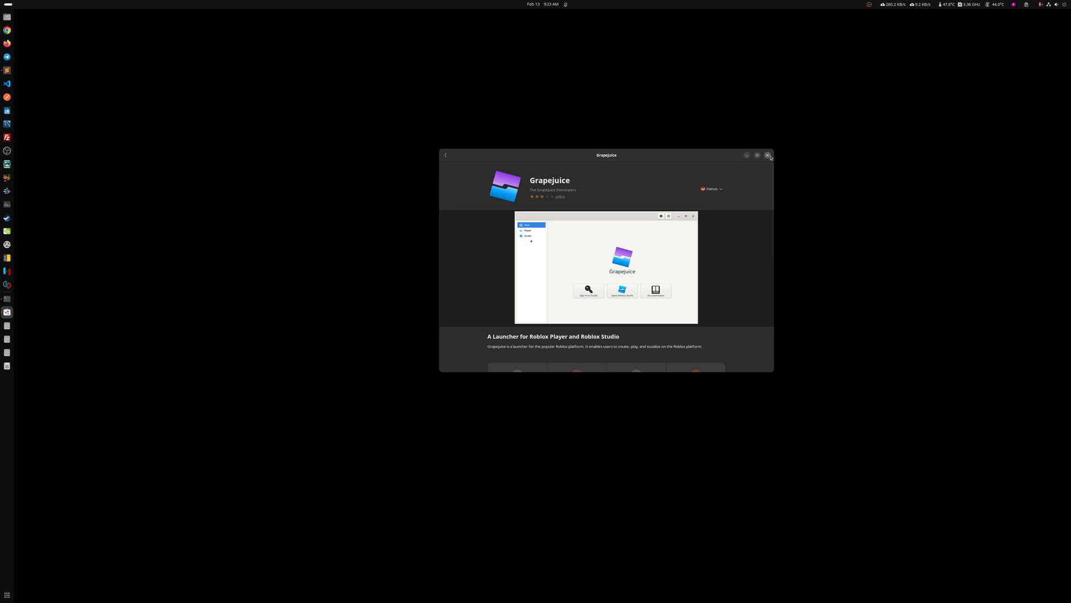
pyautogui.click(767, 155)
pyautogui.write('rob')
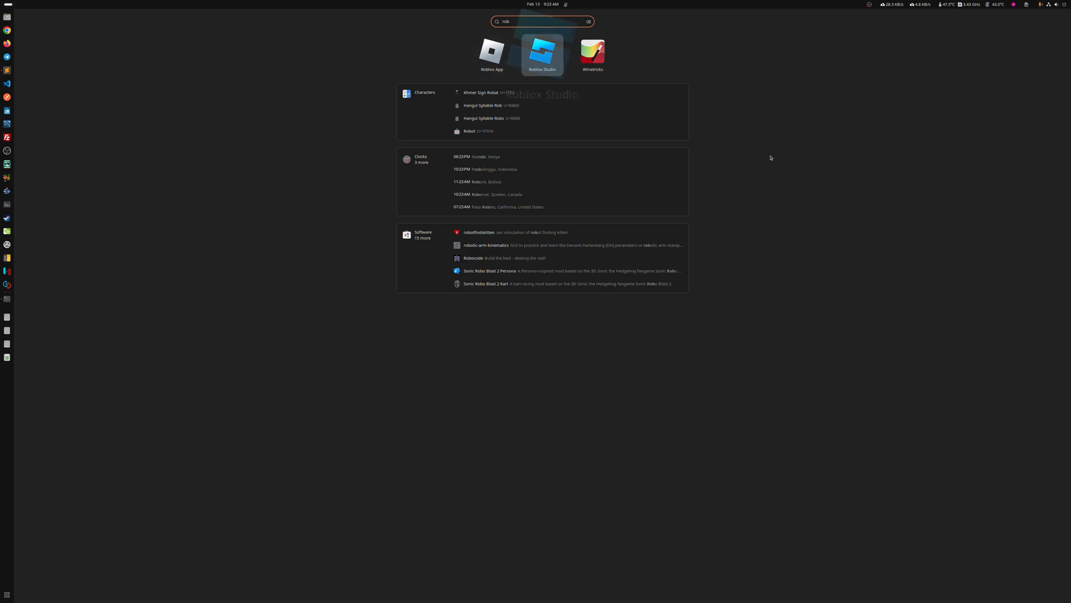
# Launch Roblox Studio, dismiss its What's New tip, then close the Studio window.
pyautogui.click(542, 55)
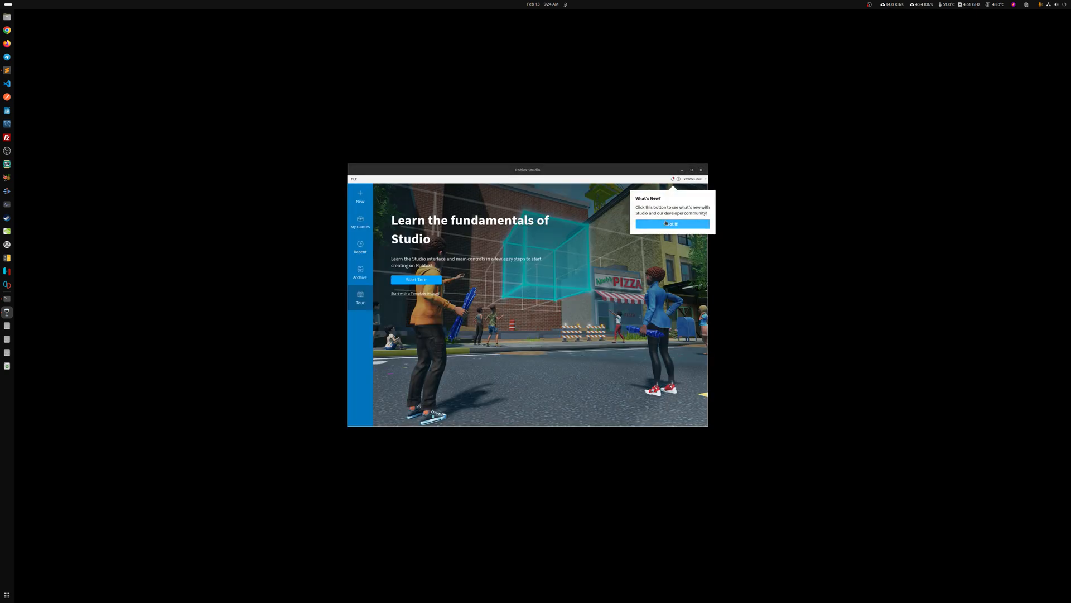
pyautogui.click(672, 223)
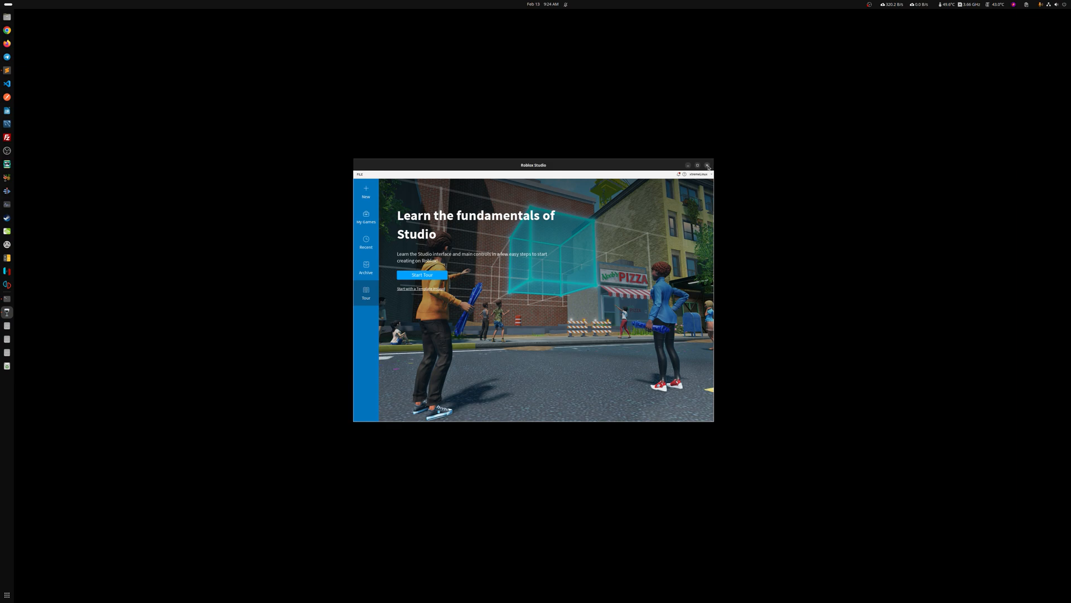
pyautogui.click(707, 164)
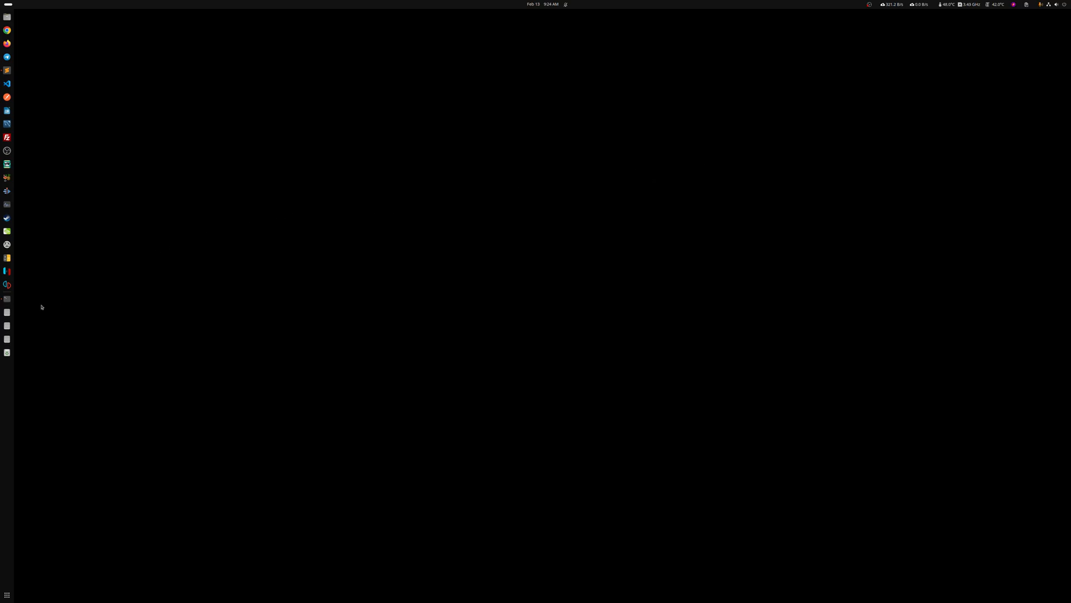
pyautogui.moveTo(181, 283)
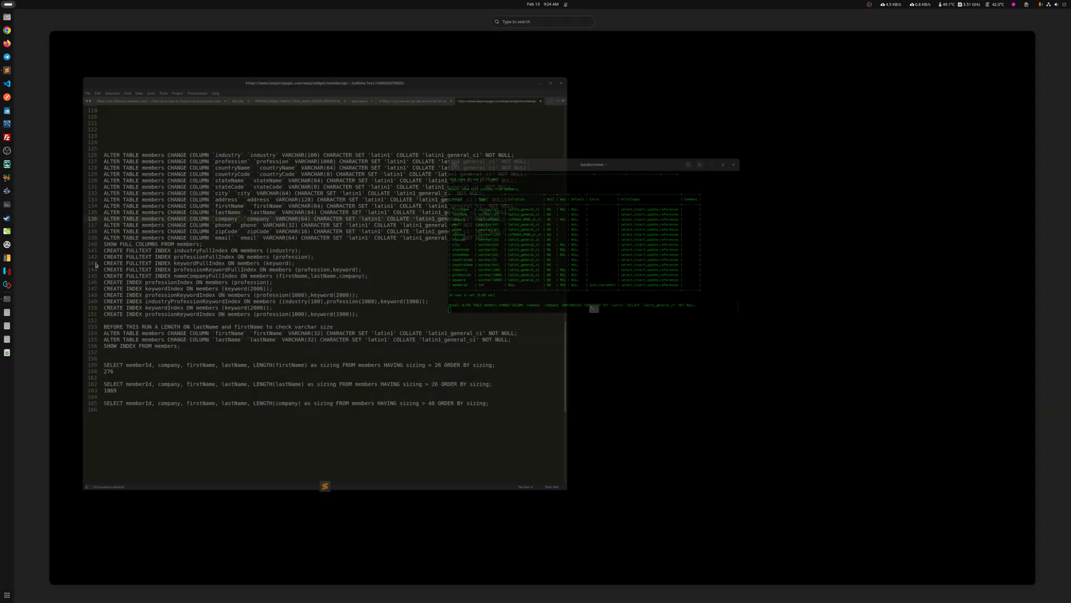
pyautogui.write('grl')
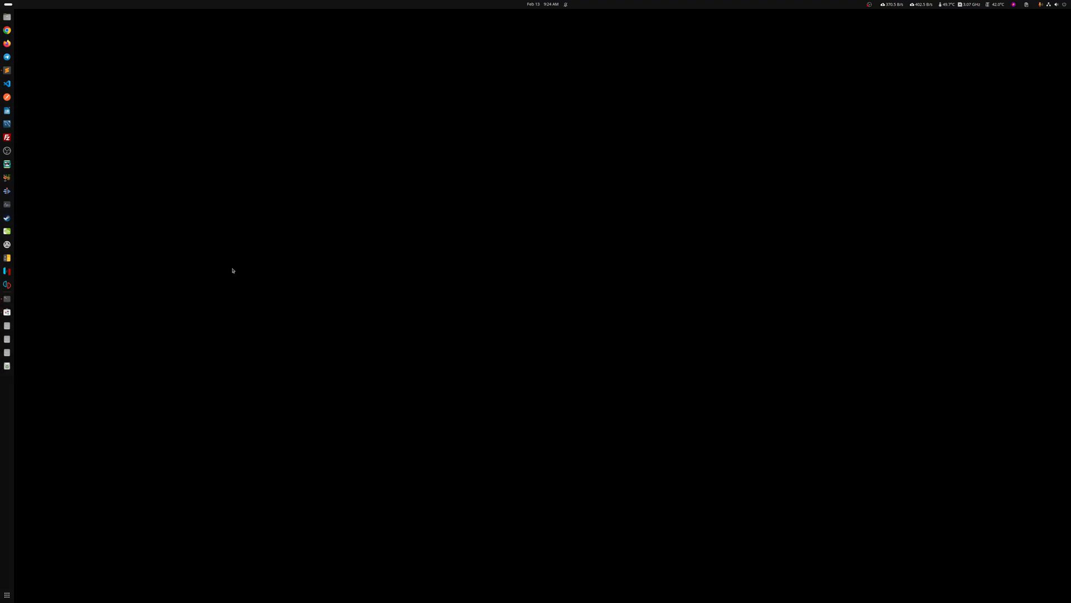
pyautogui.moveTo(616, 154)
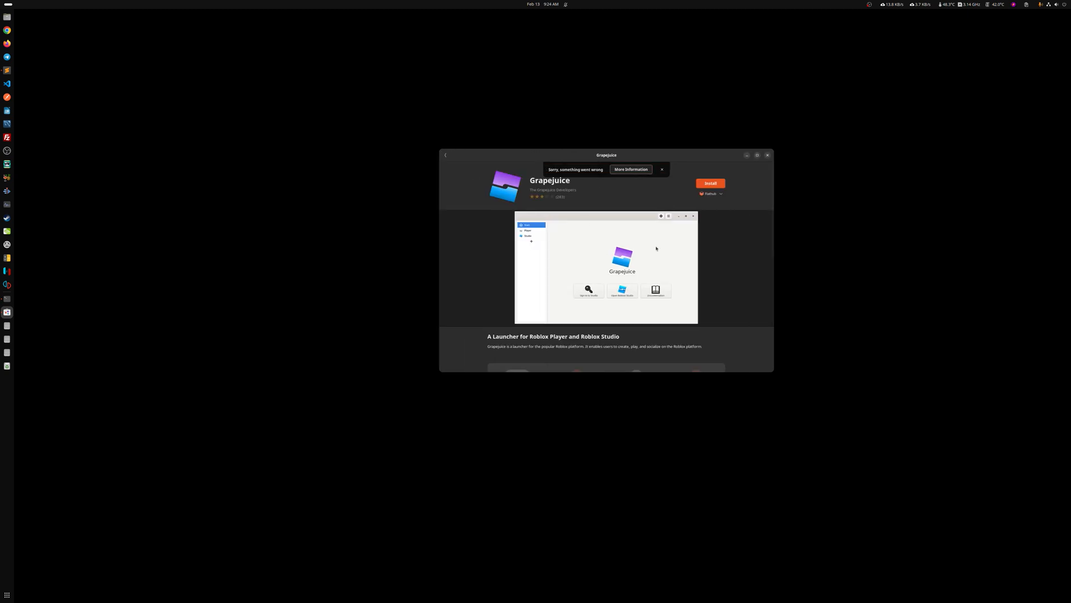
# Reinstall Grapejuice and dismiss the 'Sorry, something went wrong' banner.
pyautogui.click(710, 183)
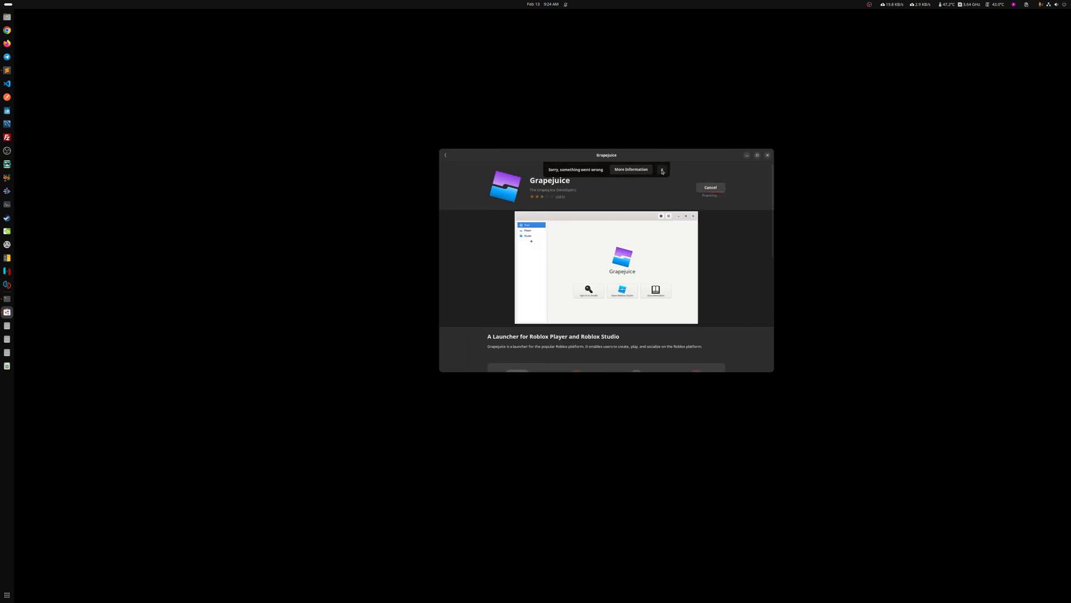
pyautogui.click(661, 169)
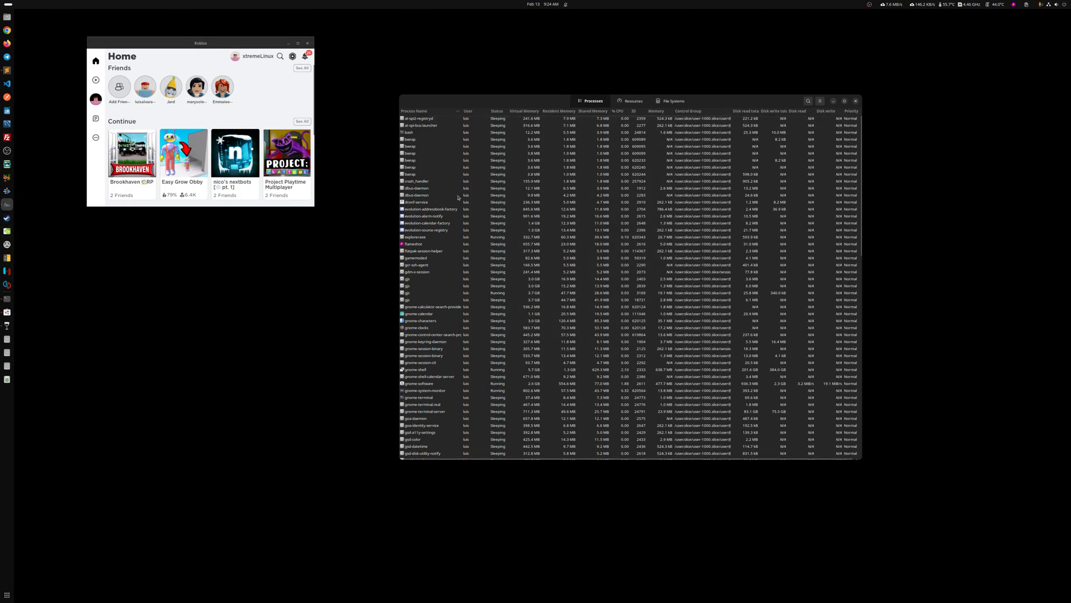
pyautogui.moveTo(449, 247)
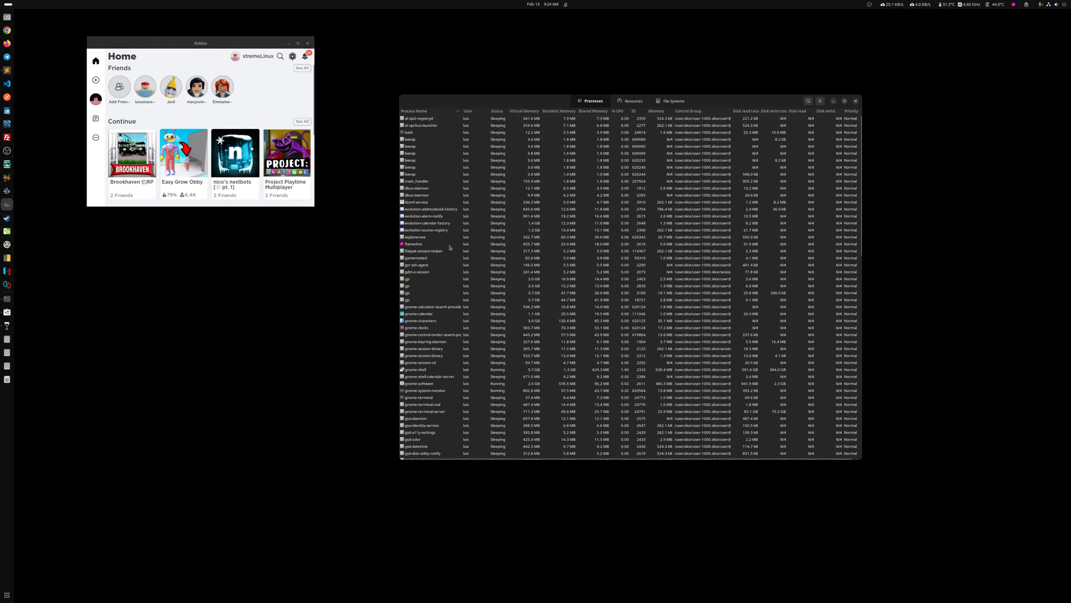
# Switch the System Monitor process list to the Show Dependencies tree view.
pyautogui.click(413, 237)
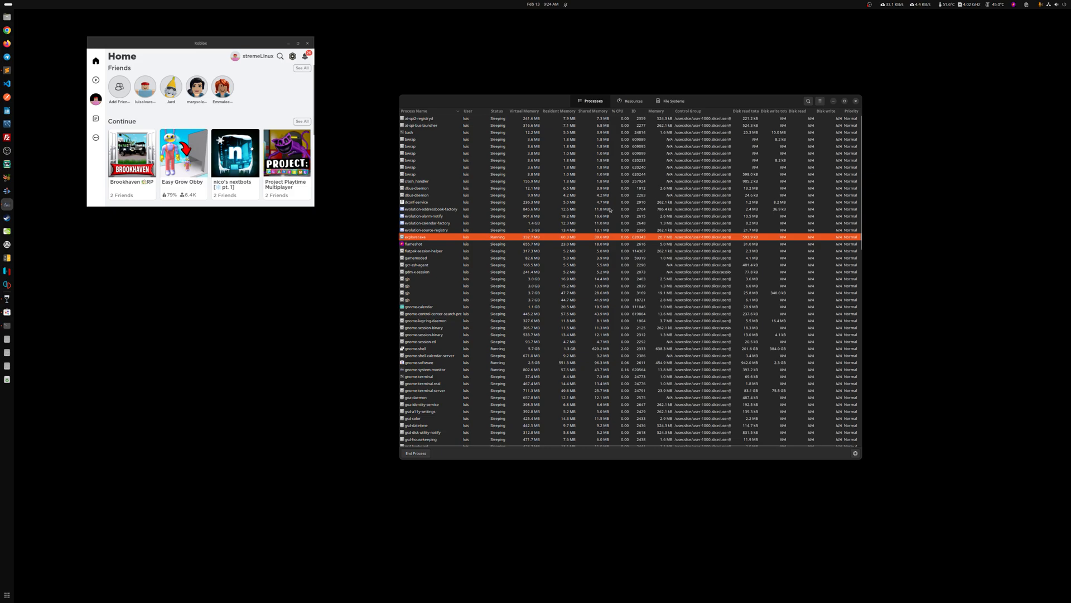
pyautogui.click(819, 101)
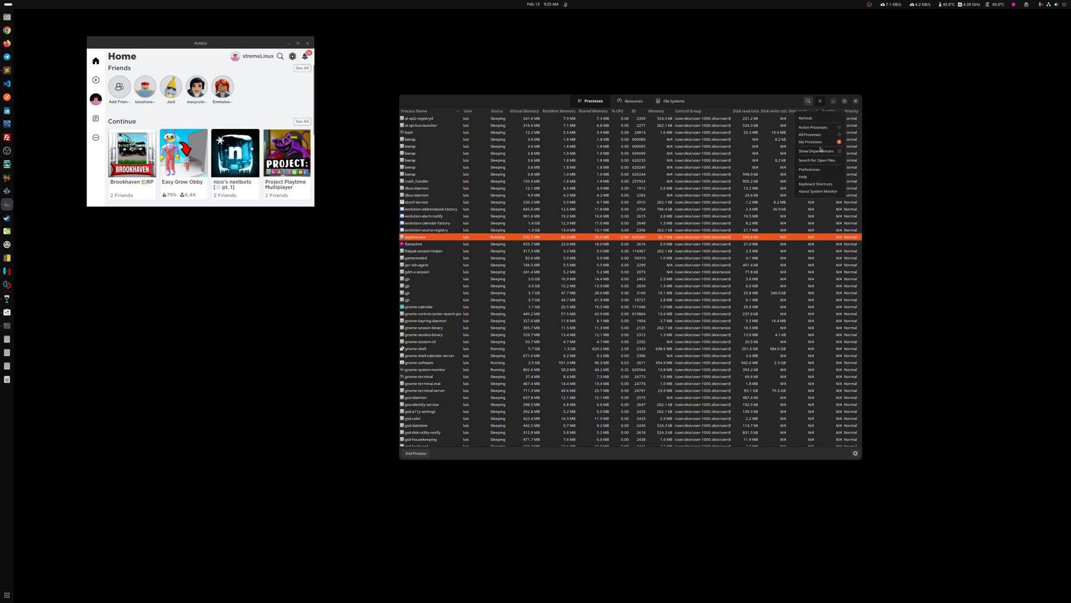
pyautogui.click(818, 151)
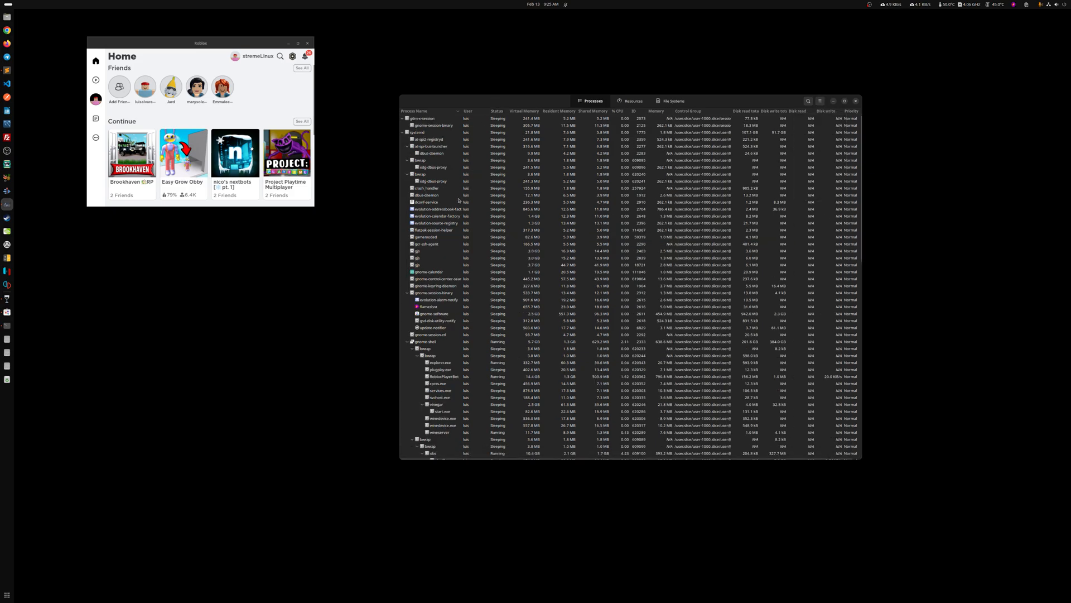
# Select the nested bwrap process and the RobloxPlayerBeta.exe row beneath it.
pyautogui.scroll(-3)
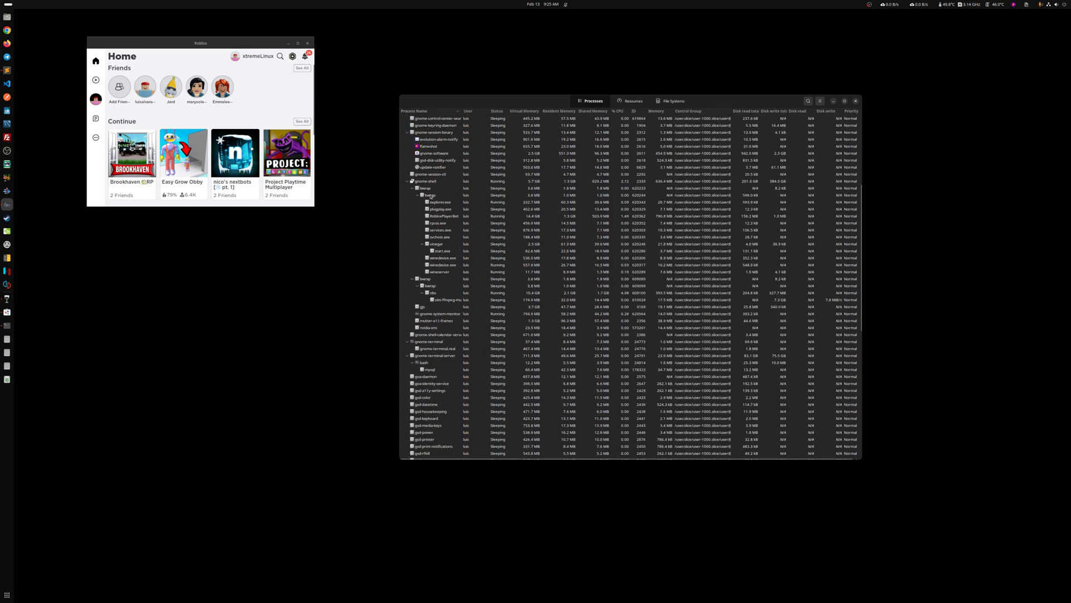
pyautogui.click(427, 194)
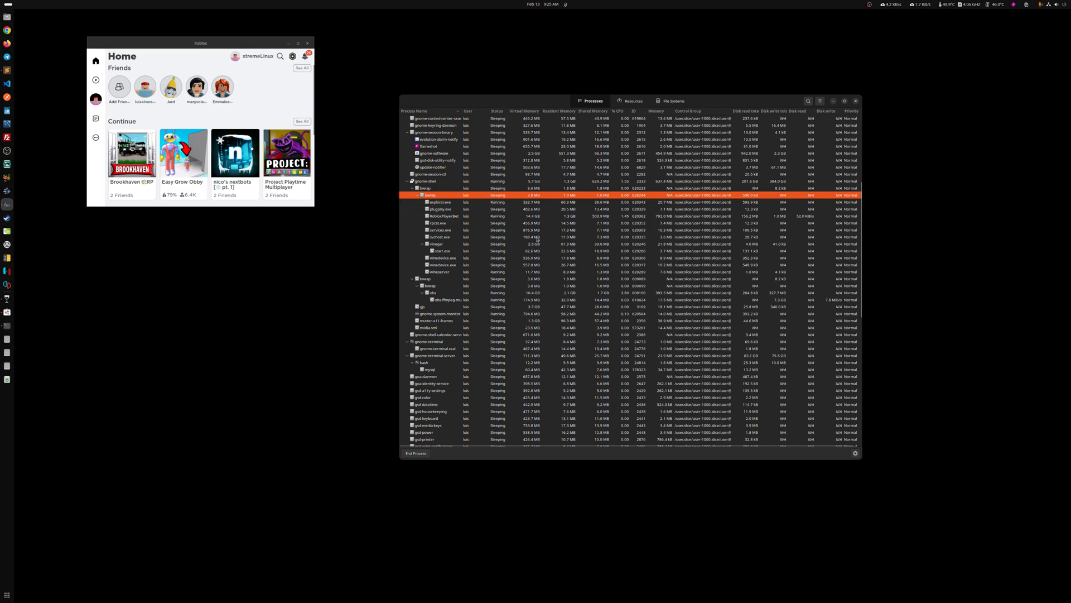
pyautogui.click(439, 216)
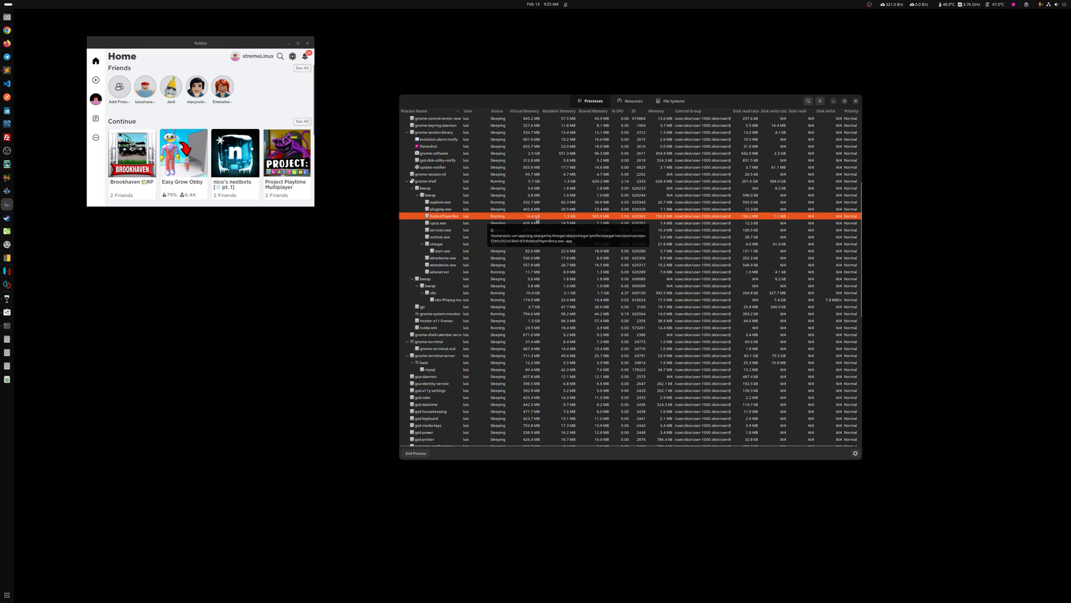
pyautogui.click(437, 243)
pyautogui.write('gra')
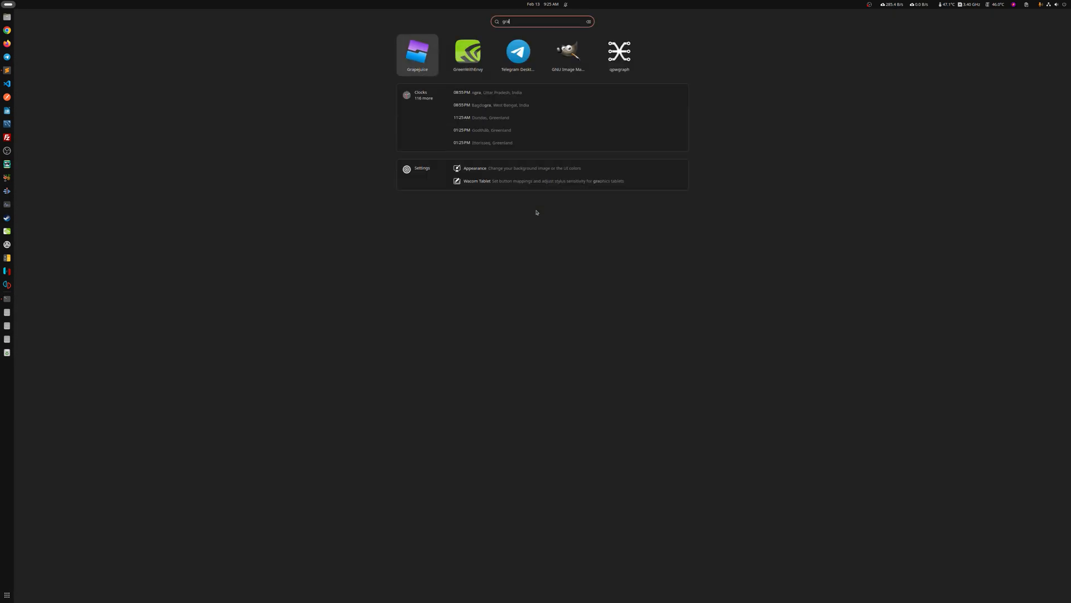
# Open Grapejuice, launch the Roblox app, and move its Home window toward the centre.
pyautogui.click(416, 54)
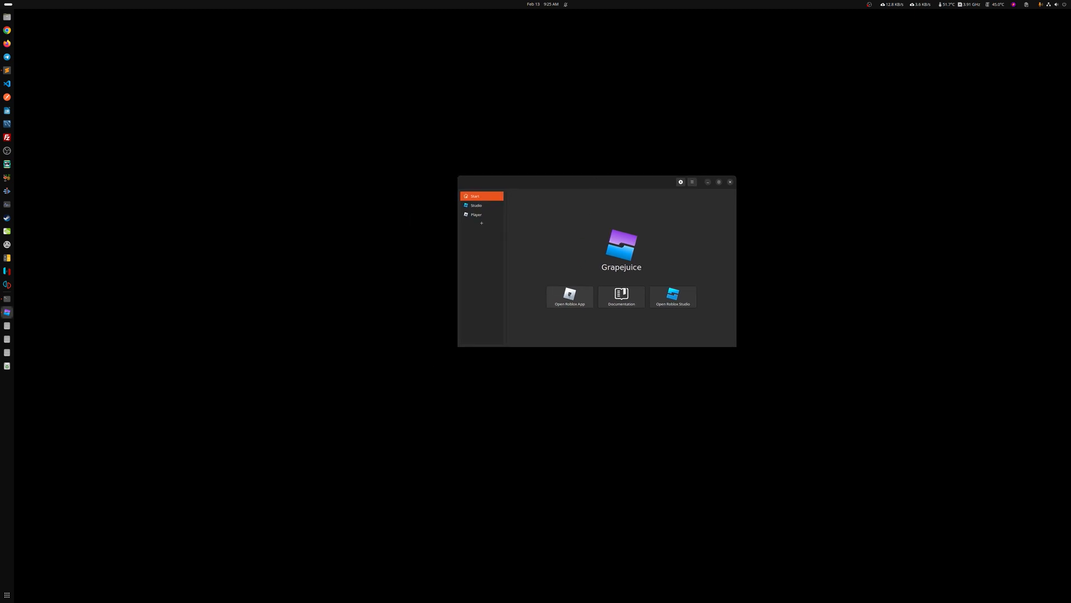
pyautogui.click(570, 296)
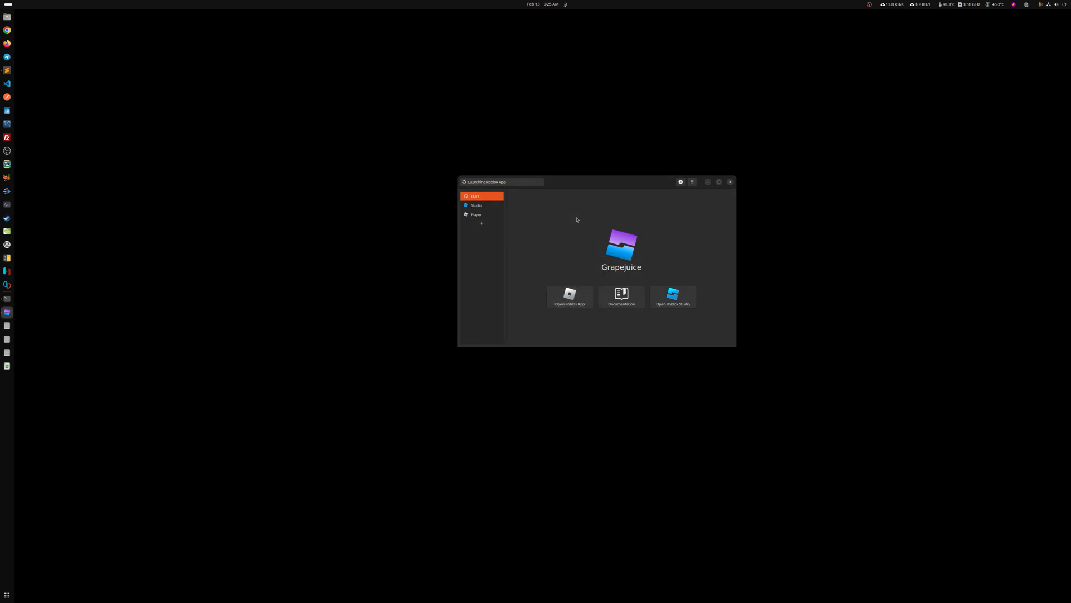
pyautogui.click(569, 296)
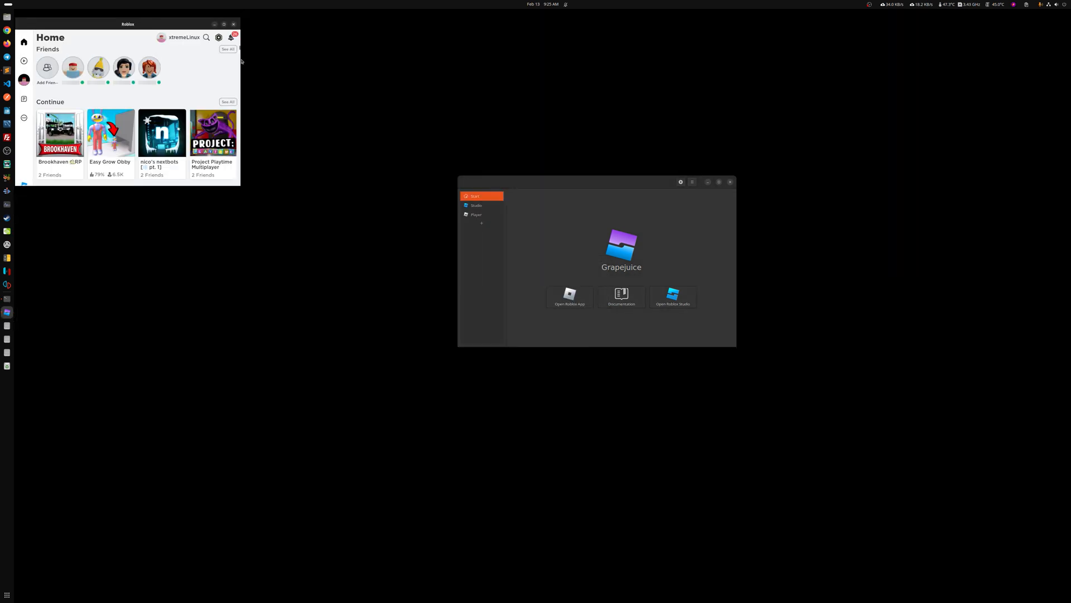
pyautogui.moveTo(127, 24); pyautogui.dragTo(418, 141)
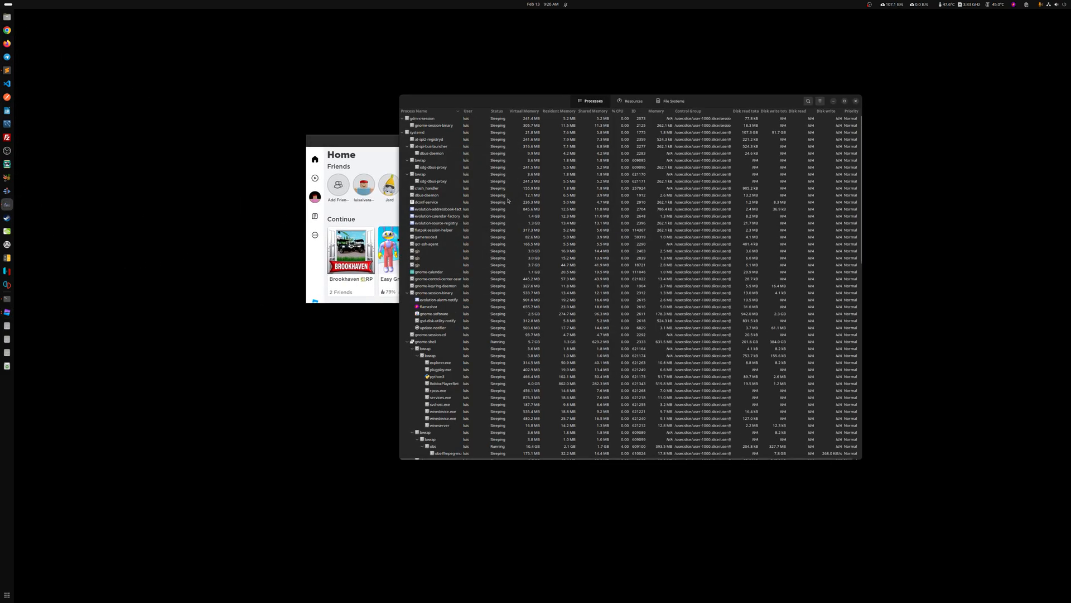
# Select the bwrap branch holding Roblox's Wine processes, including RobloxPlayerBeta.
pyautogui.scroll(-3)
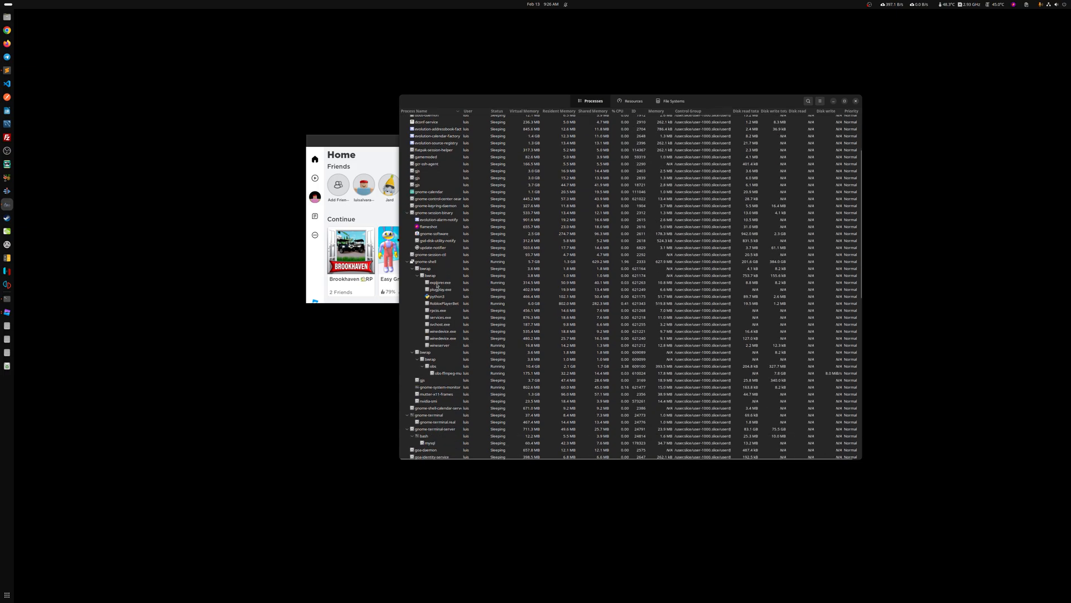
pyautogui.click(430, 275)
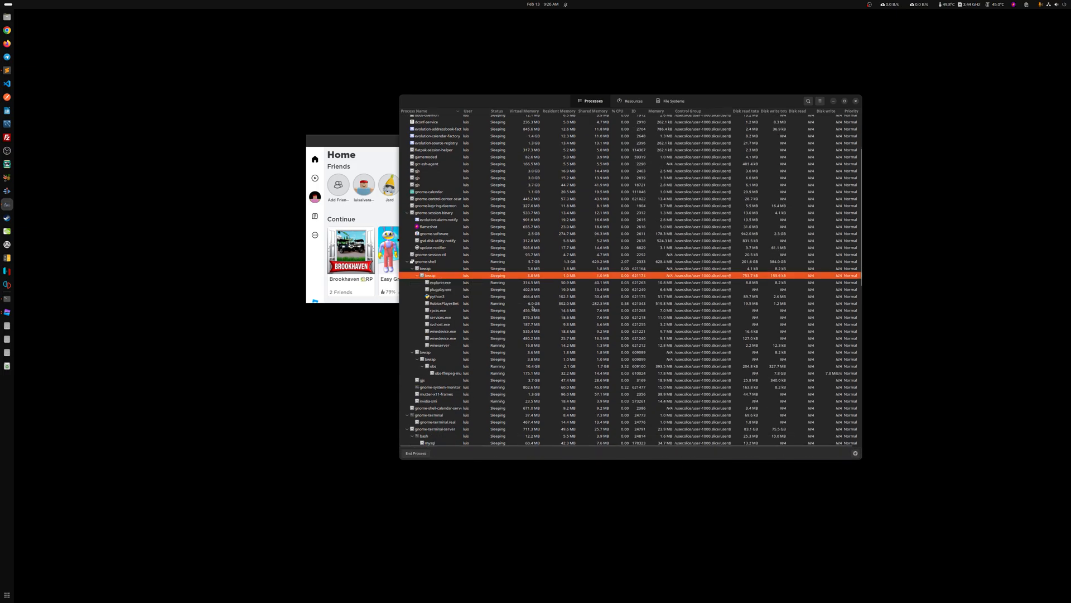
pyautogui.click(441, 302)
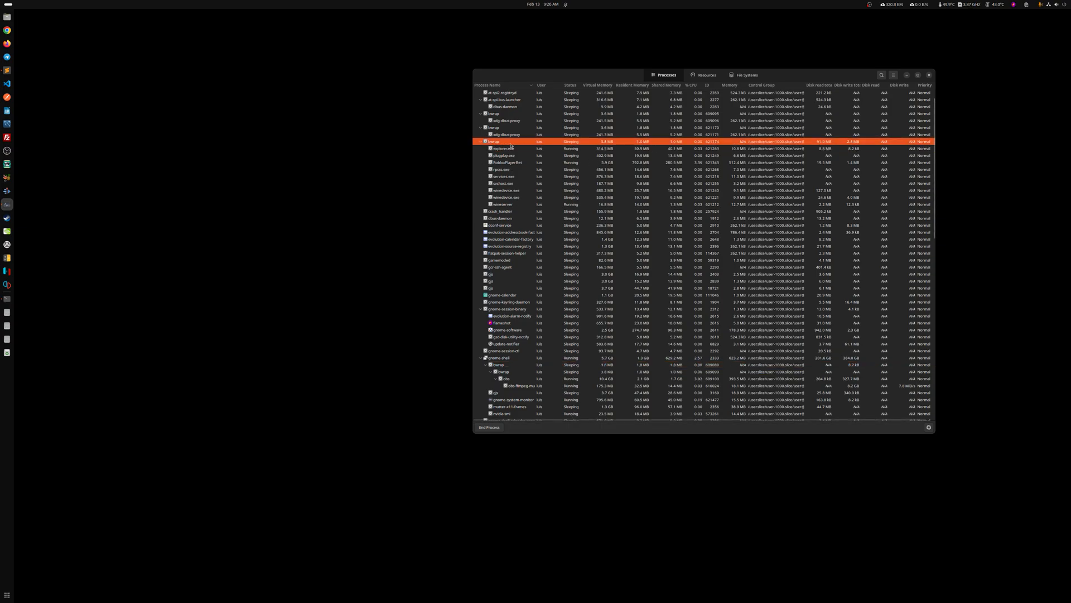
pyautogui.moveTo(494, 143)
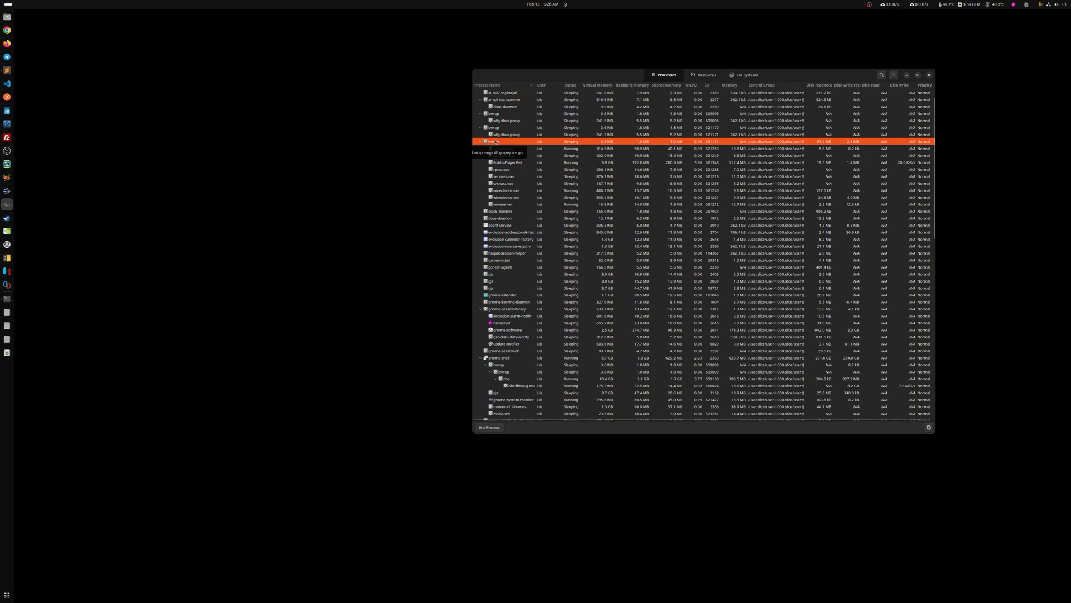
# End the bwrap process with PID 621176 and confirm Kill Process.
pyautogui.click(489, 426)
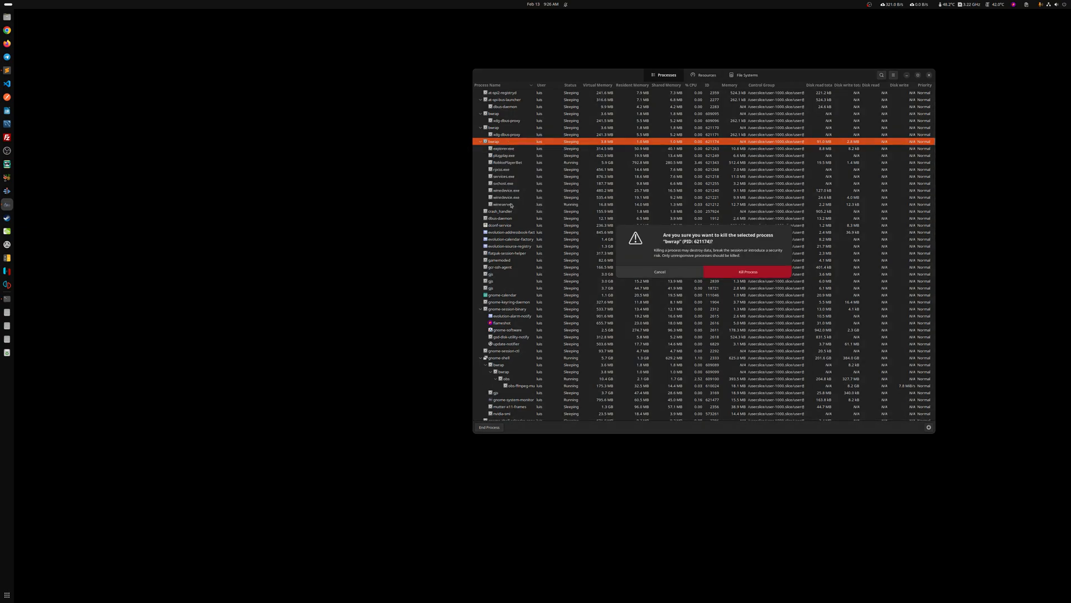
pyautogui.click(748, 272)
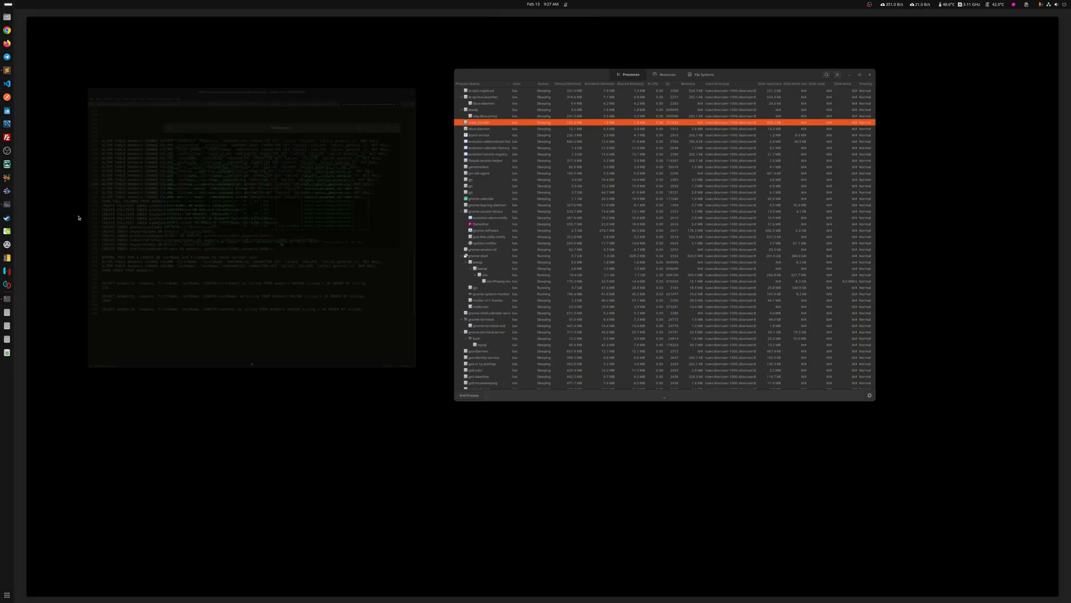
# Reopen Grapejuice through a 'grap' search and launch the Roblox app again.
pyautogui.write('grap')
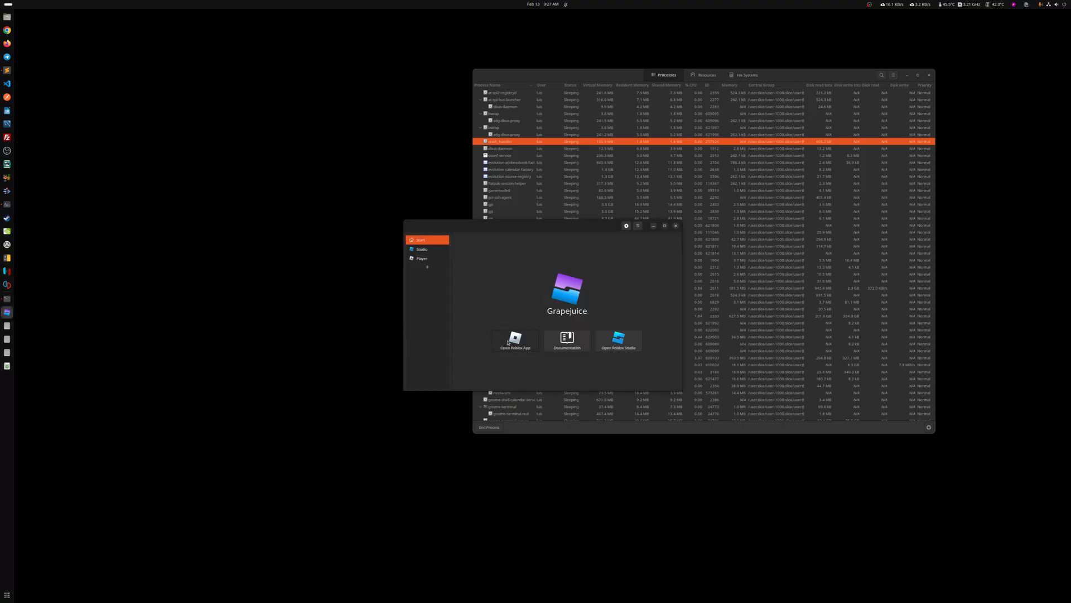
pyautogui.click(515, 342)
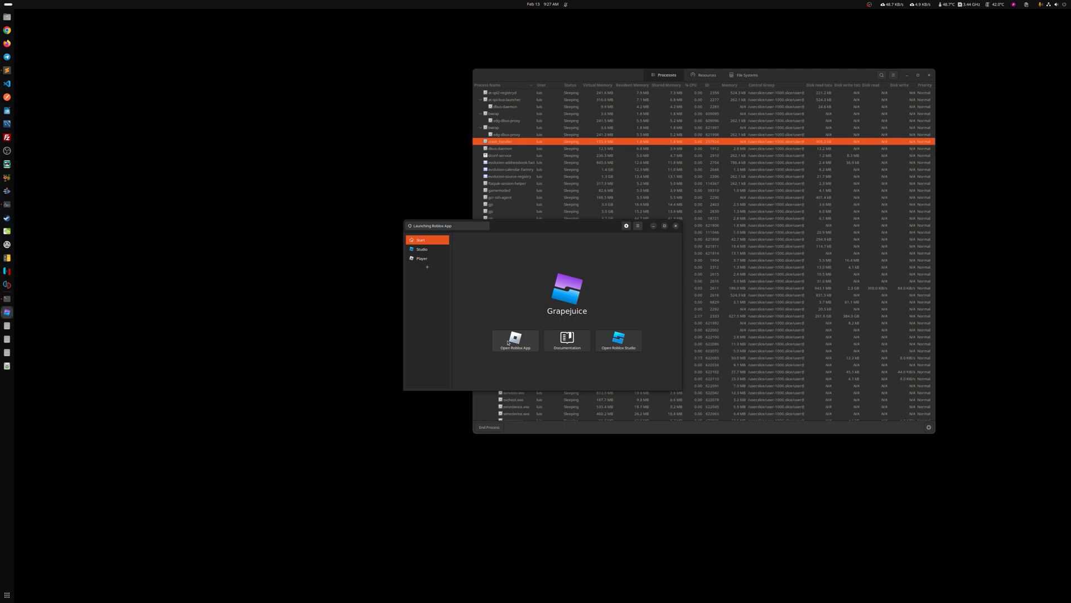
pyautogui.click(515, 341)
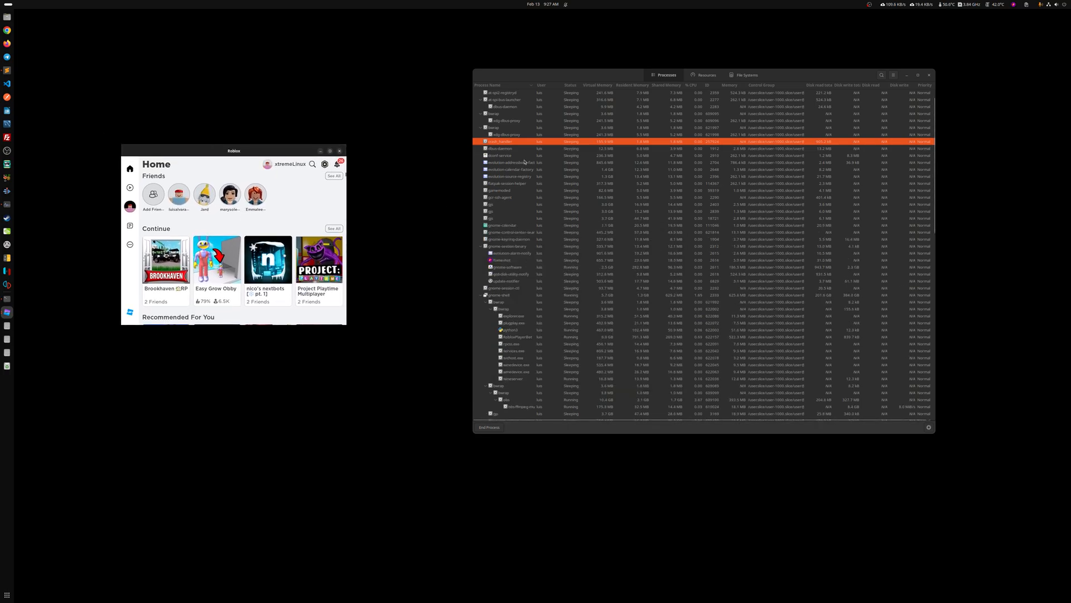
# Select the relaunched RobloxPlayerBeta process to read its Memory column.
pyautogui.scroll(-3)
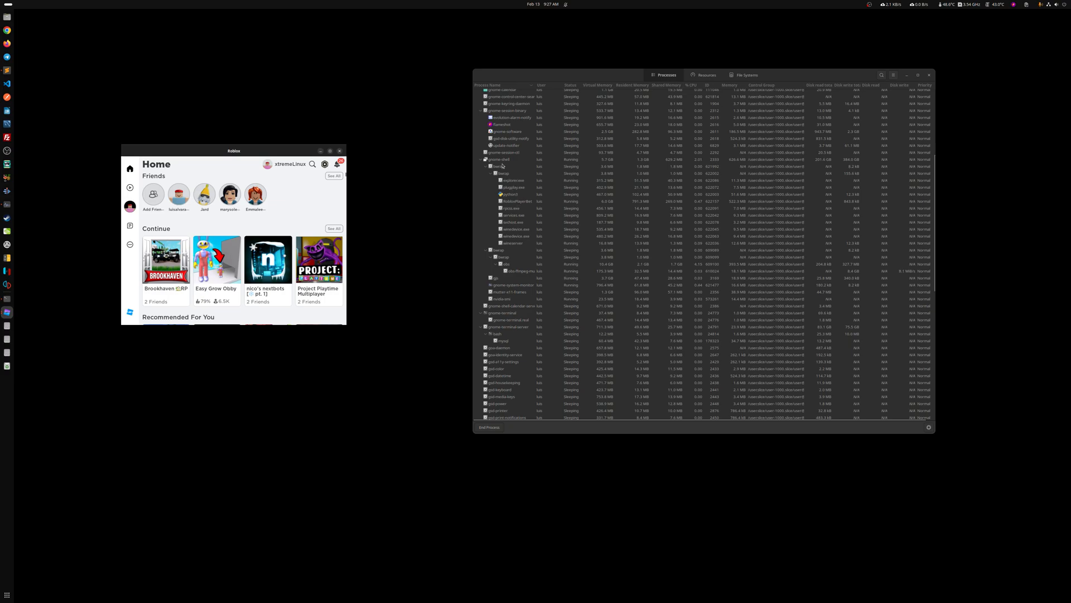
pyautogui.click(509, 201)
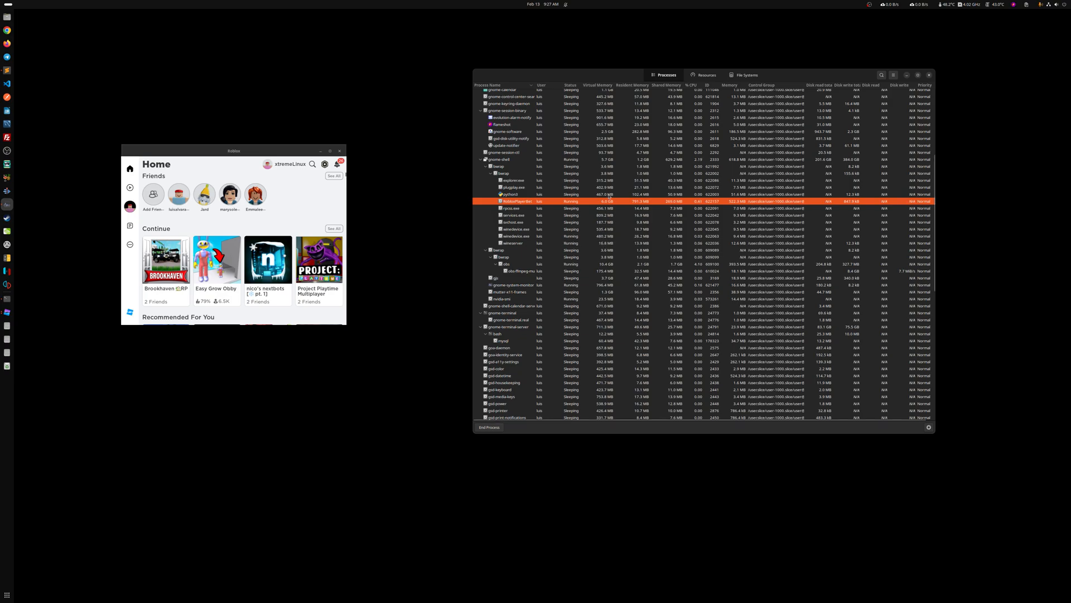
pyautogui.moveTo(617, 285)
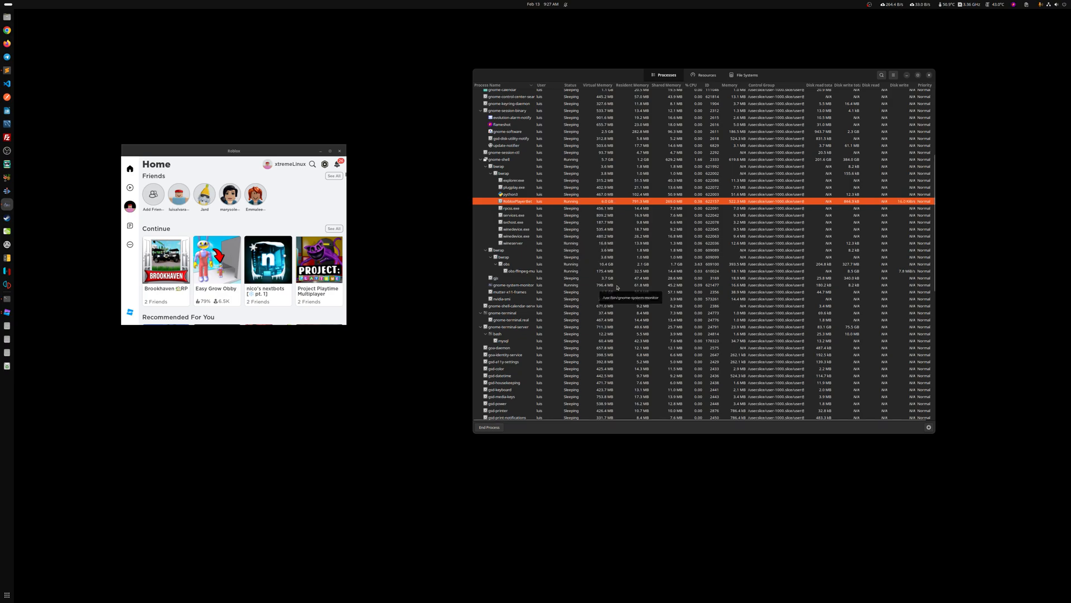
pyautogui.moveTo(600, 216)
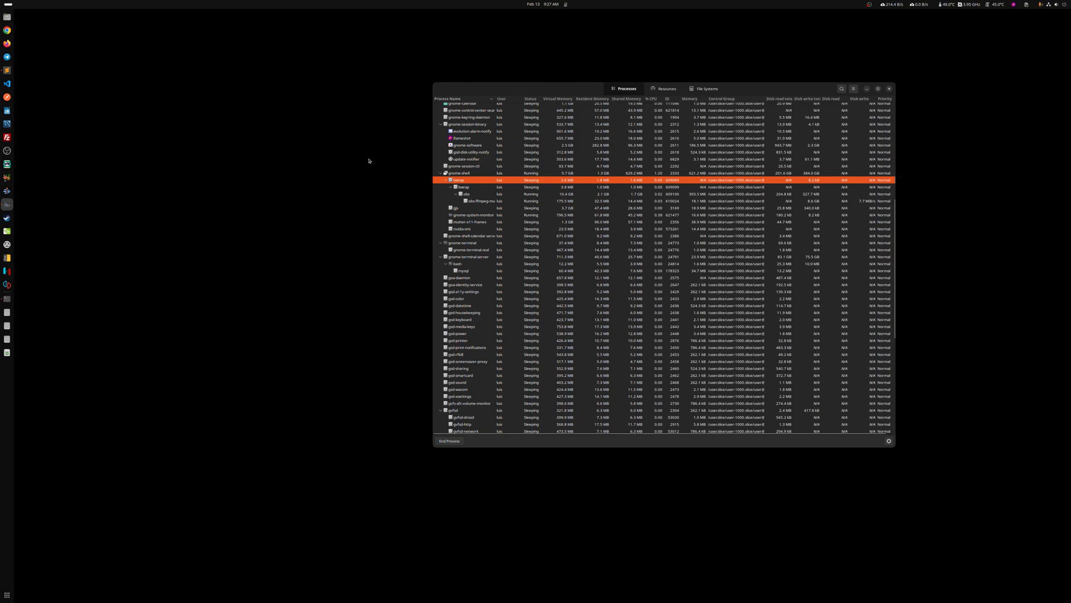
# Kill the leftover bwrap process from its context menu and scroll to verify it's gone.
pyautogui.press('super')
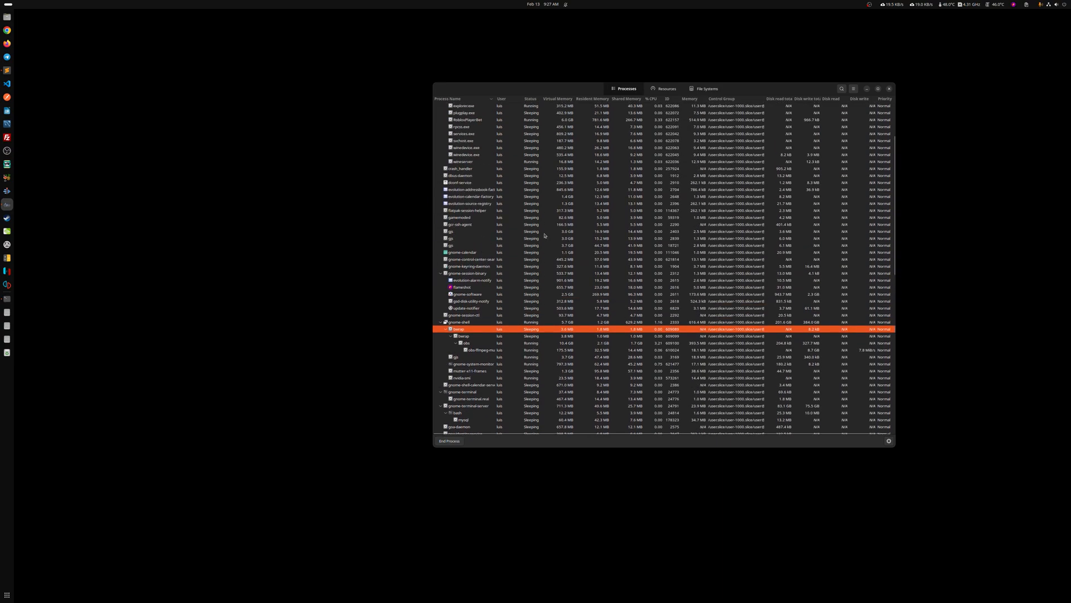
pyautogui.rightClick(460, 176)
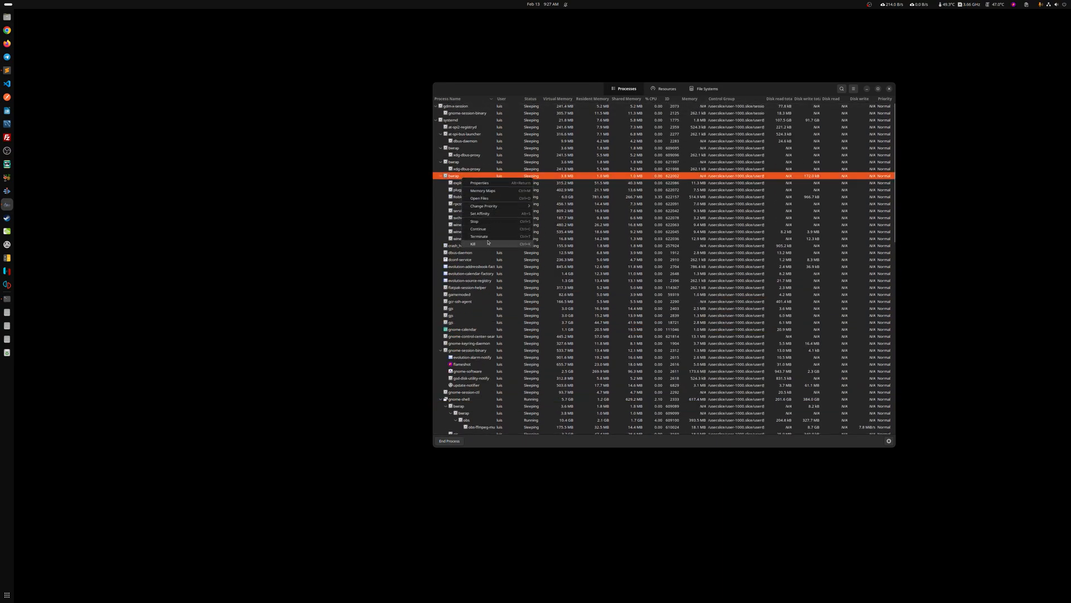
pyautogui.click(472, 244)
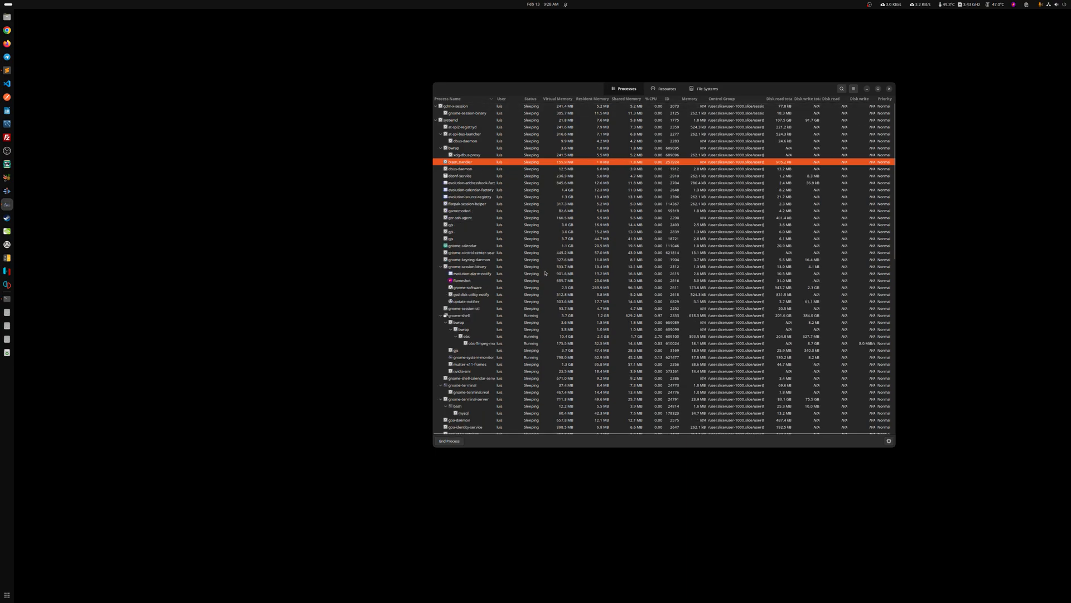
pyautogui.scroll(-3)
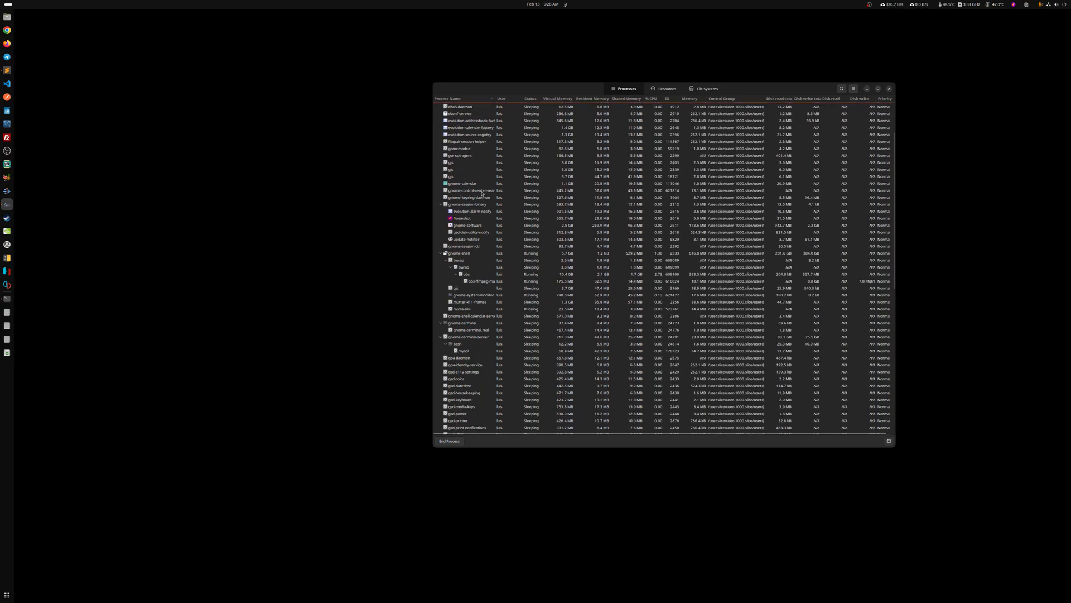
pyautogui.scroll(-3)
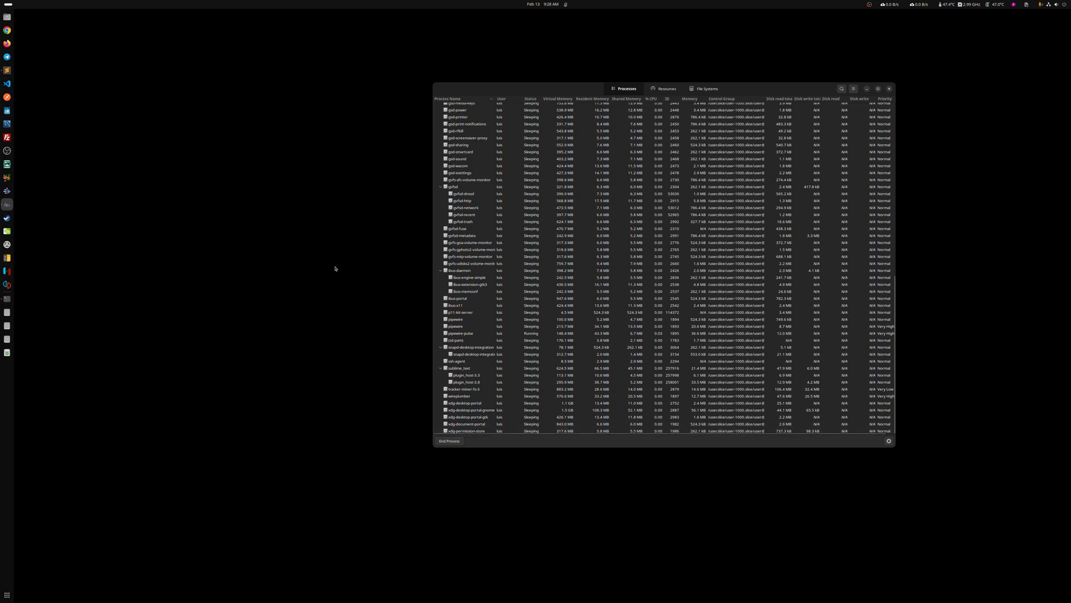
pyautogui.write('rob')
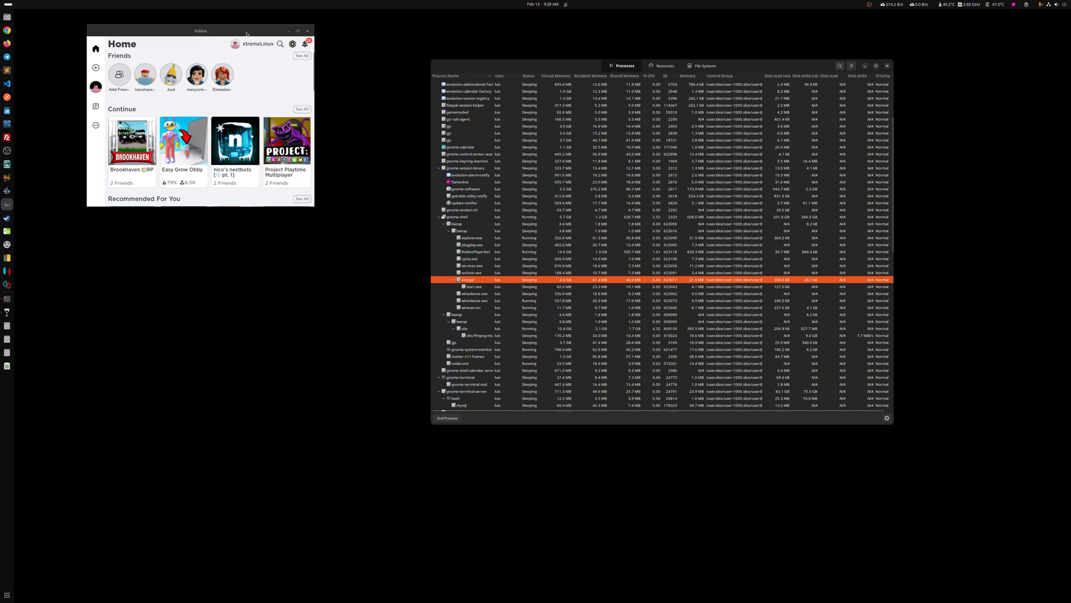
# Drag the Roblox Home window nearer the screen centre.
pyautogui.moveTo(201, 31); pyautogui.dragTo(274, 162)
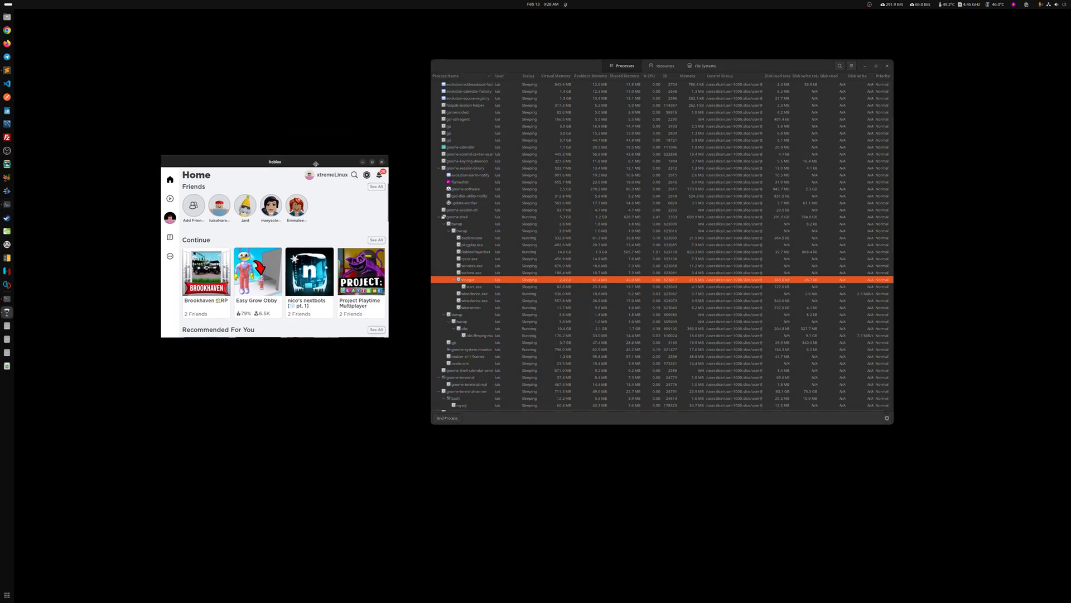
pyautogui.moveTo(275, 162); pyautogui.dragTo(280, 156)
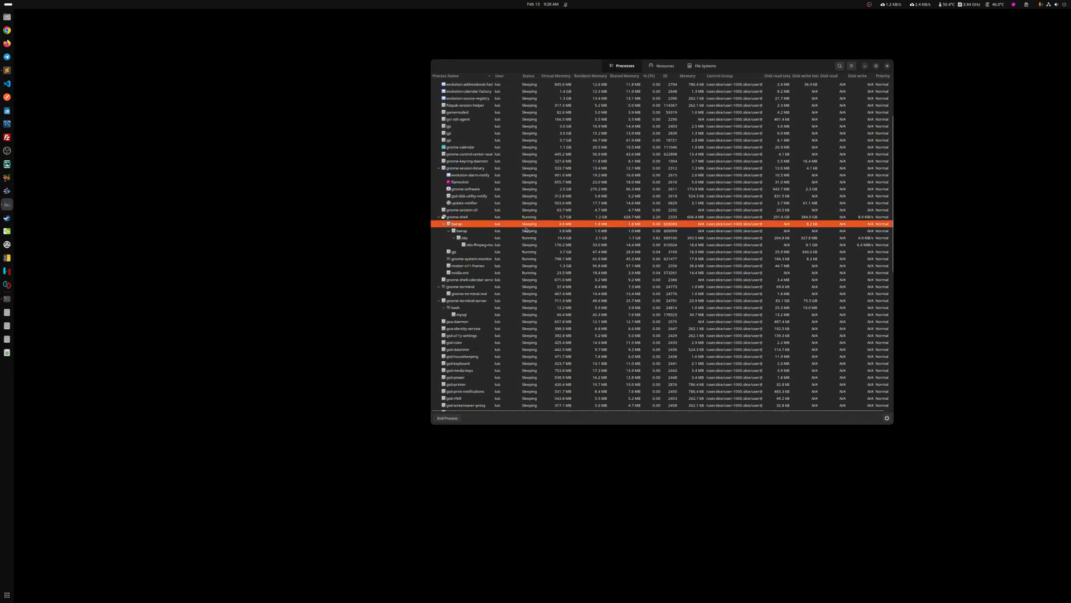
pyautogui.moveTo(550, 234)
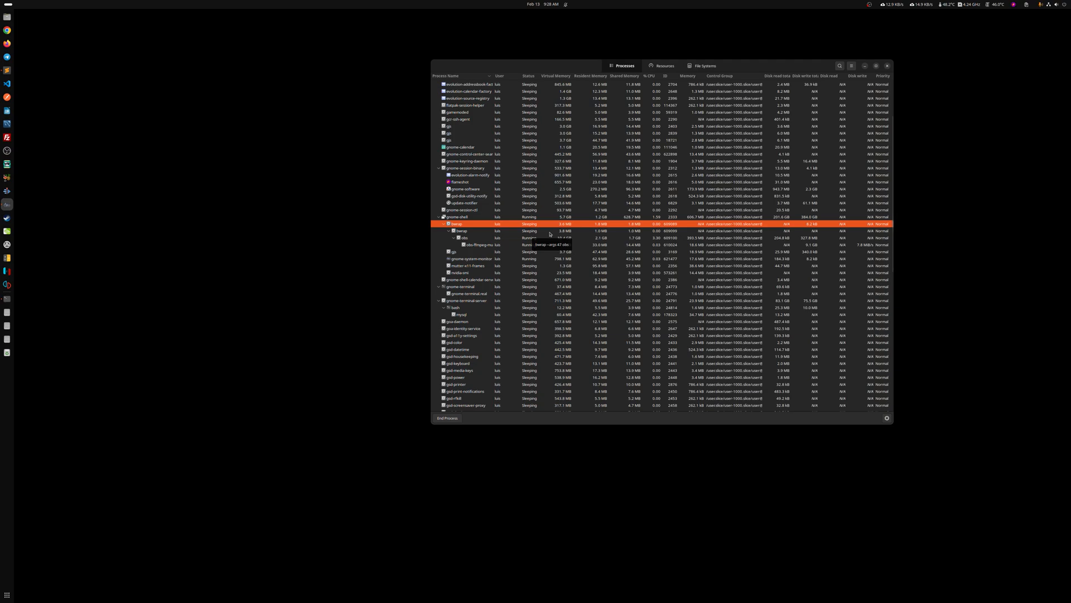